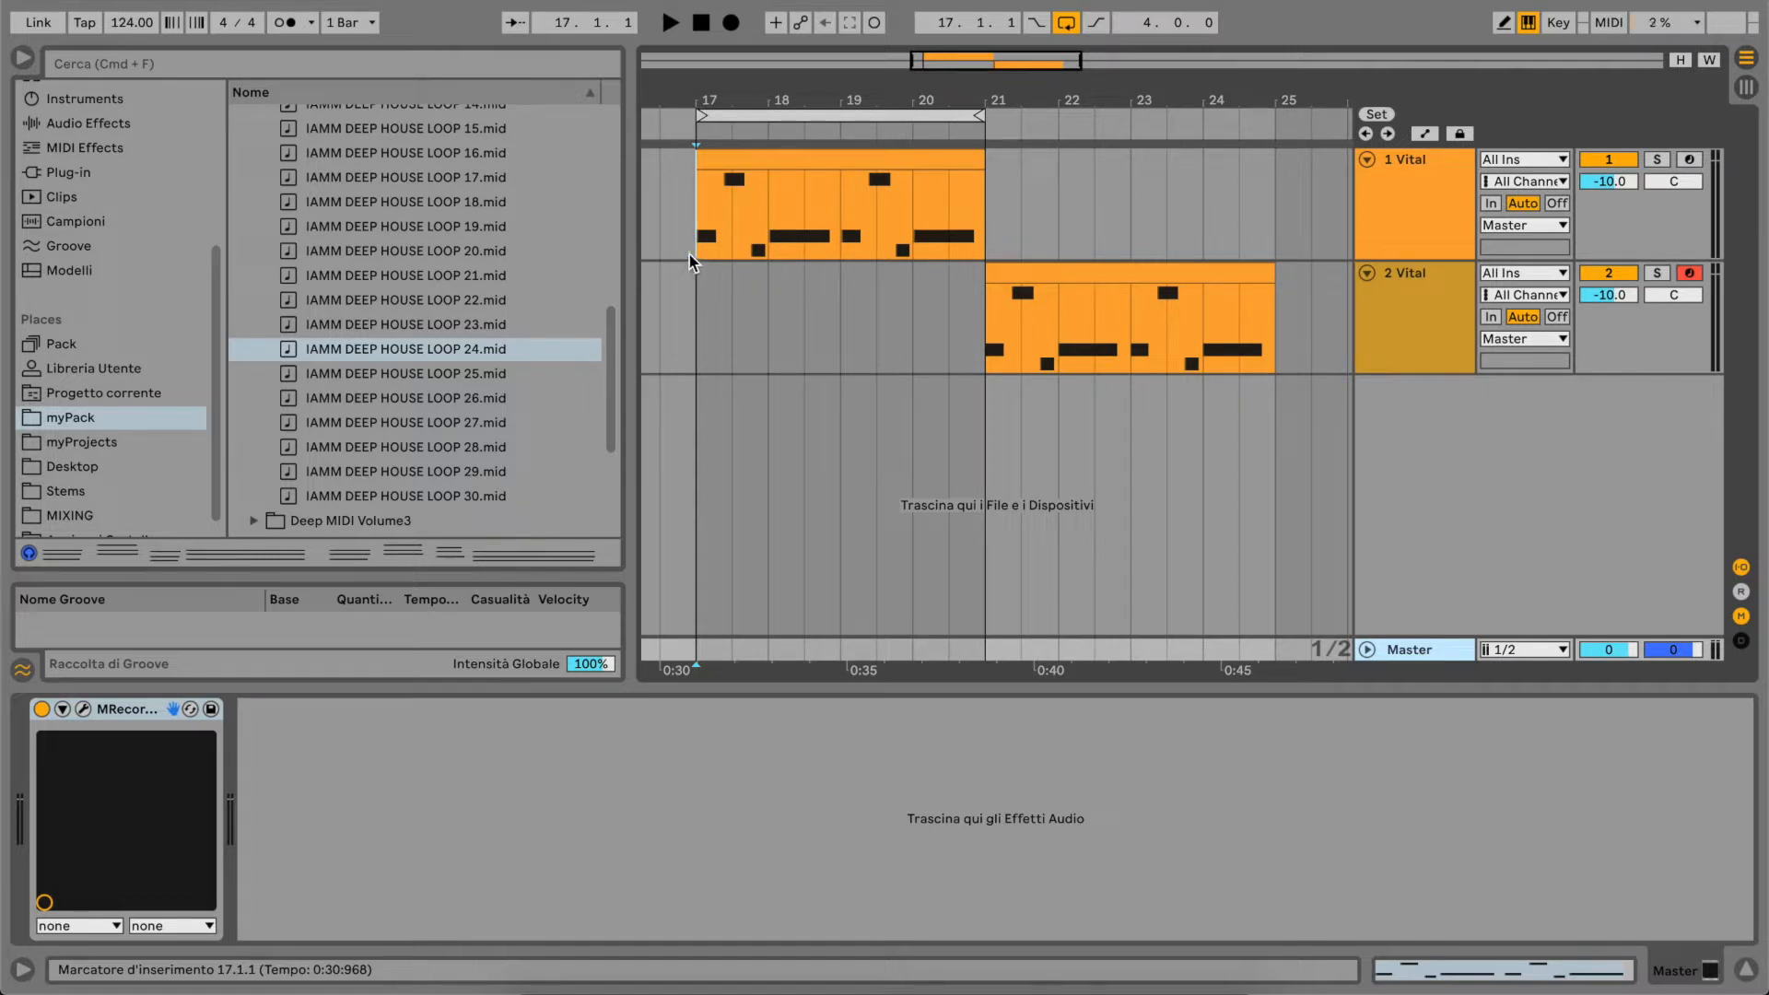
mouse_move(697, 212)
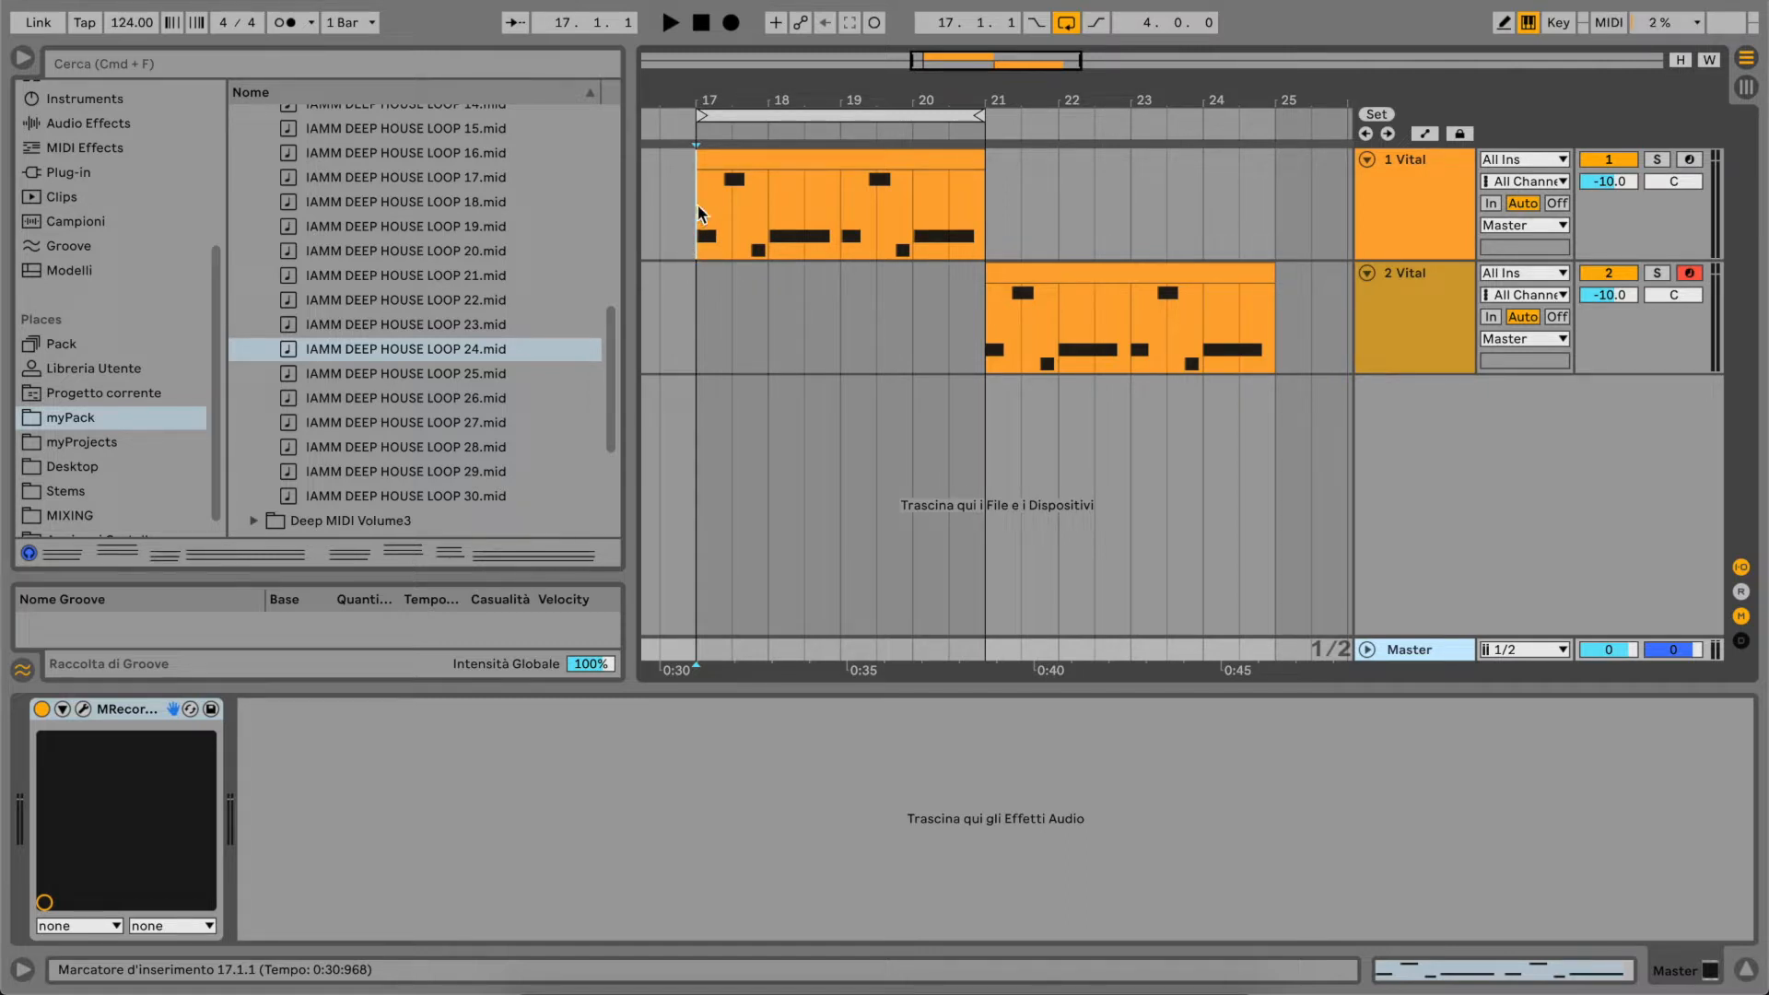
- Play the first track's bass loop, then select track 2 to show its Vital device
click(668, 21)
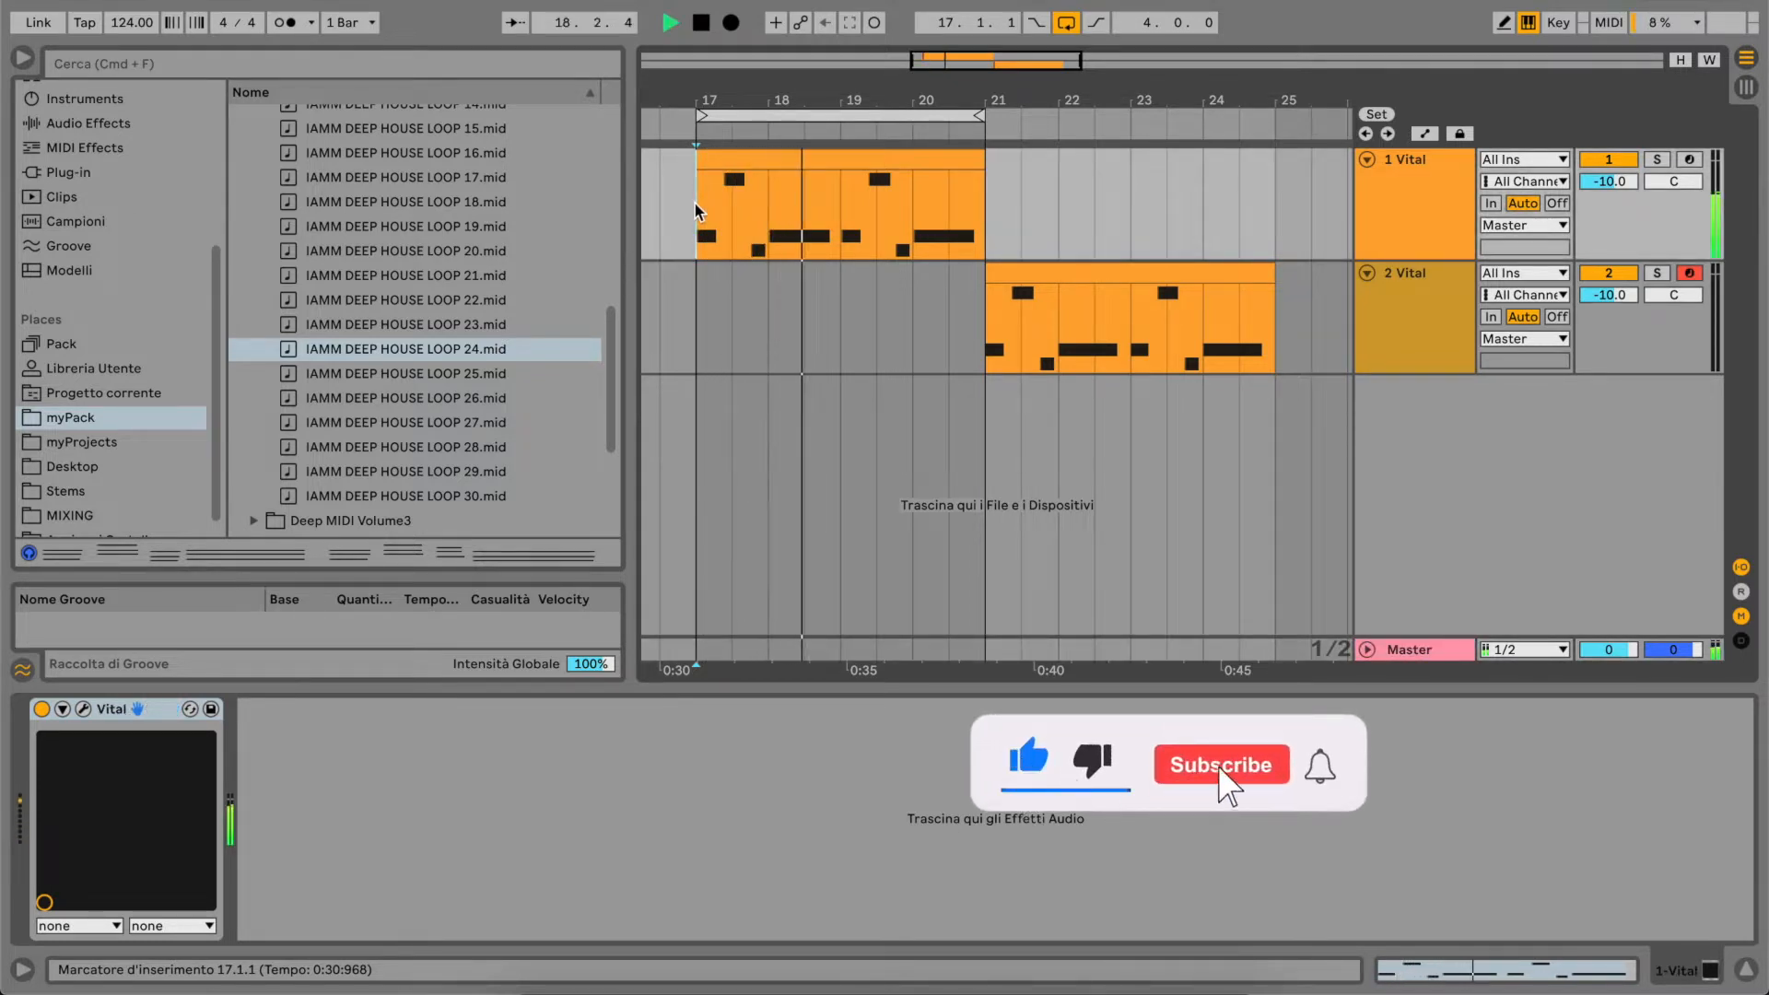
click(1221, 764)
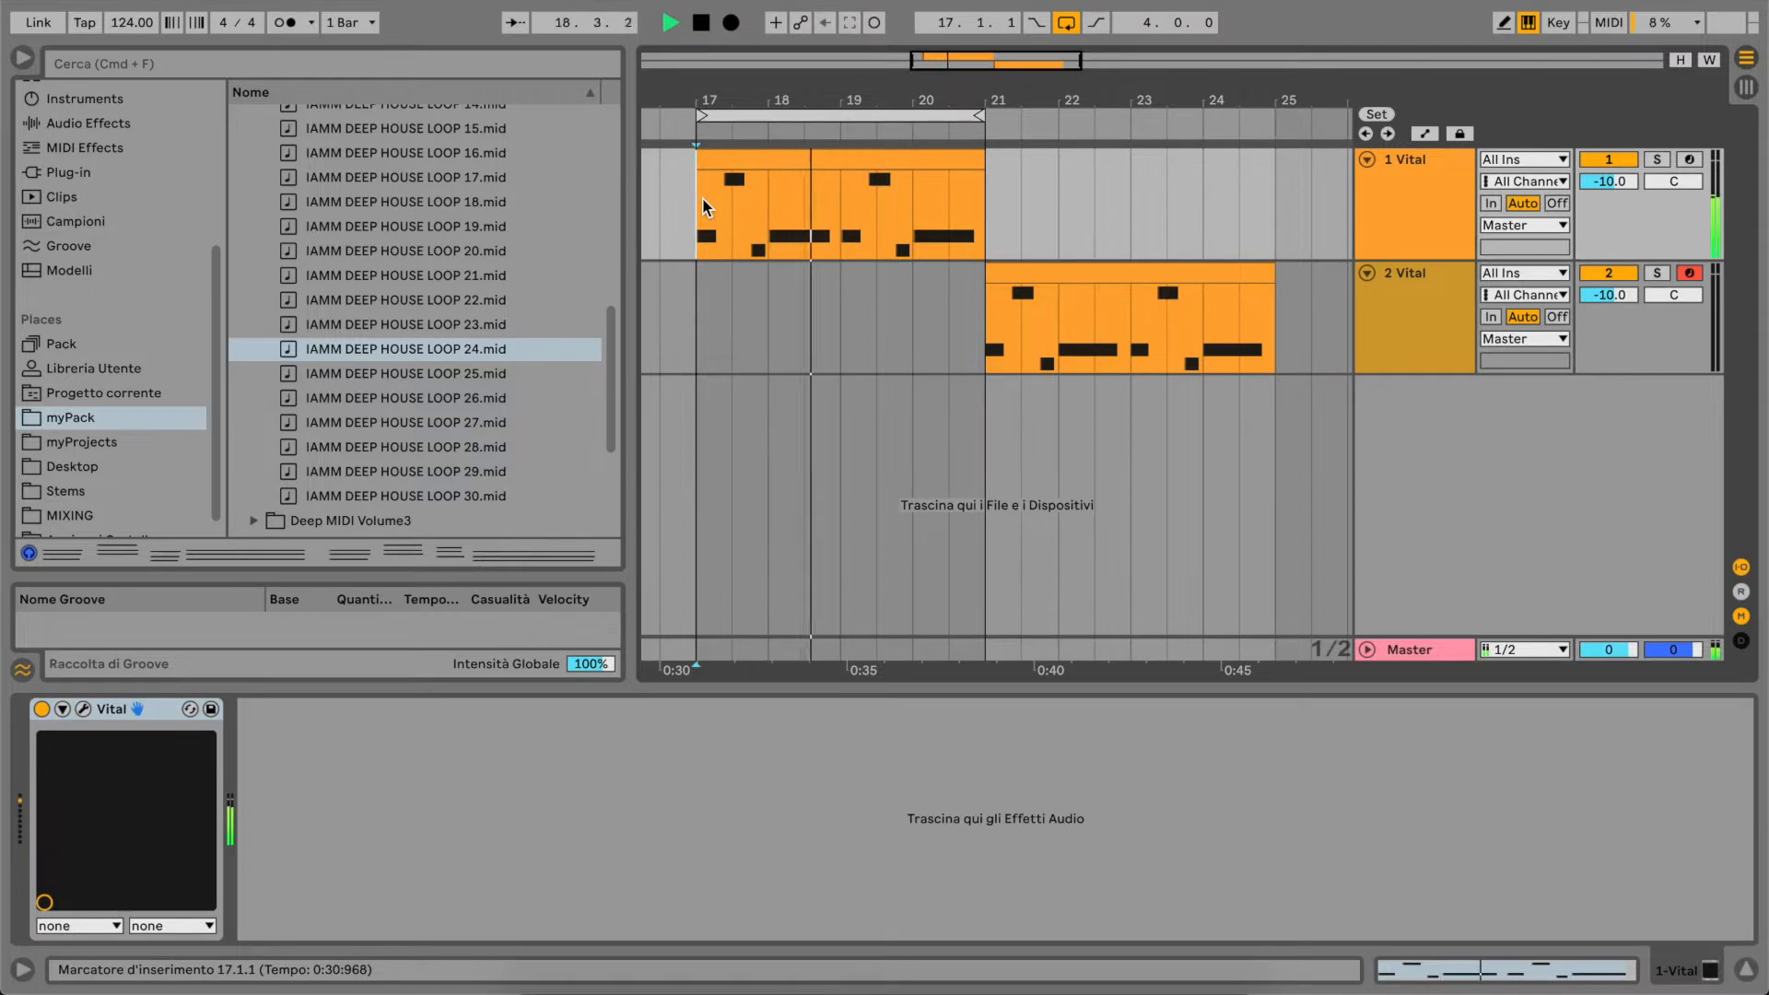
click(697, 22)
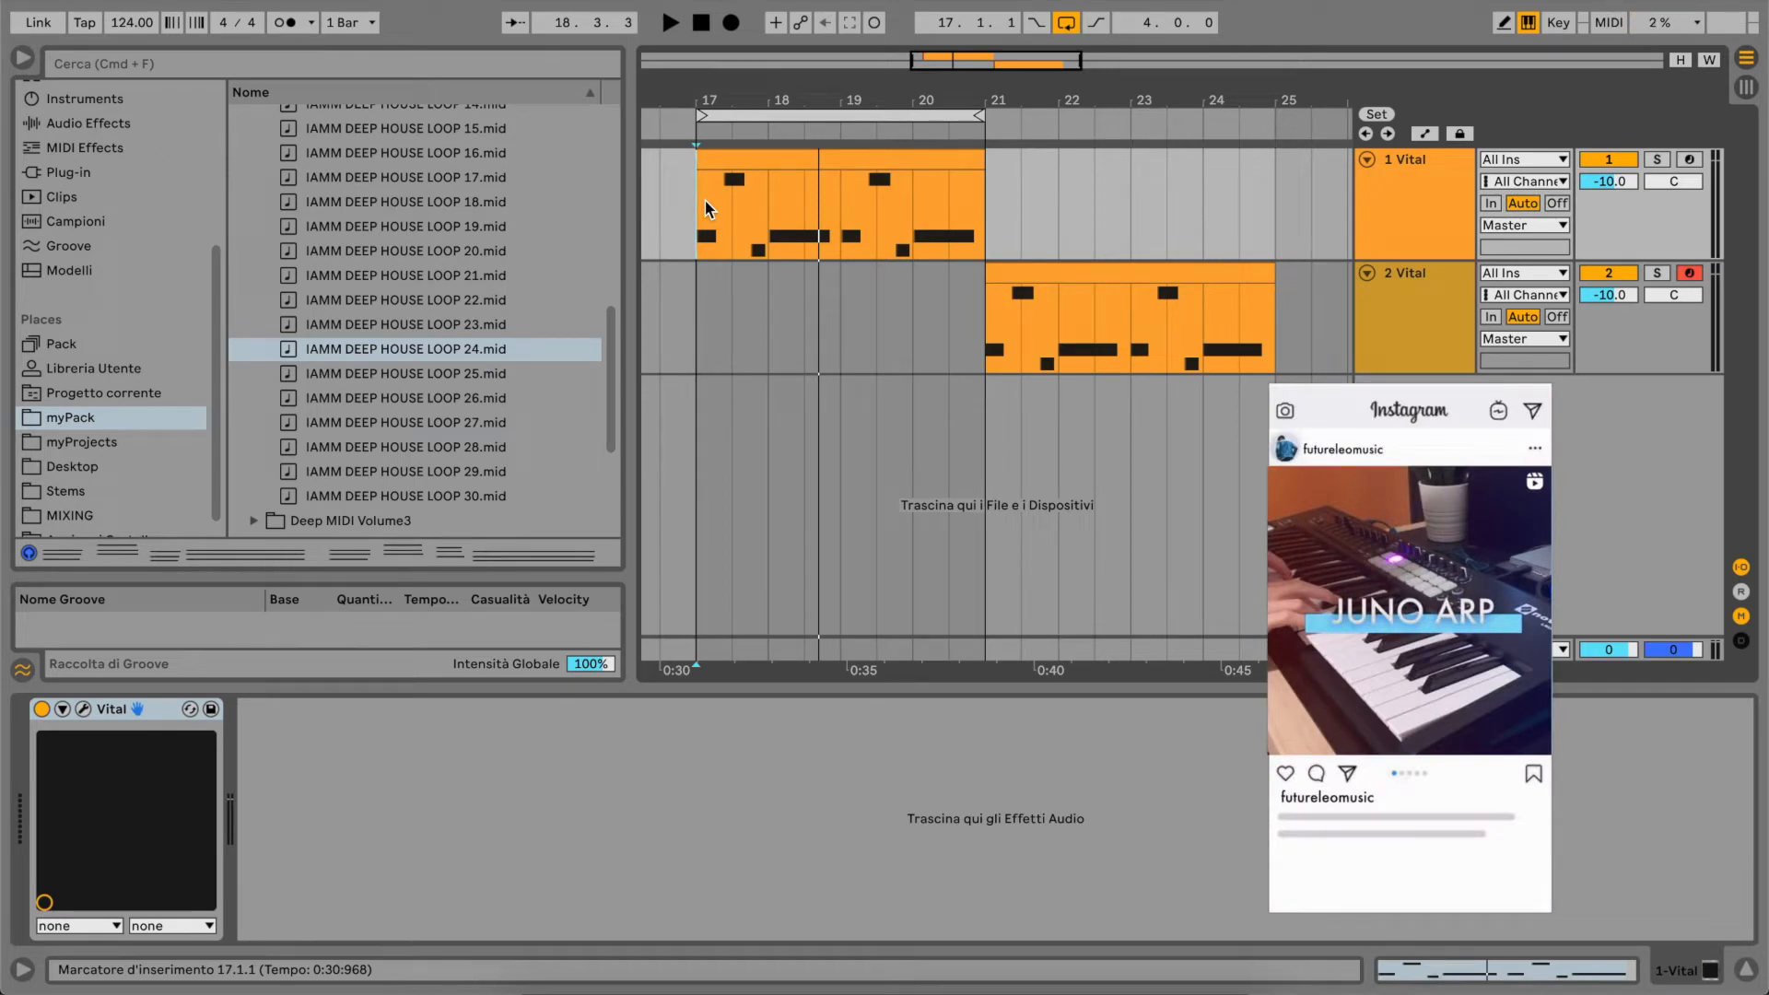
mouse_move(716, 215)
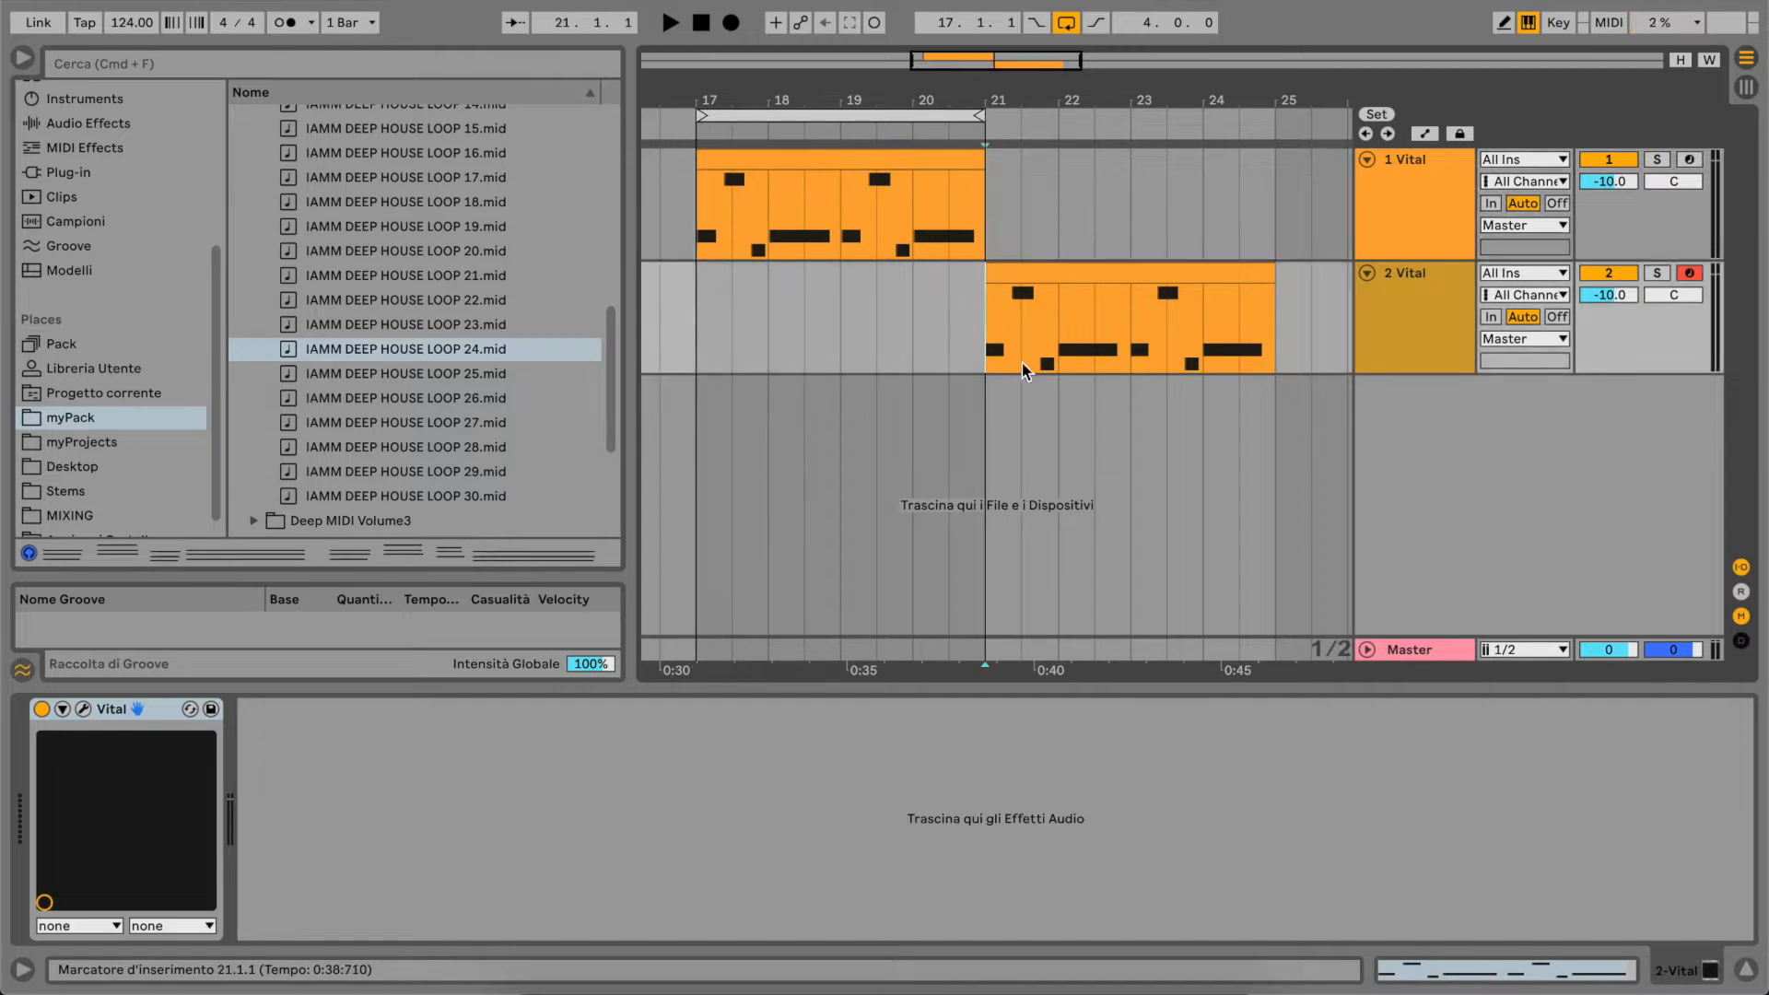
mouse_move(752, 395)
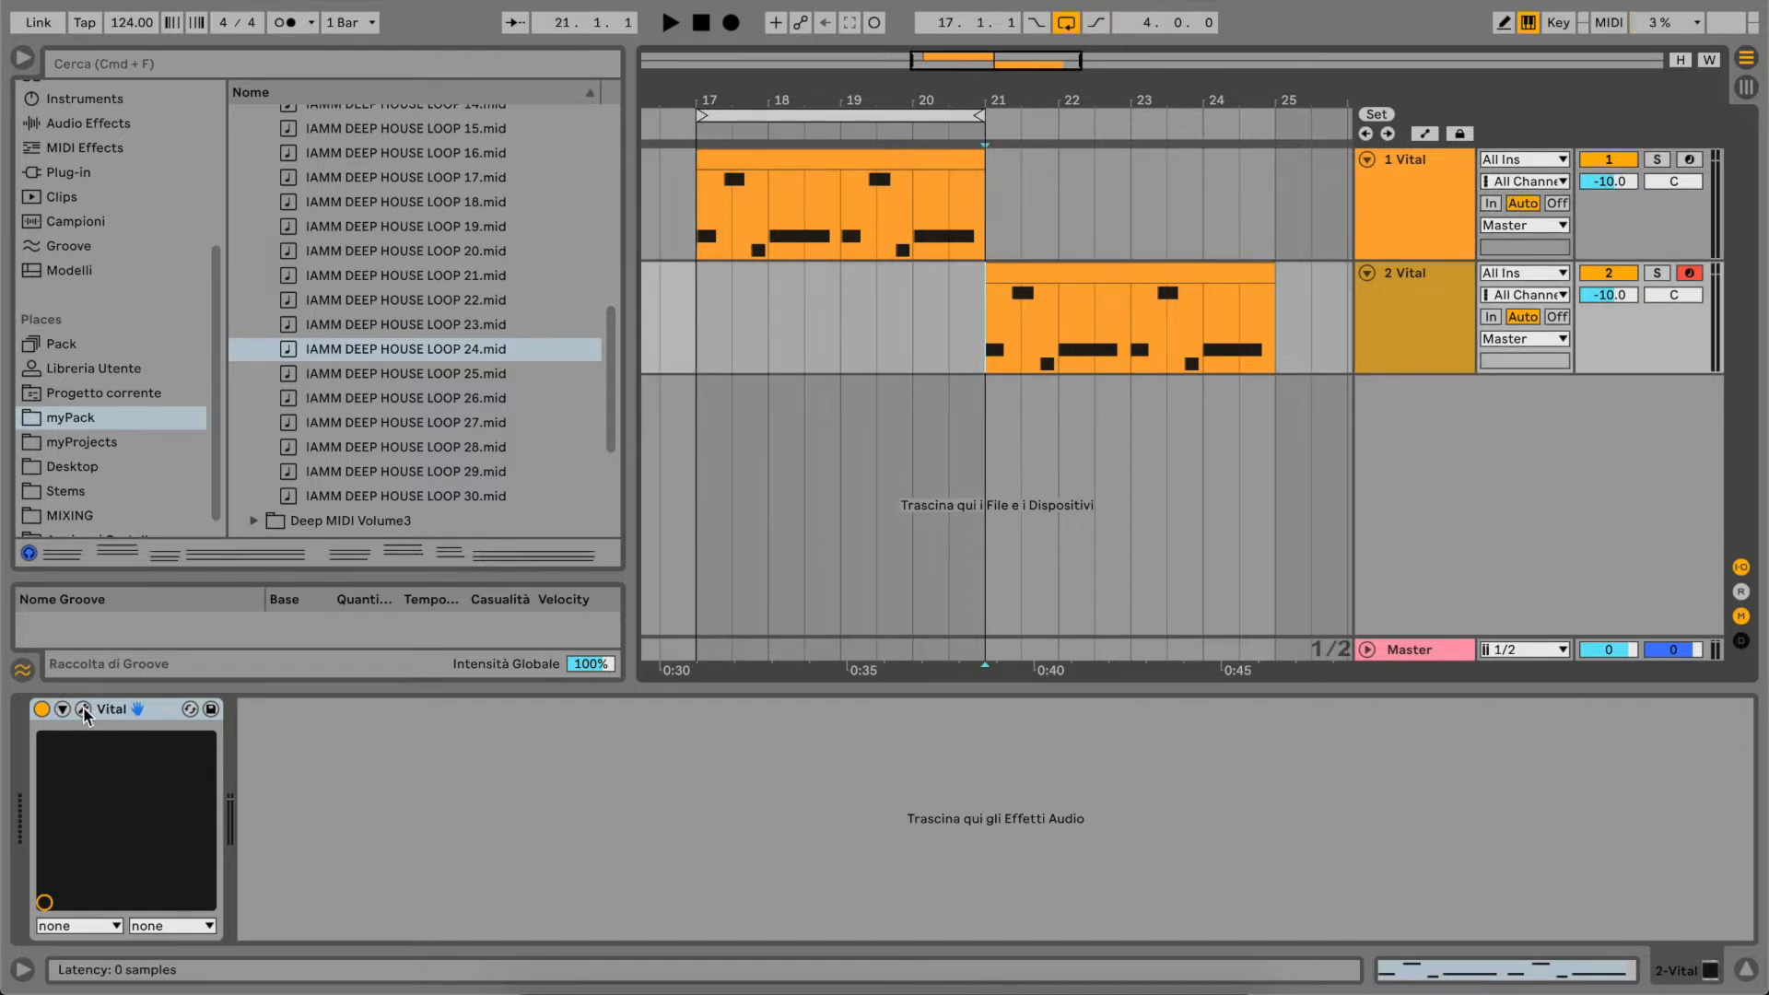
- Open Vital's editor and set oscillator 1 to a Basic Shapes triangle transposed up 7 semitones
click(82, 709)
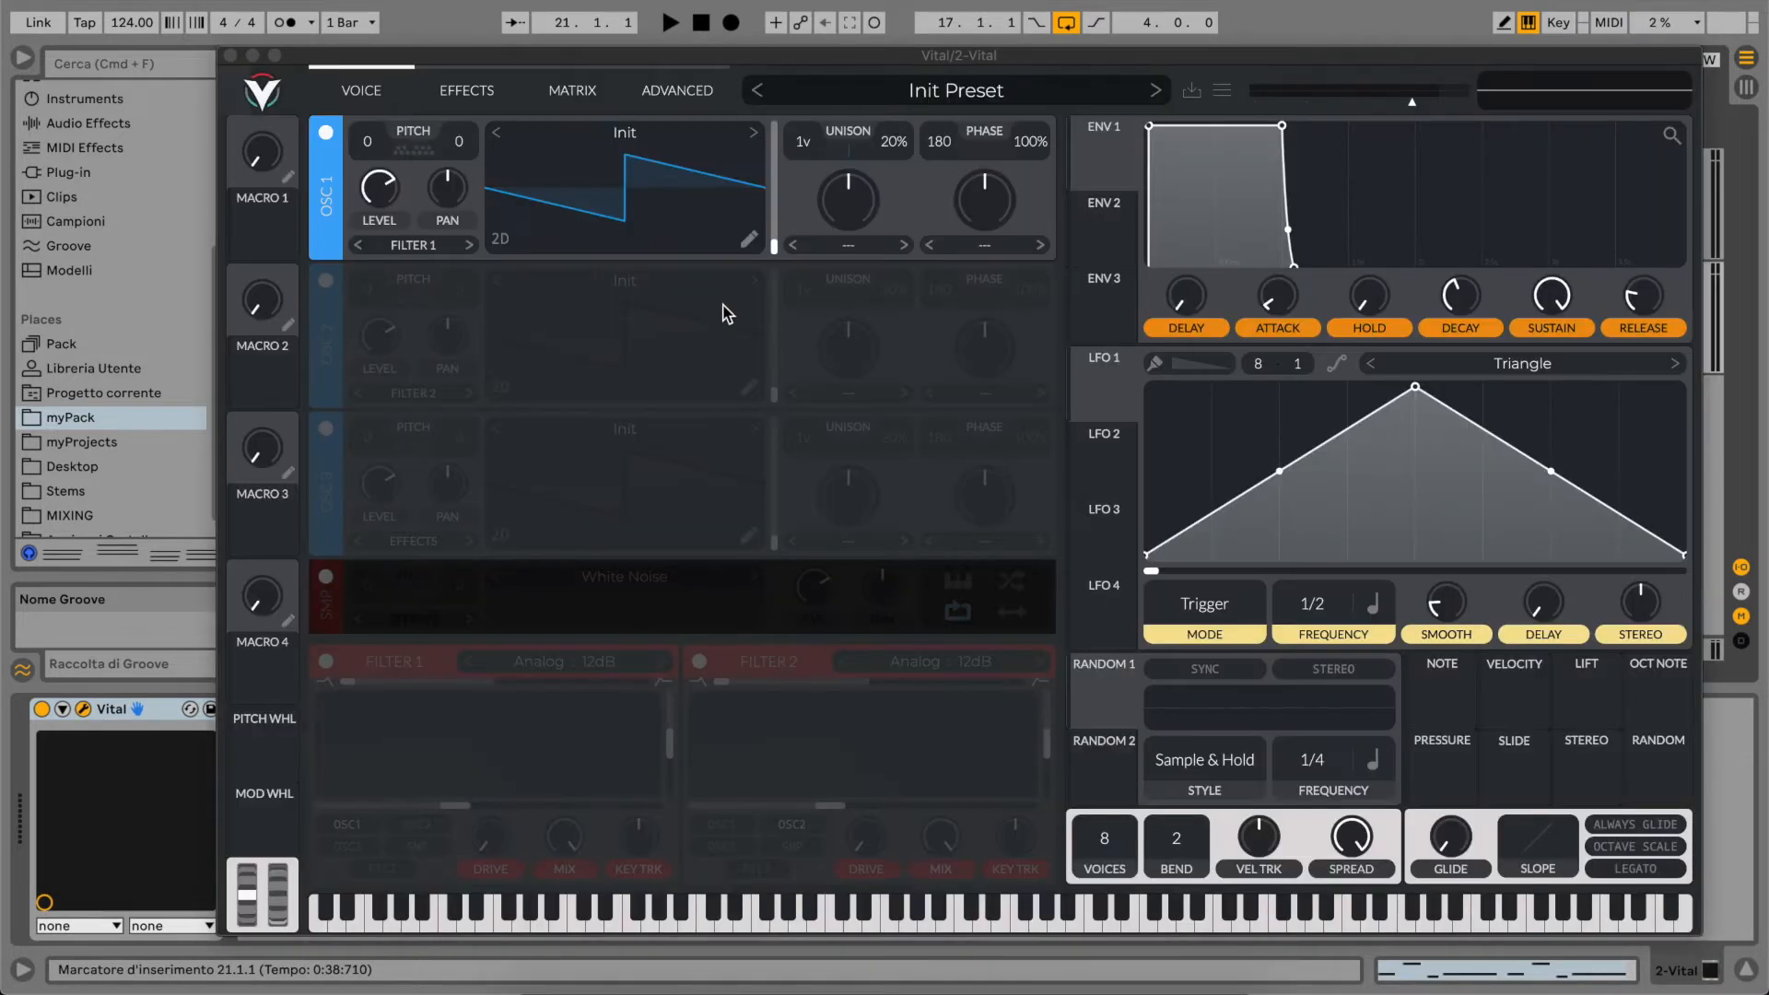
click(670, 21)
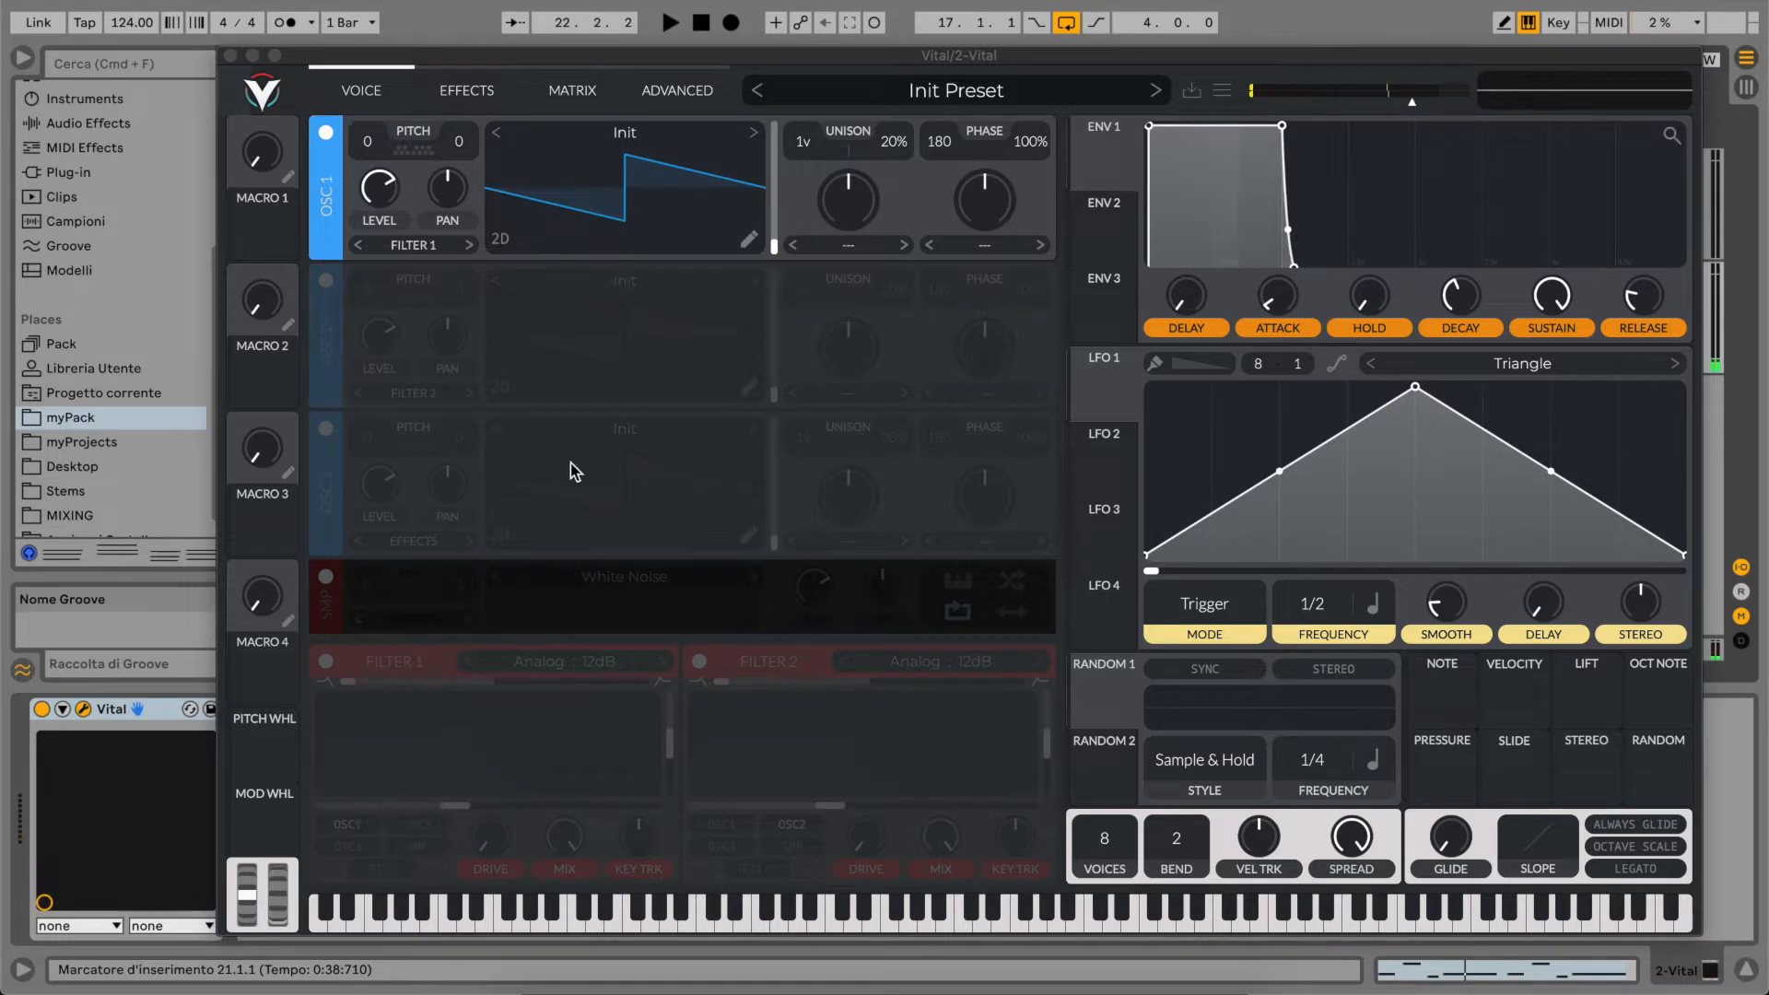
mouse_move(395, 311)
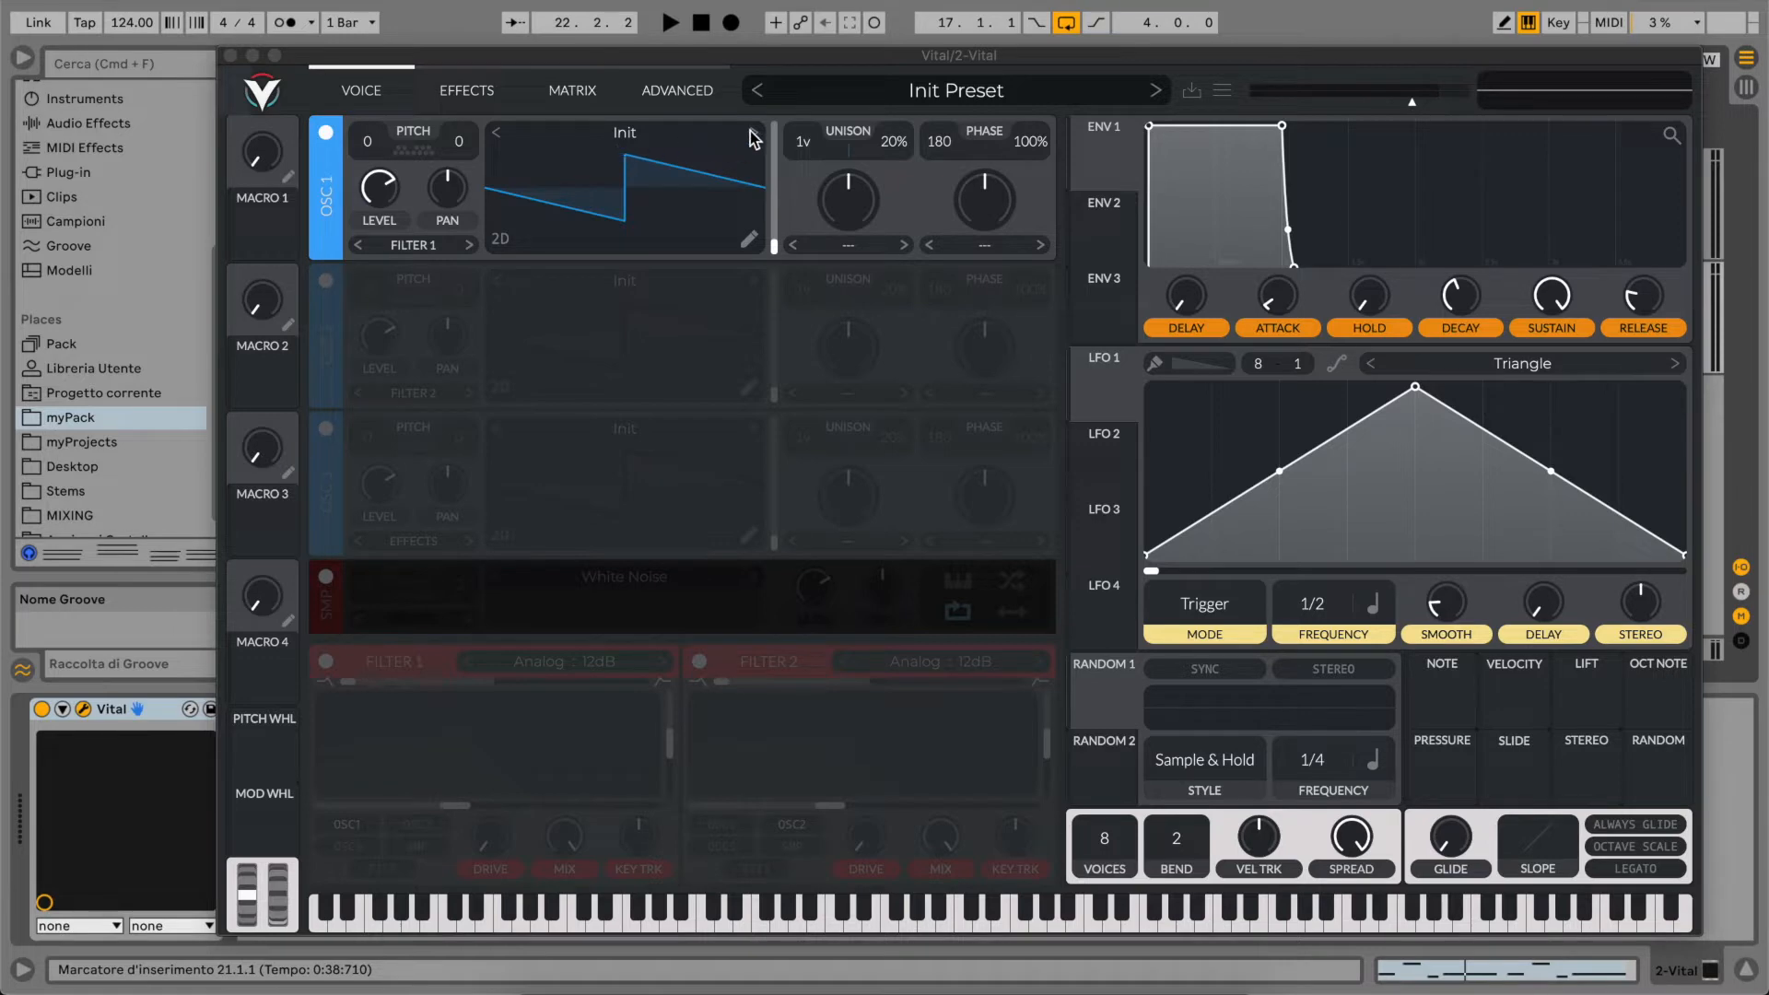
click(776, 245)
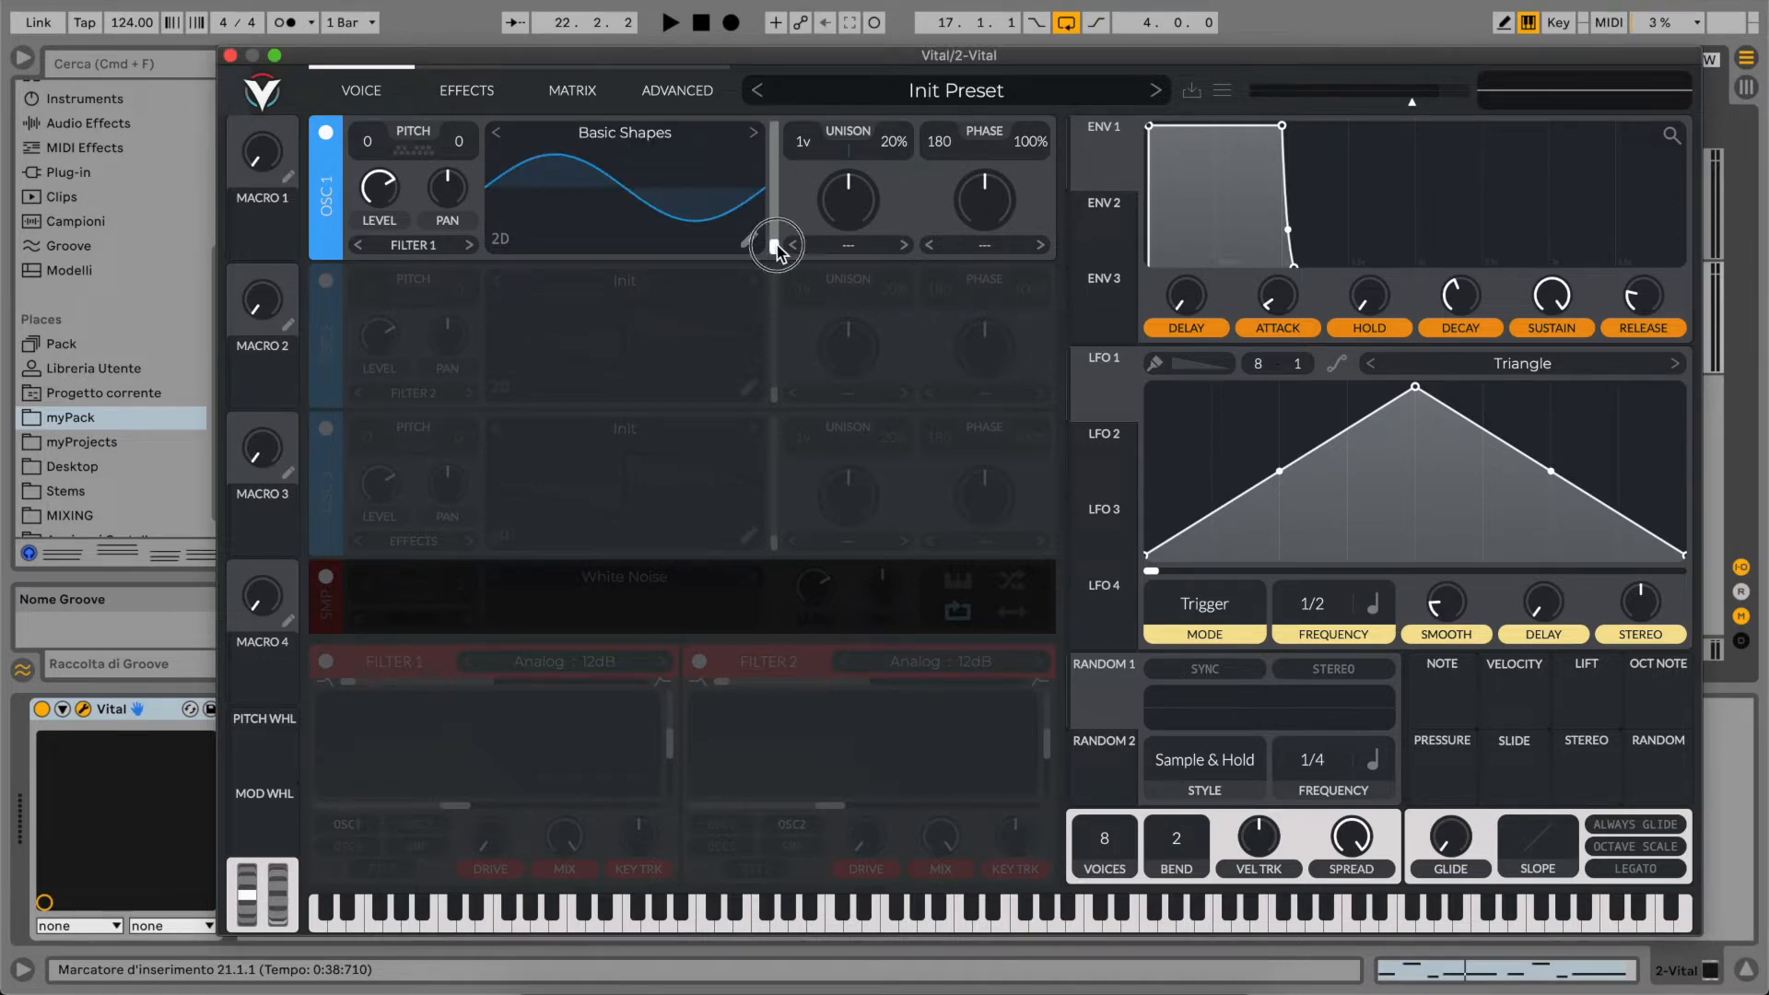
drag(779, 248, 671, 215)
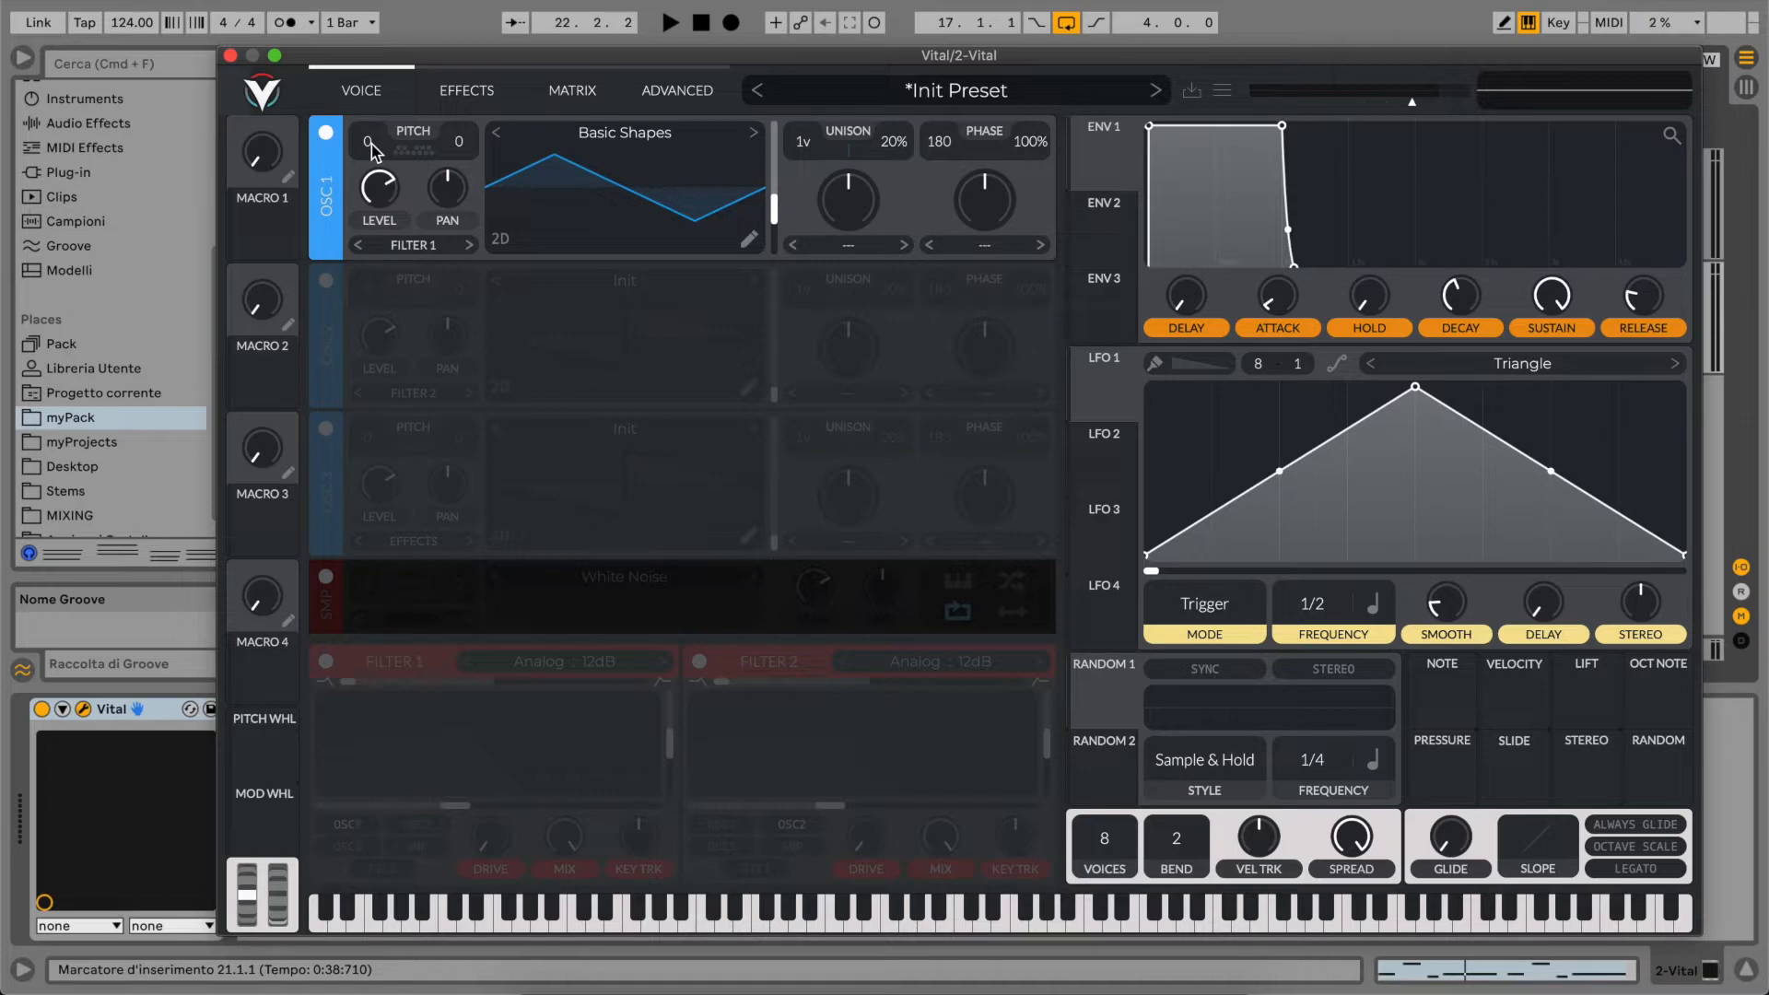
mouse_move(373, 152)
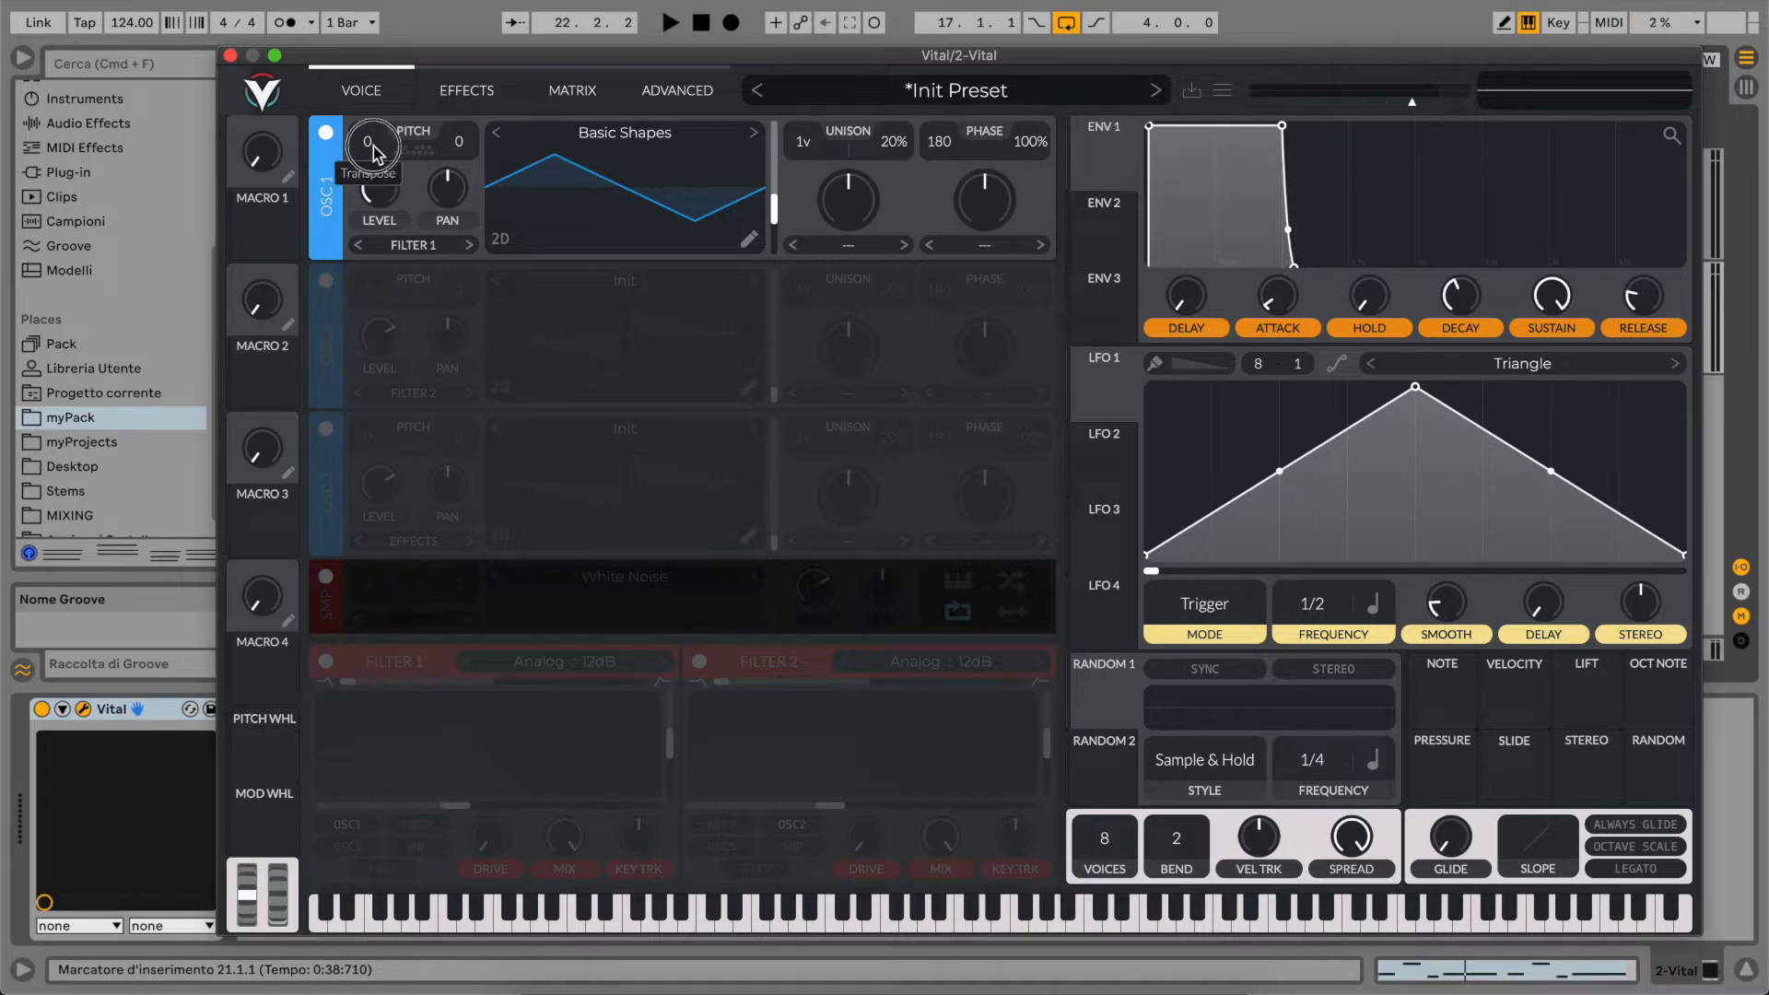
drag(372, 152, 384, 107)
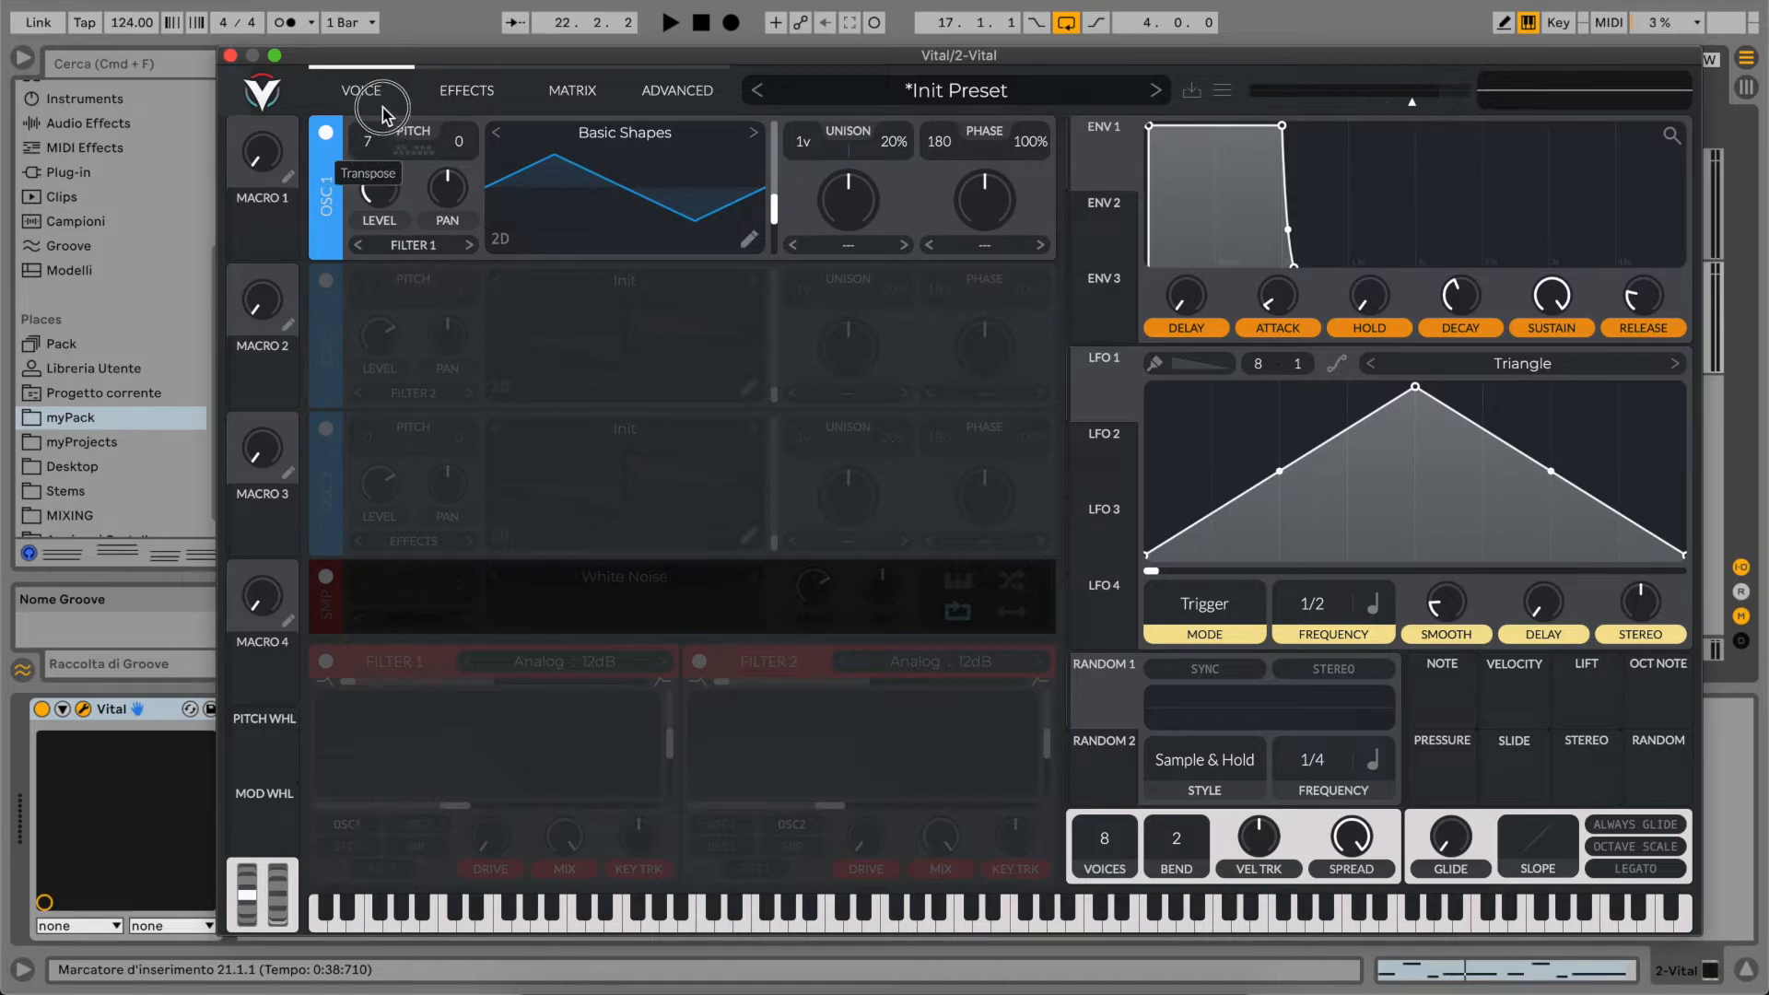
mouse_move(380, 184)
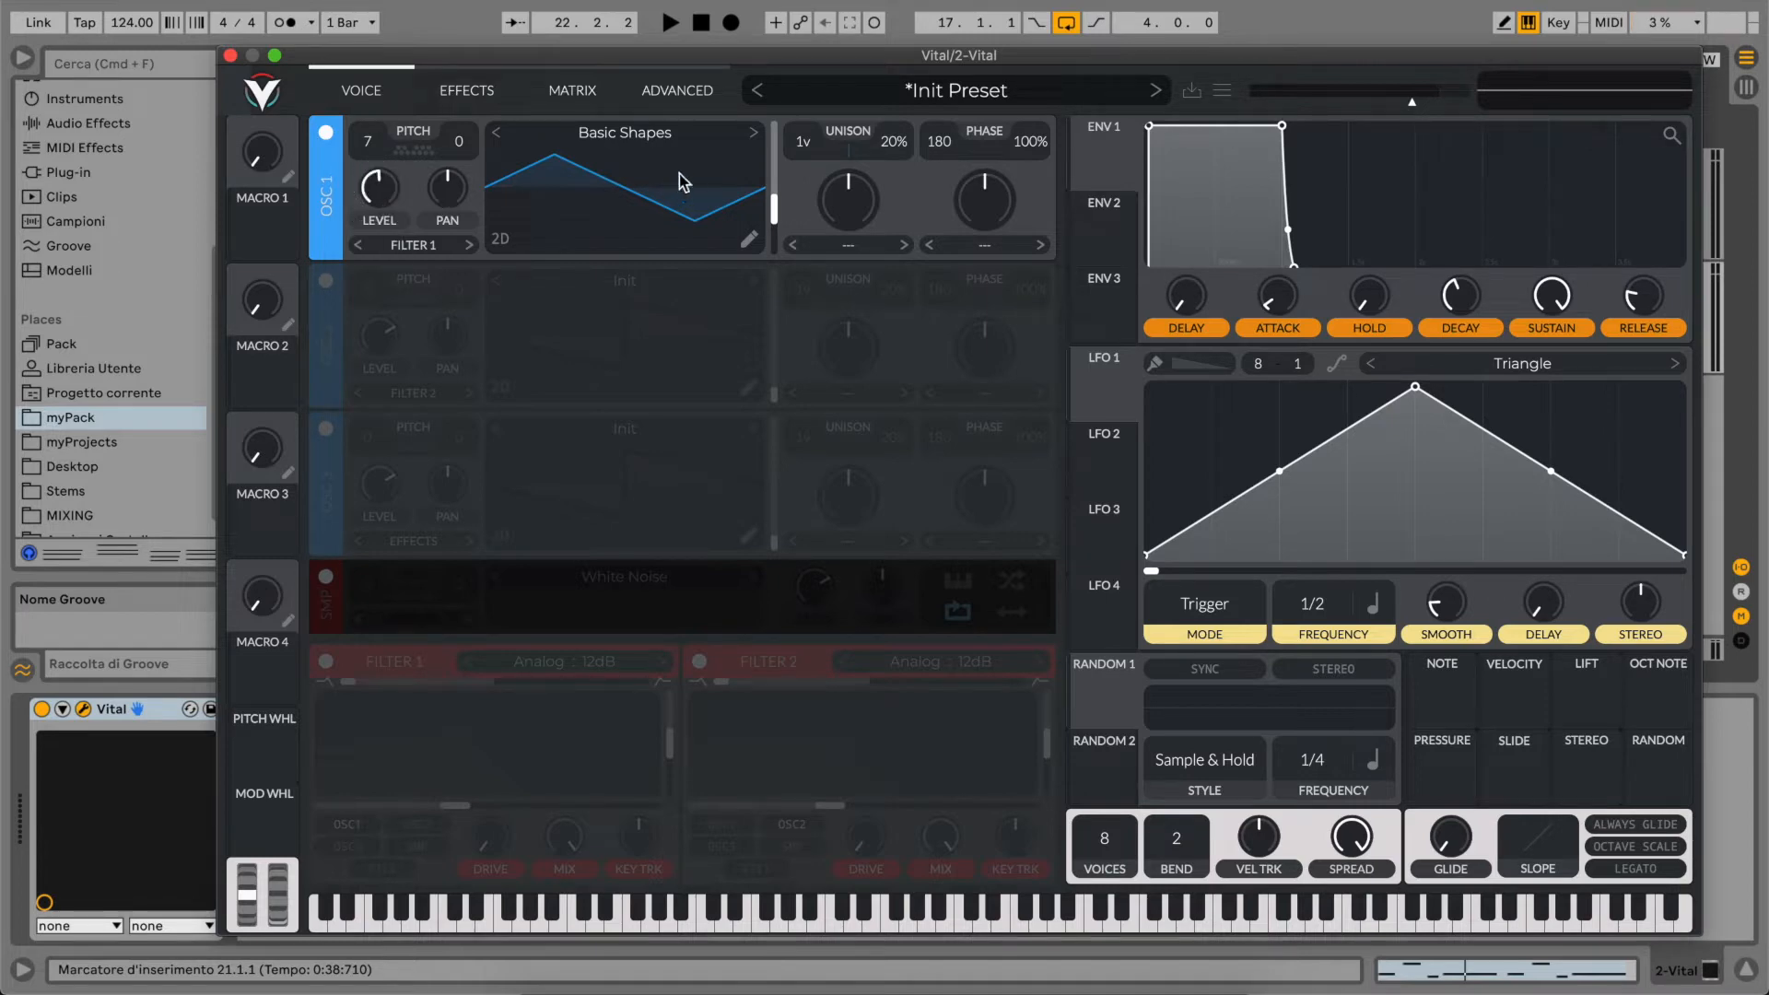
mouse_move(805, 150)
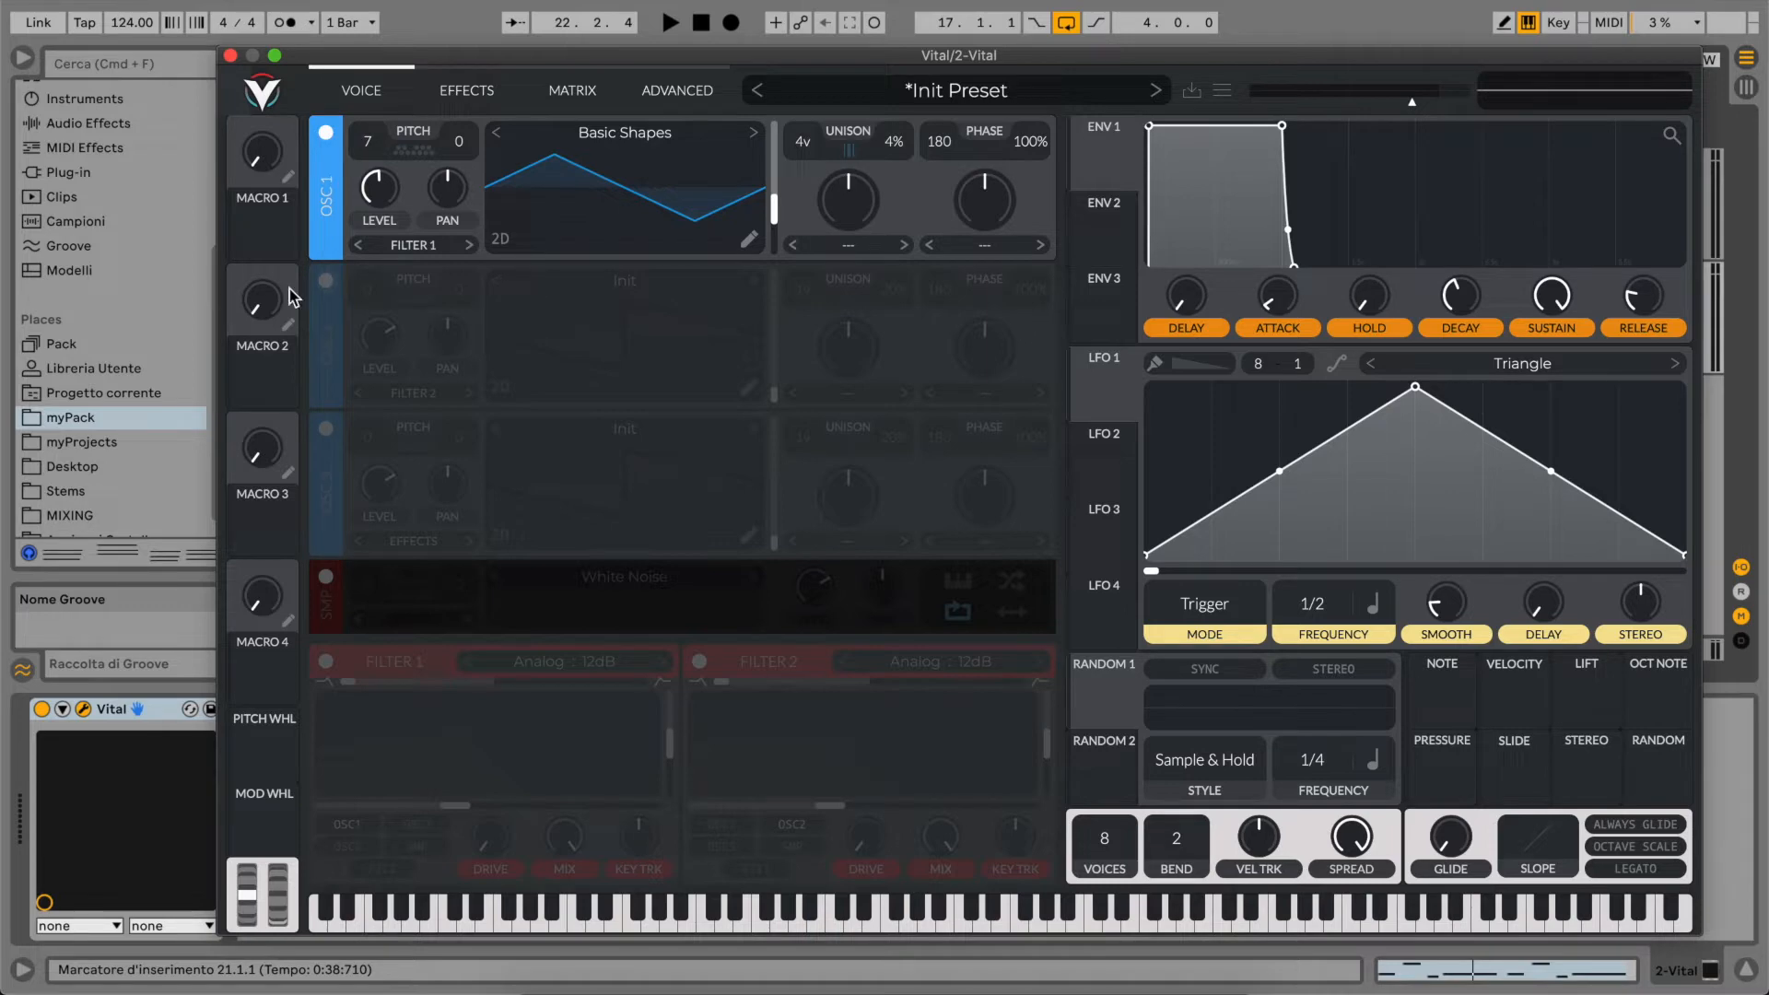
- Enable oscillator 2 with Harmonic Series, transpose -12, and move the frame to about 65
click(325, 281)
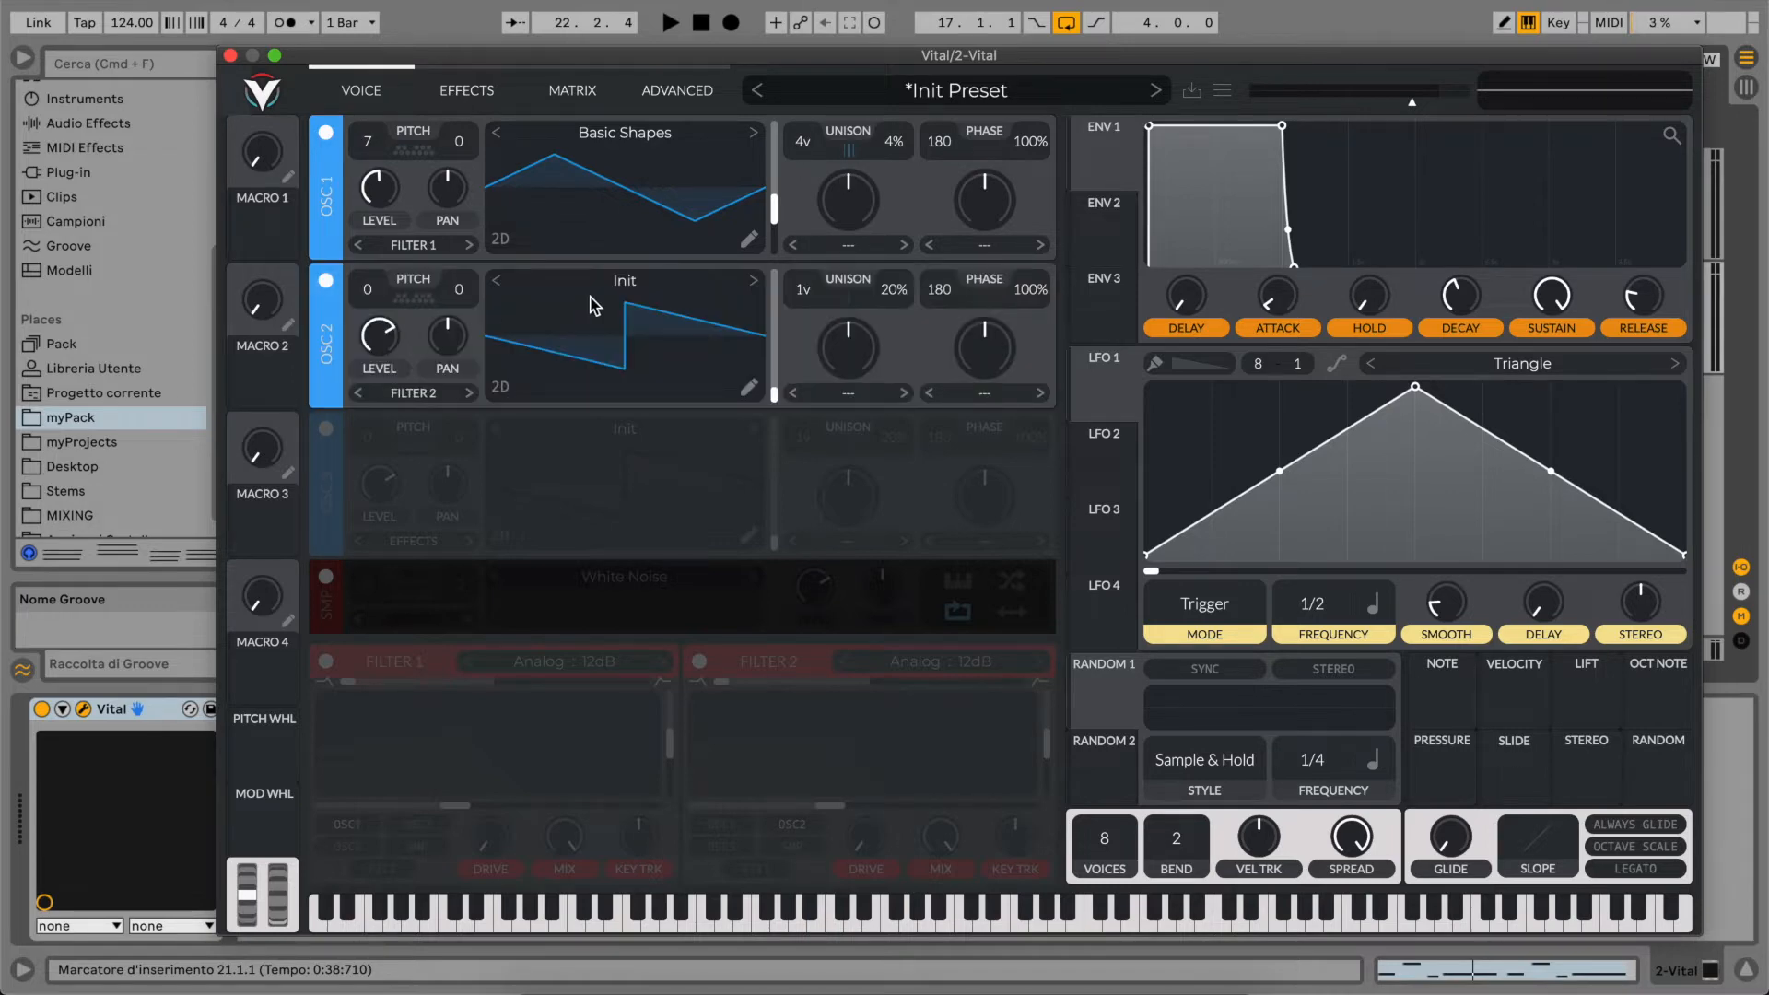
click(624, 280)
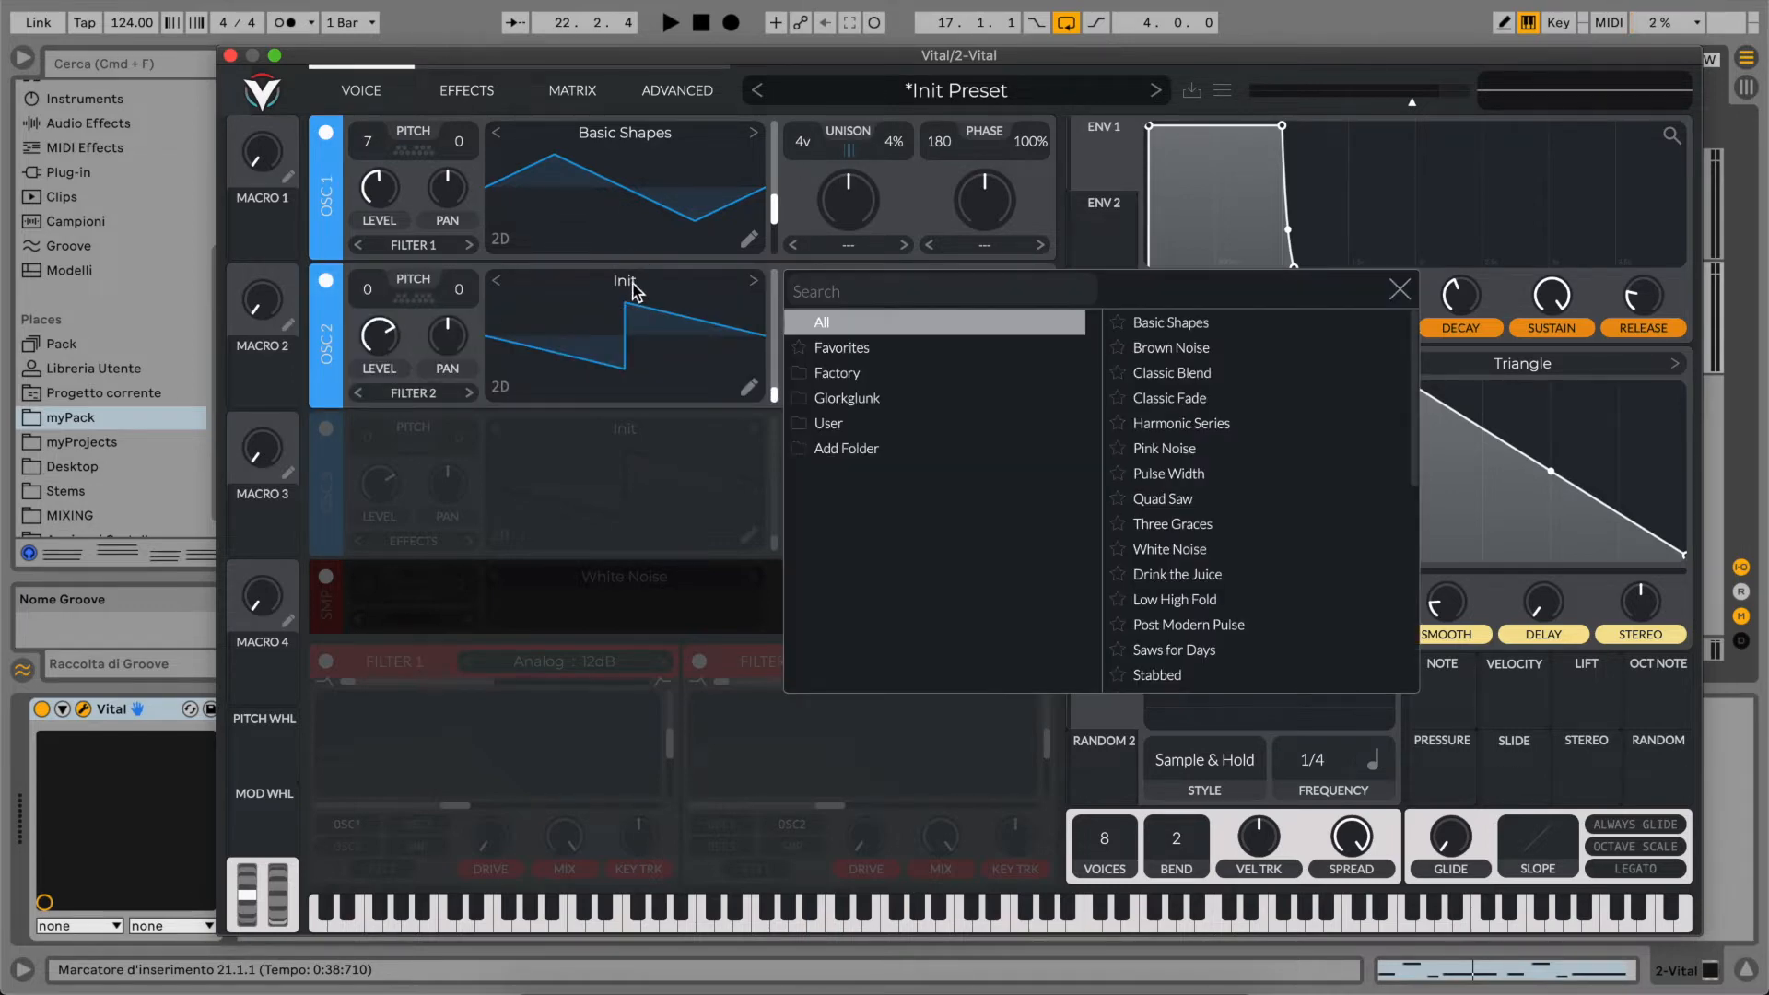
mouse_move(1177, 423)
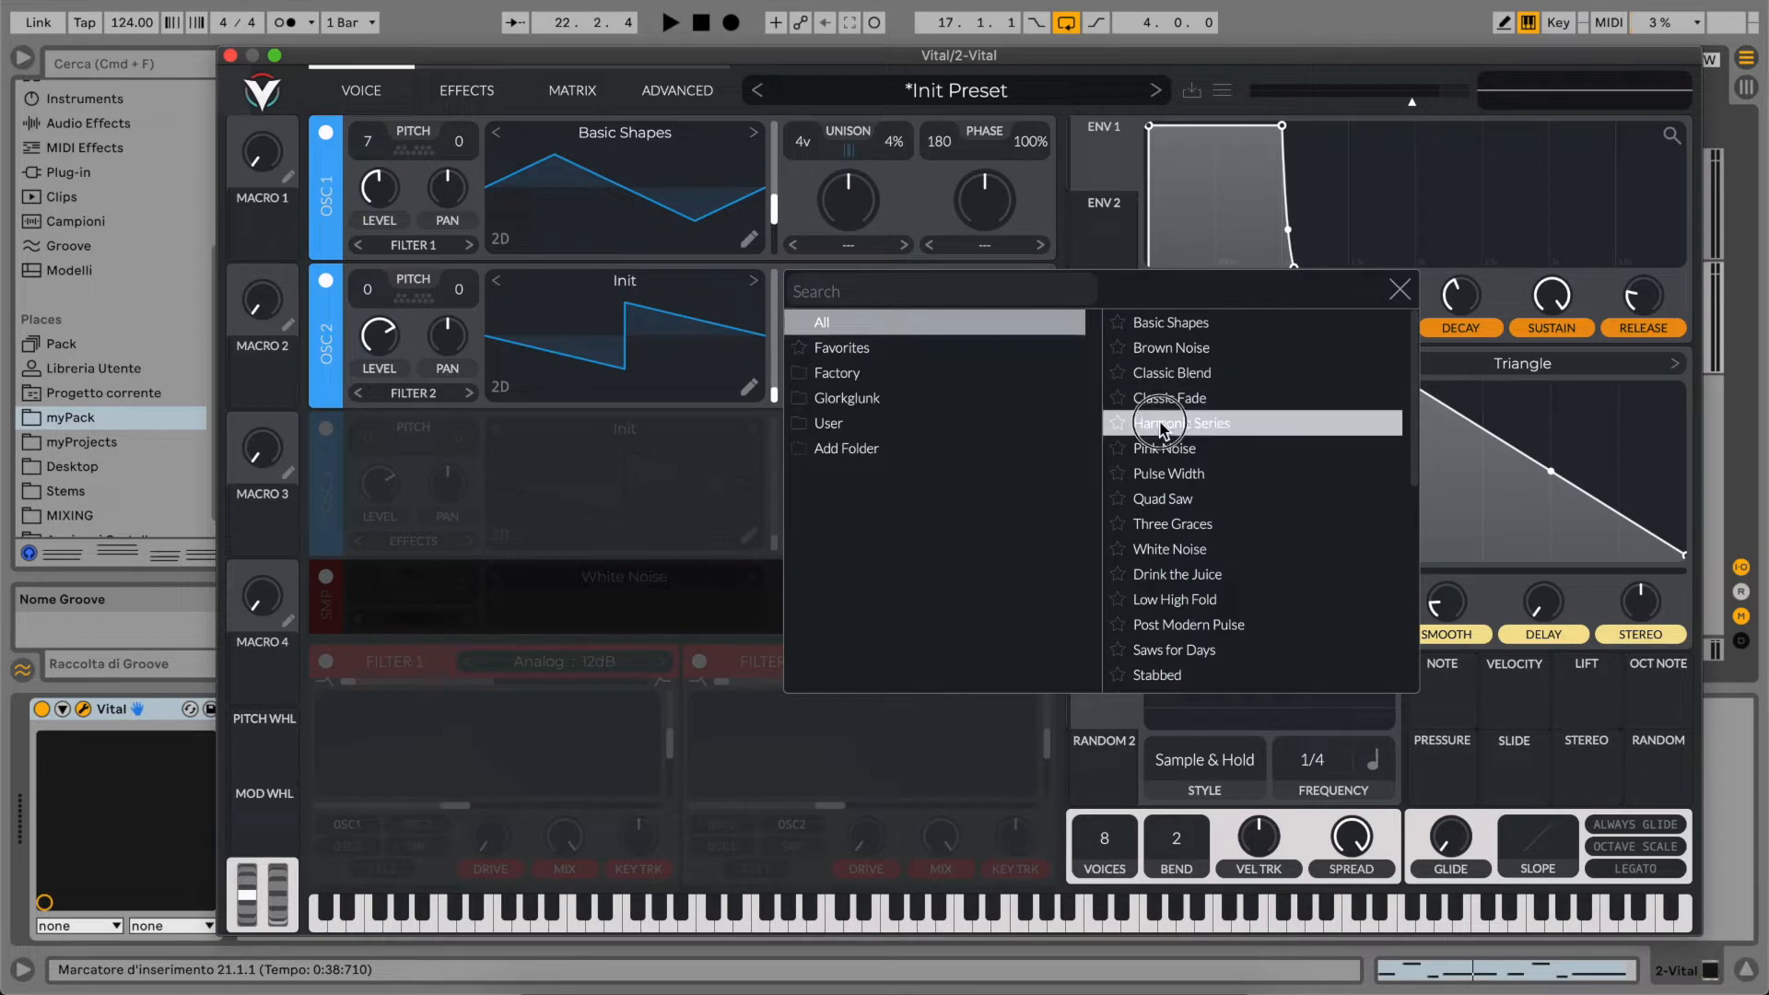
click(1181, 422)
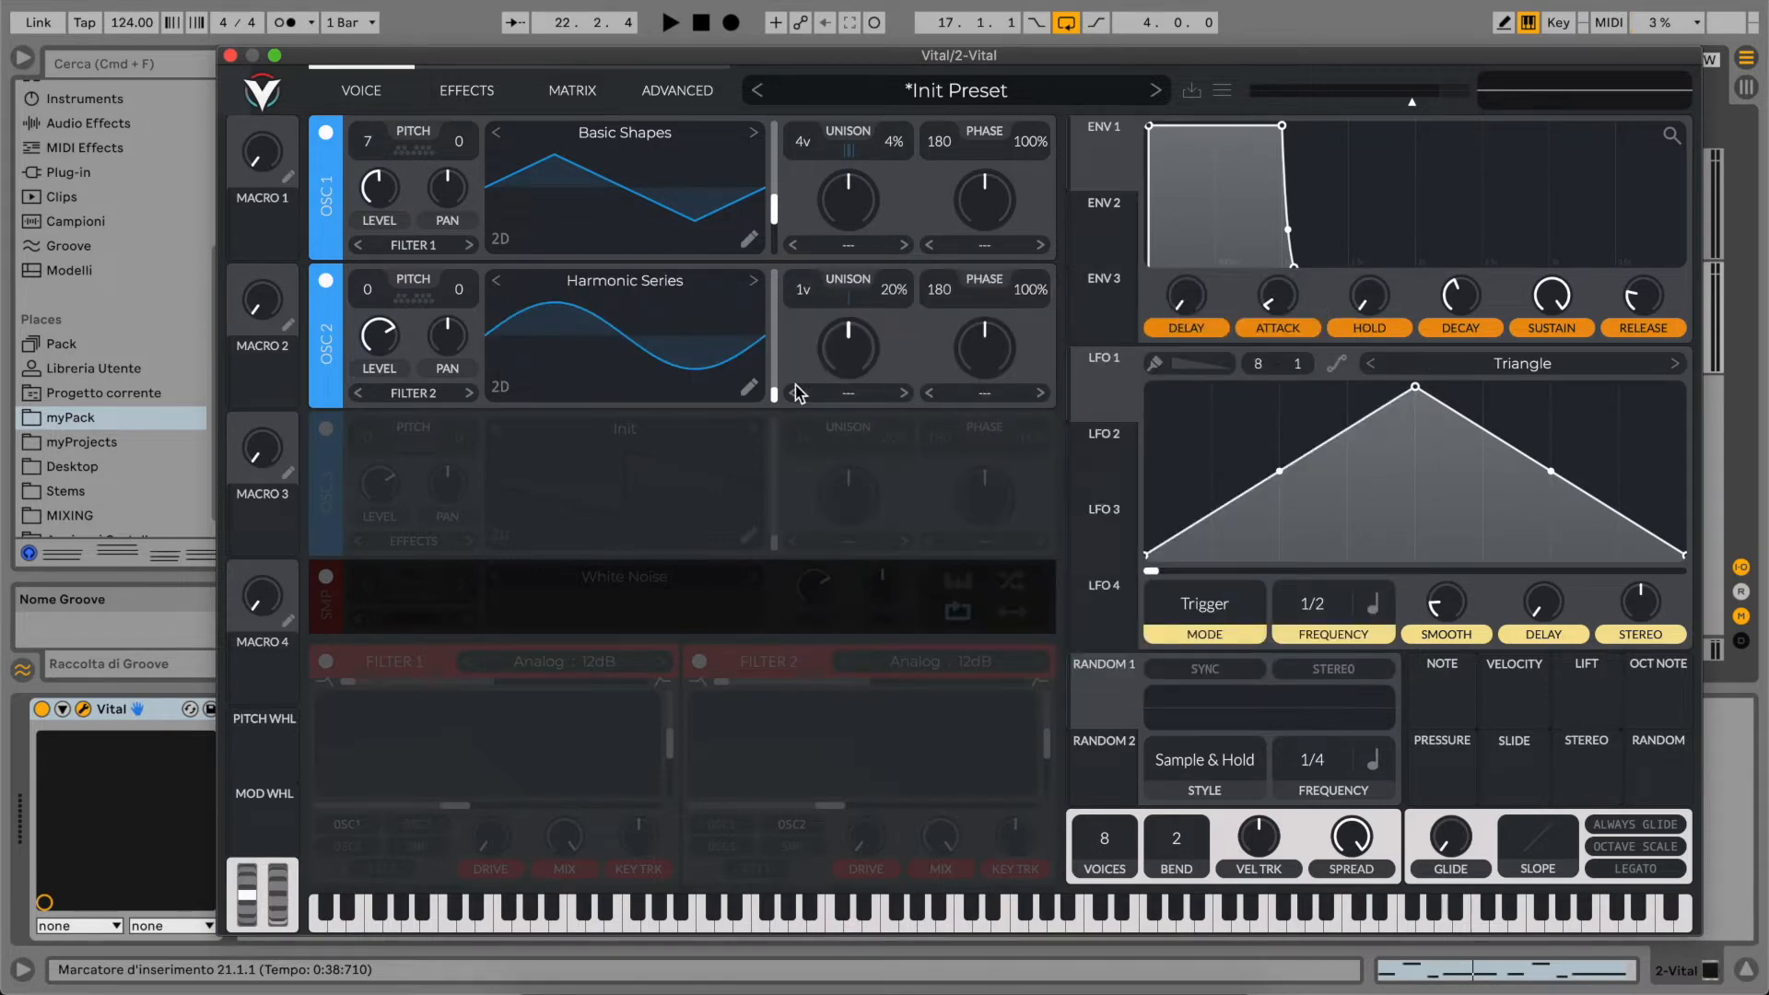
mouse_move(783, 402)
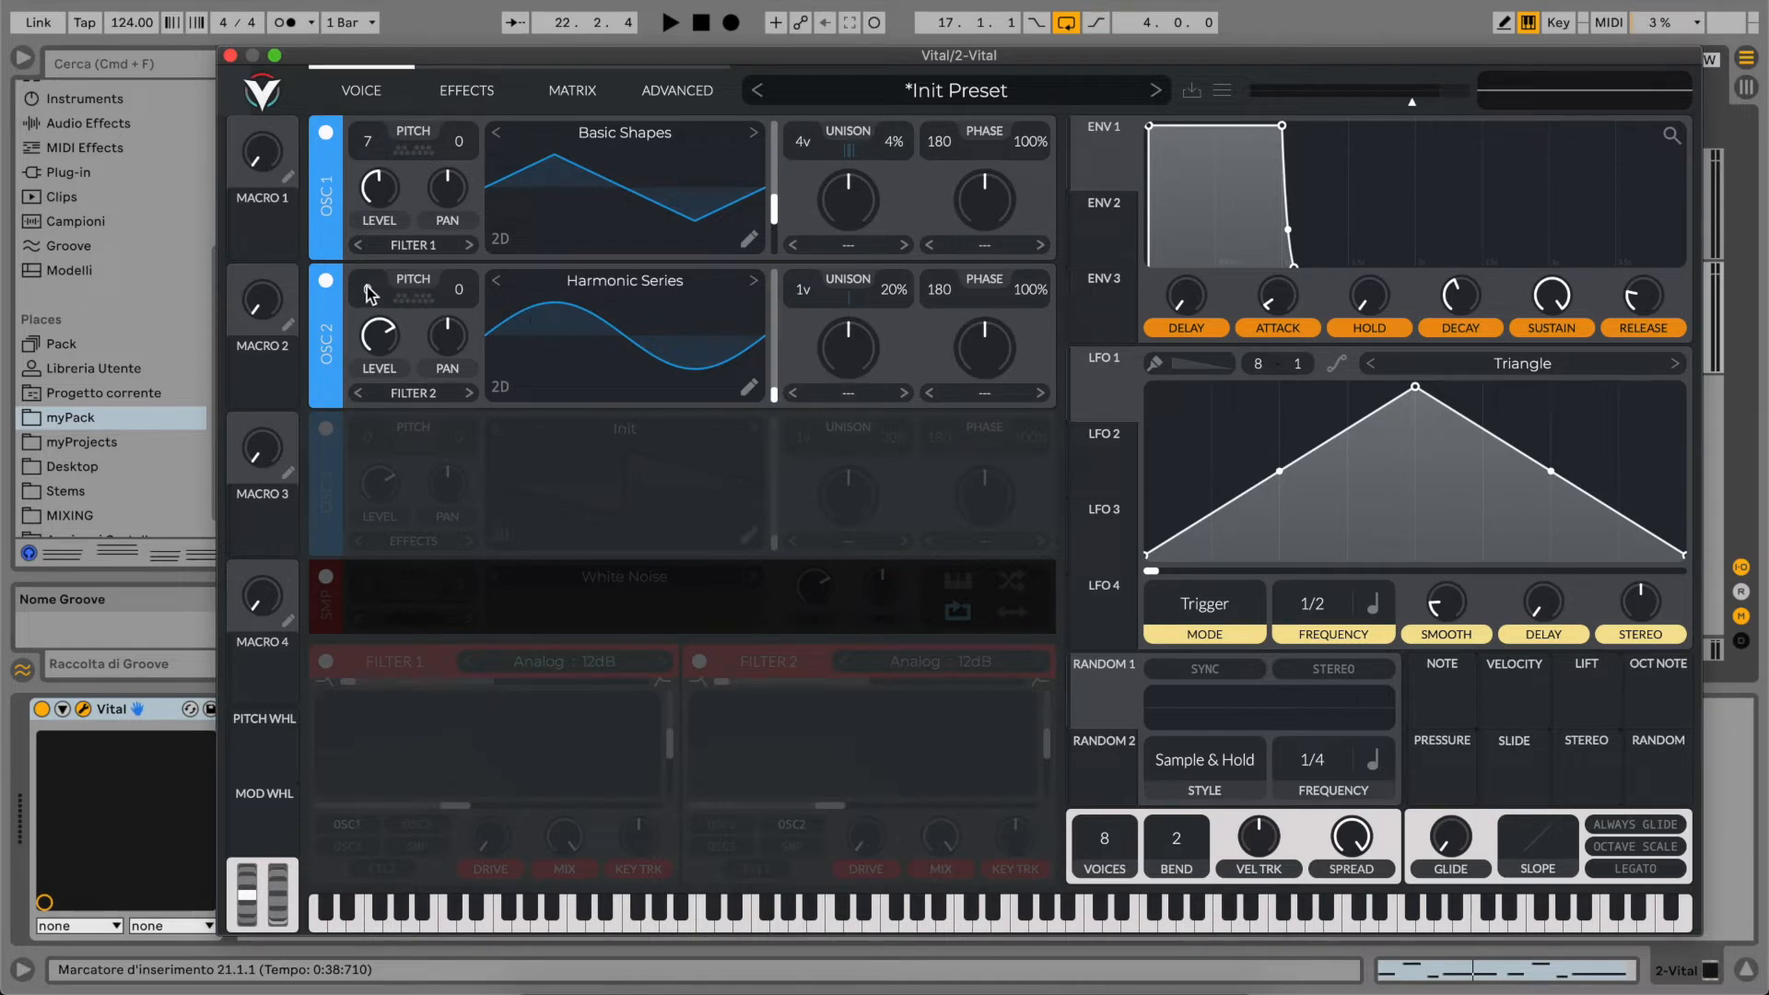
drag(368, 288, 368, 350)
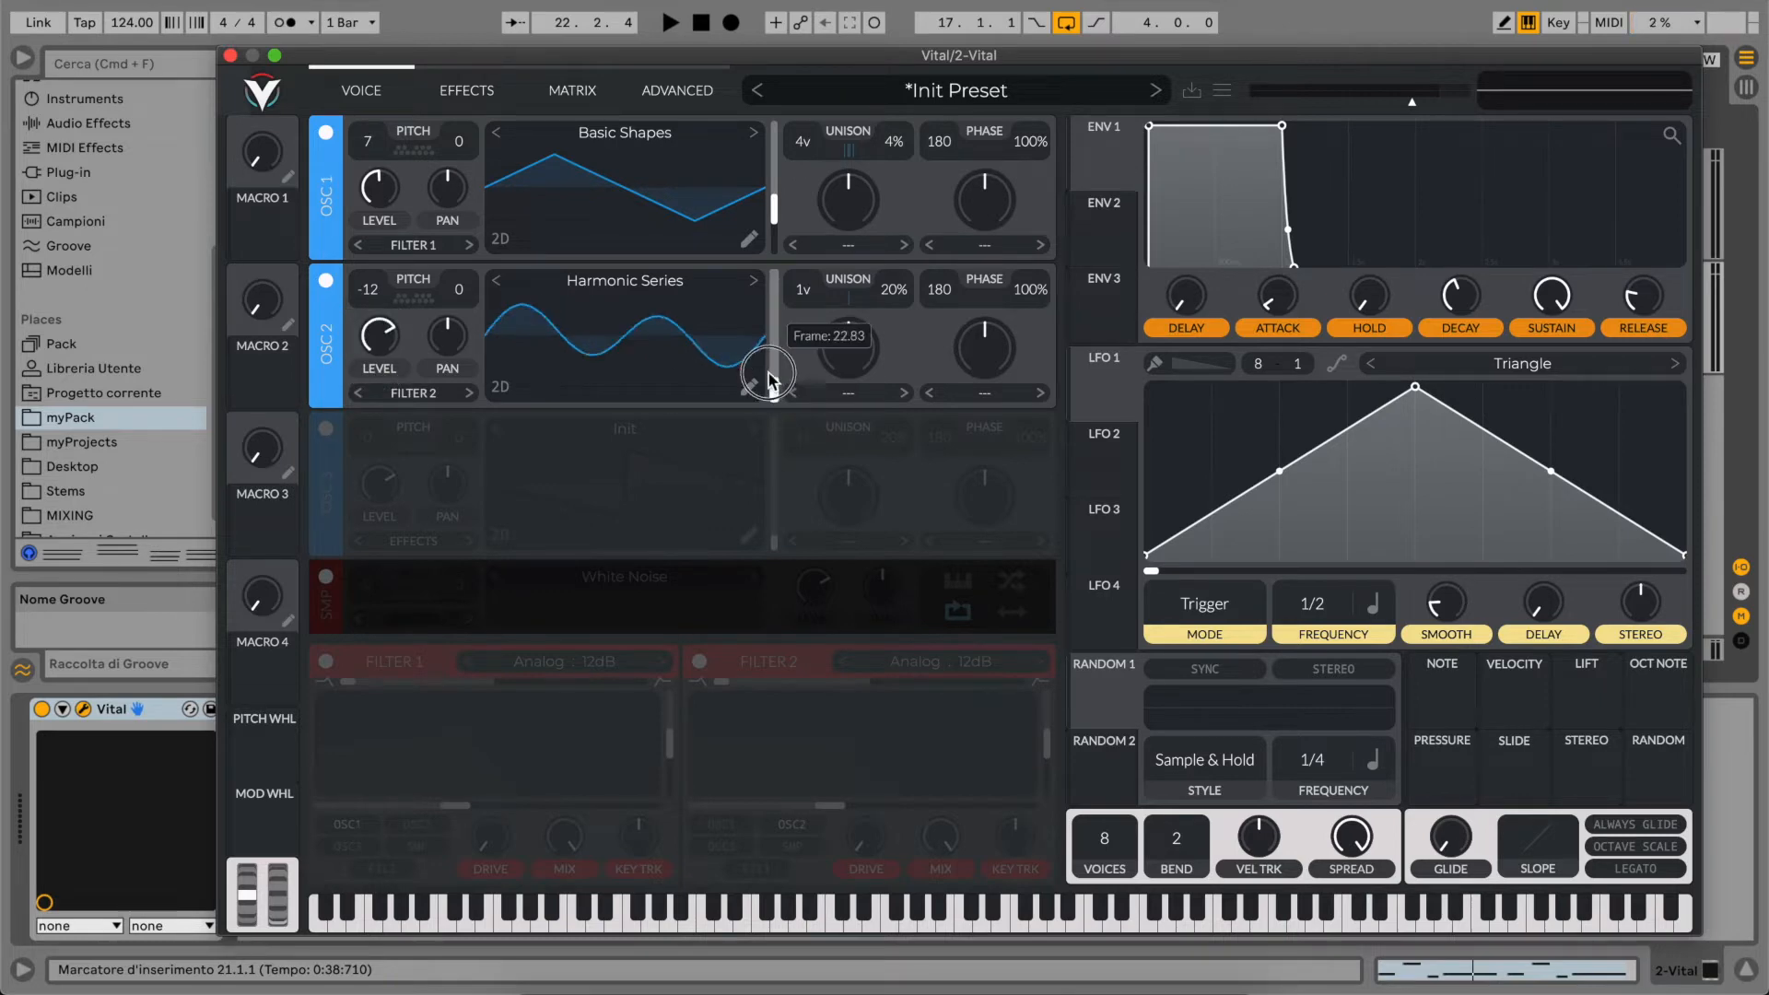
drag(768, 372, 774, 359)
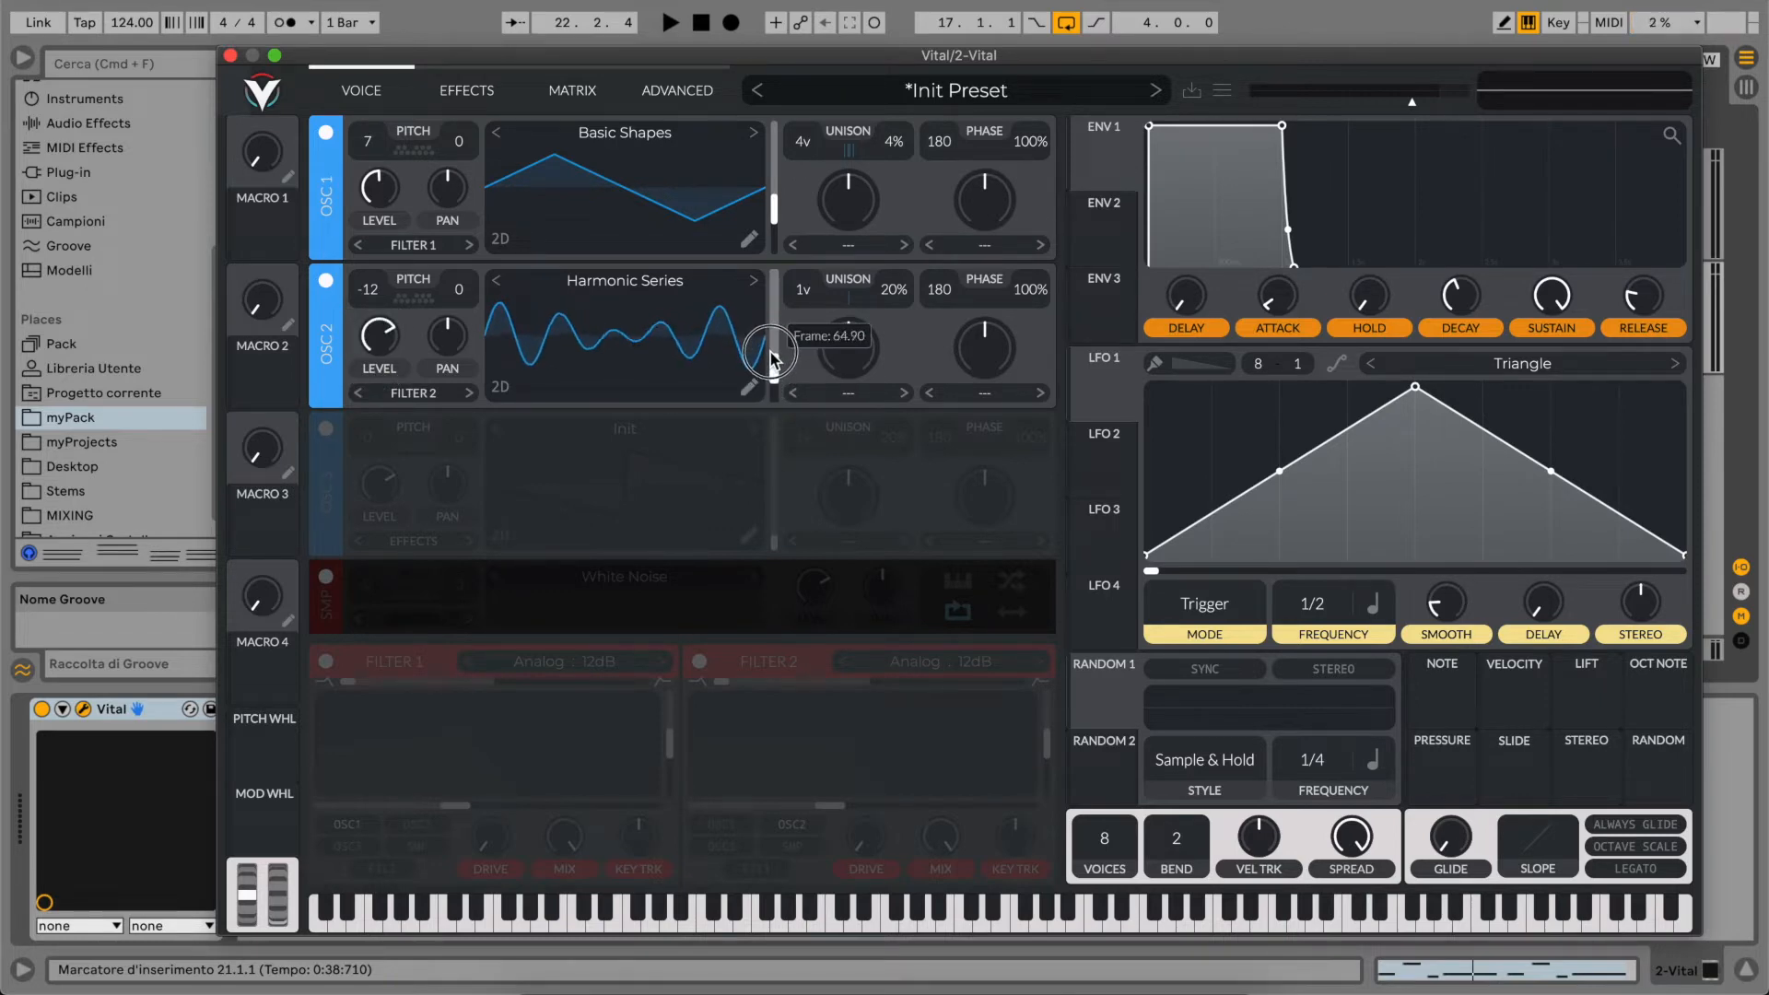
click(668, 21)
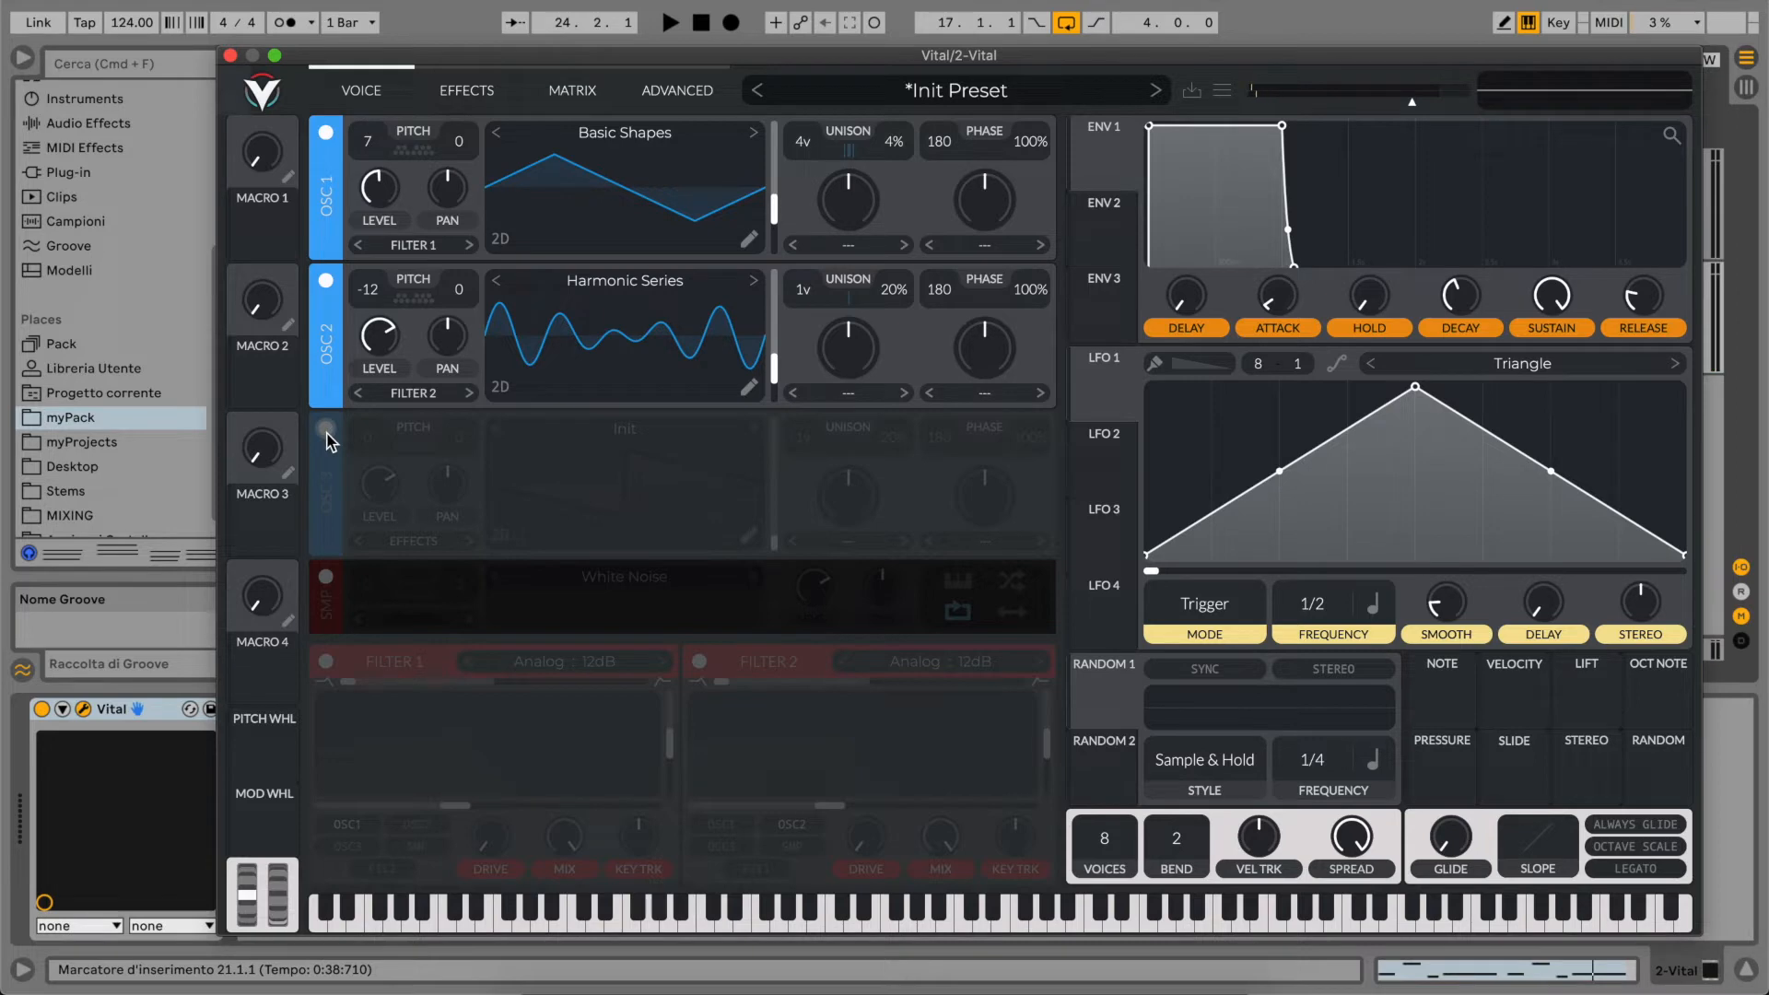
- Enable oscillator 3 as a Basic Shapes saw at -12 with 3 voices at 6% detune
click(325, 438)
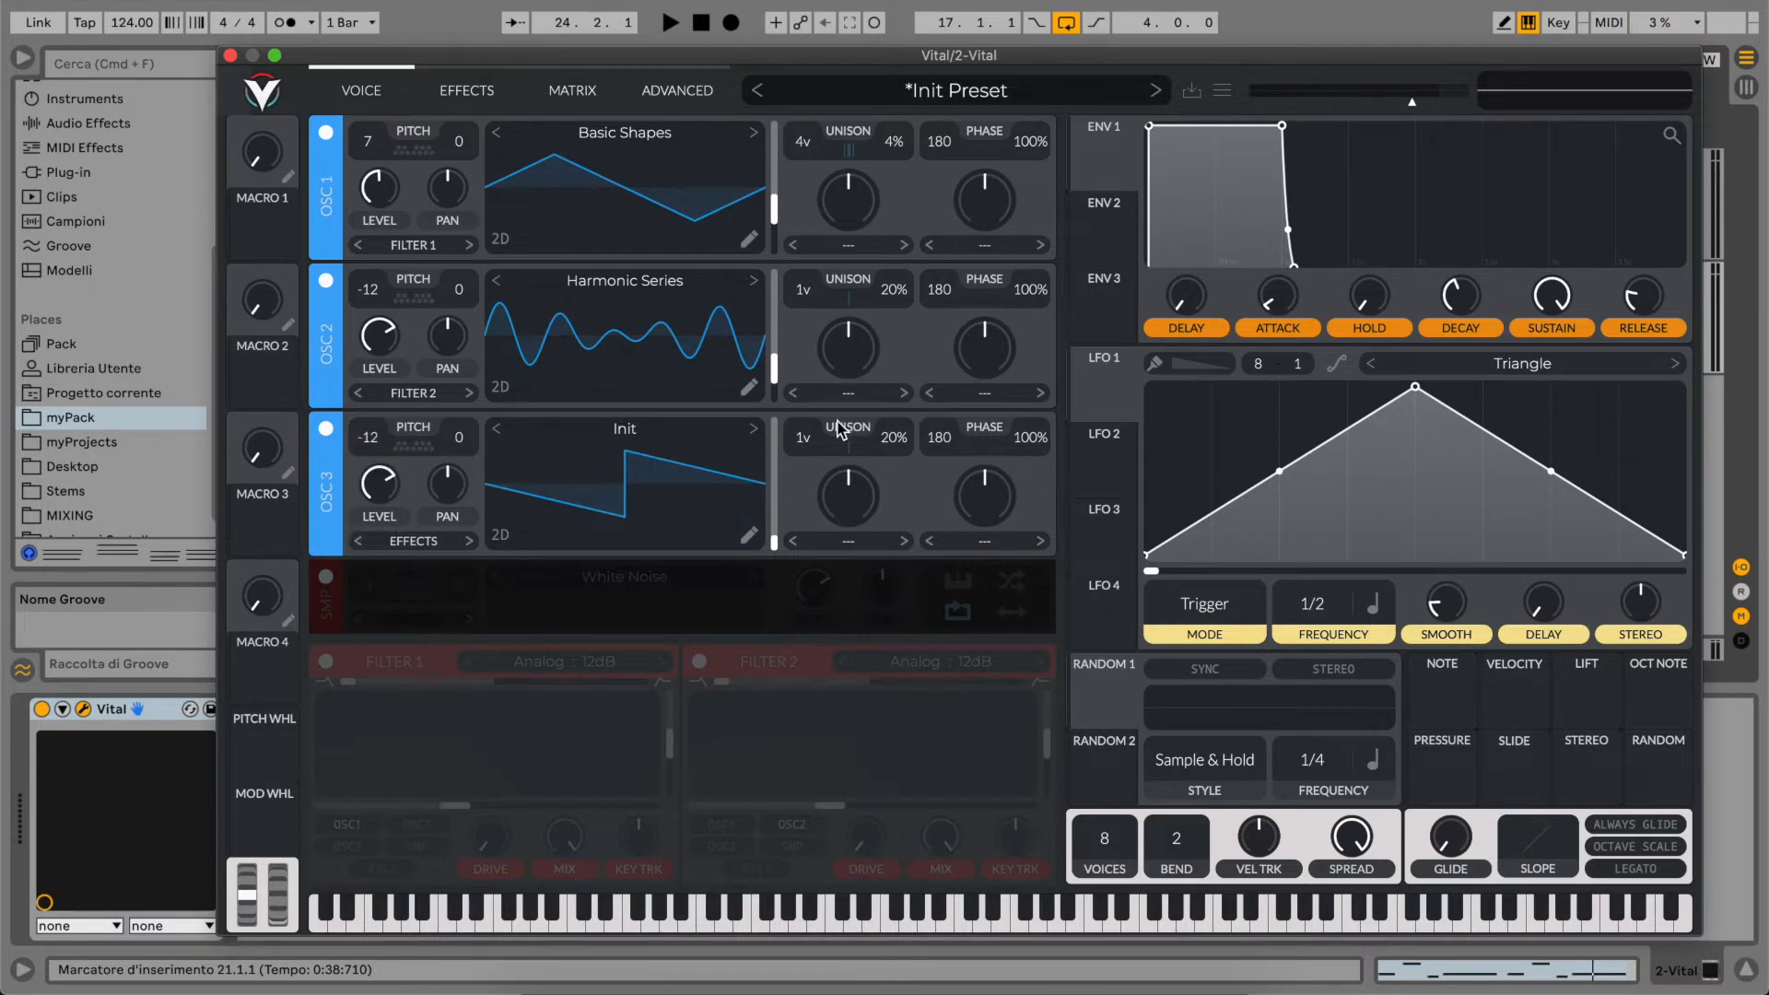
drag(775, 497, 775, 479)
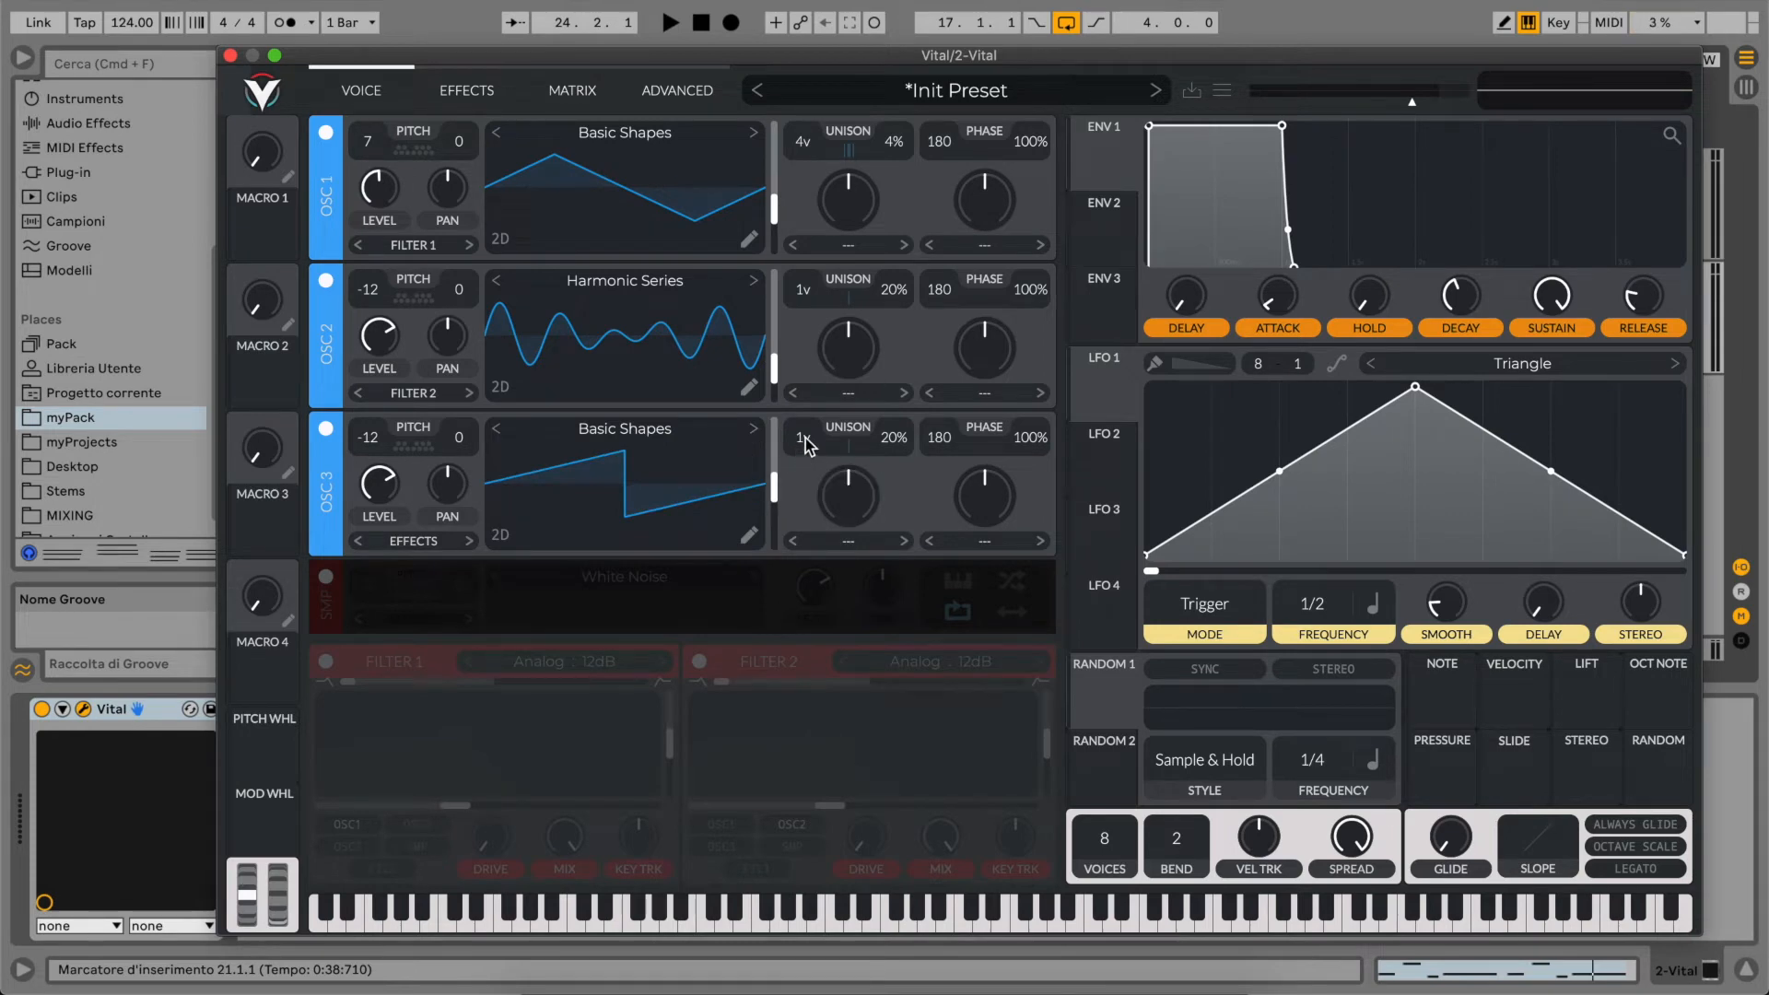
mouse_move(808, 438)
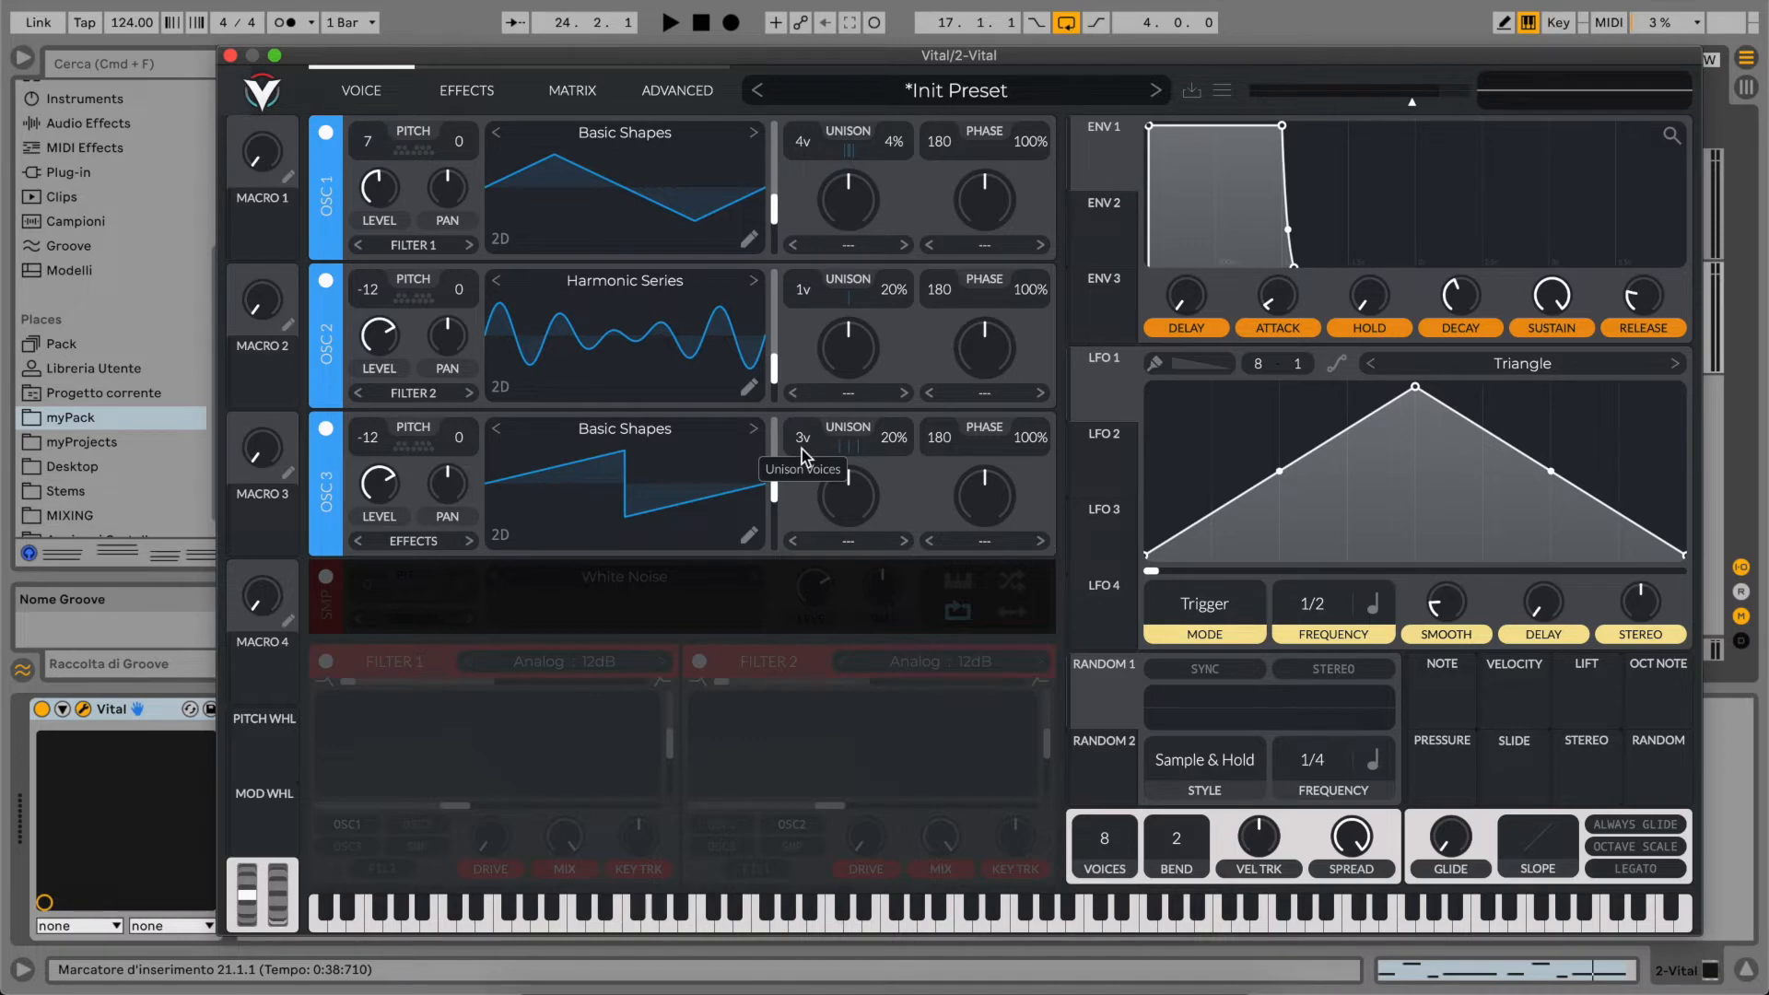
mouse_move(865, 461)
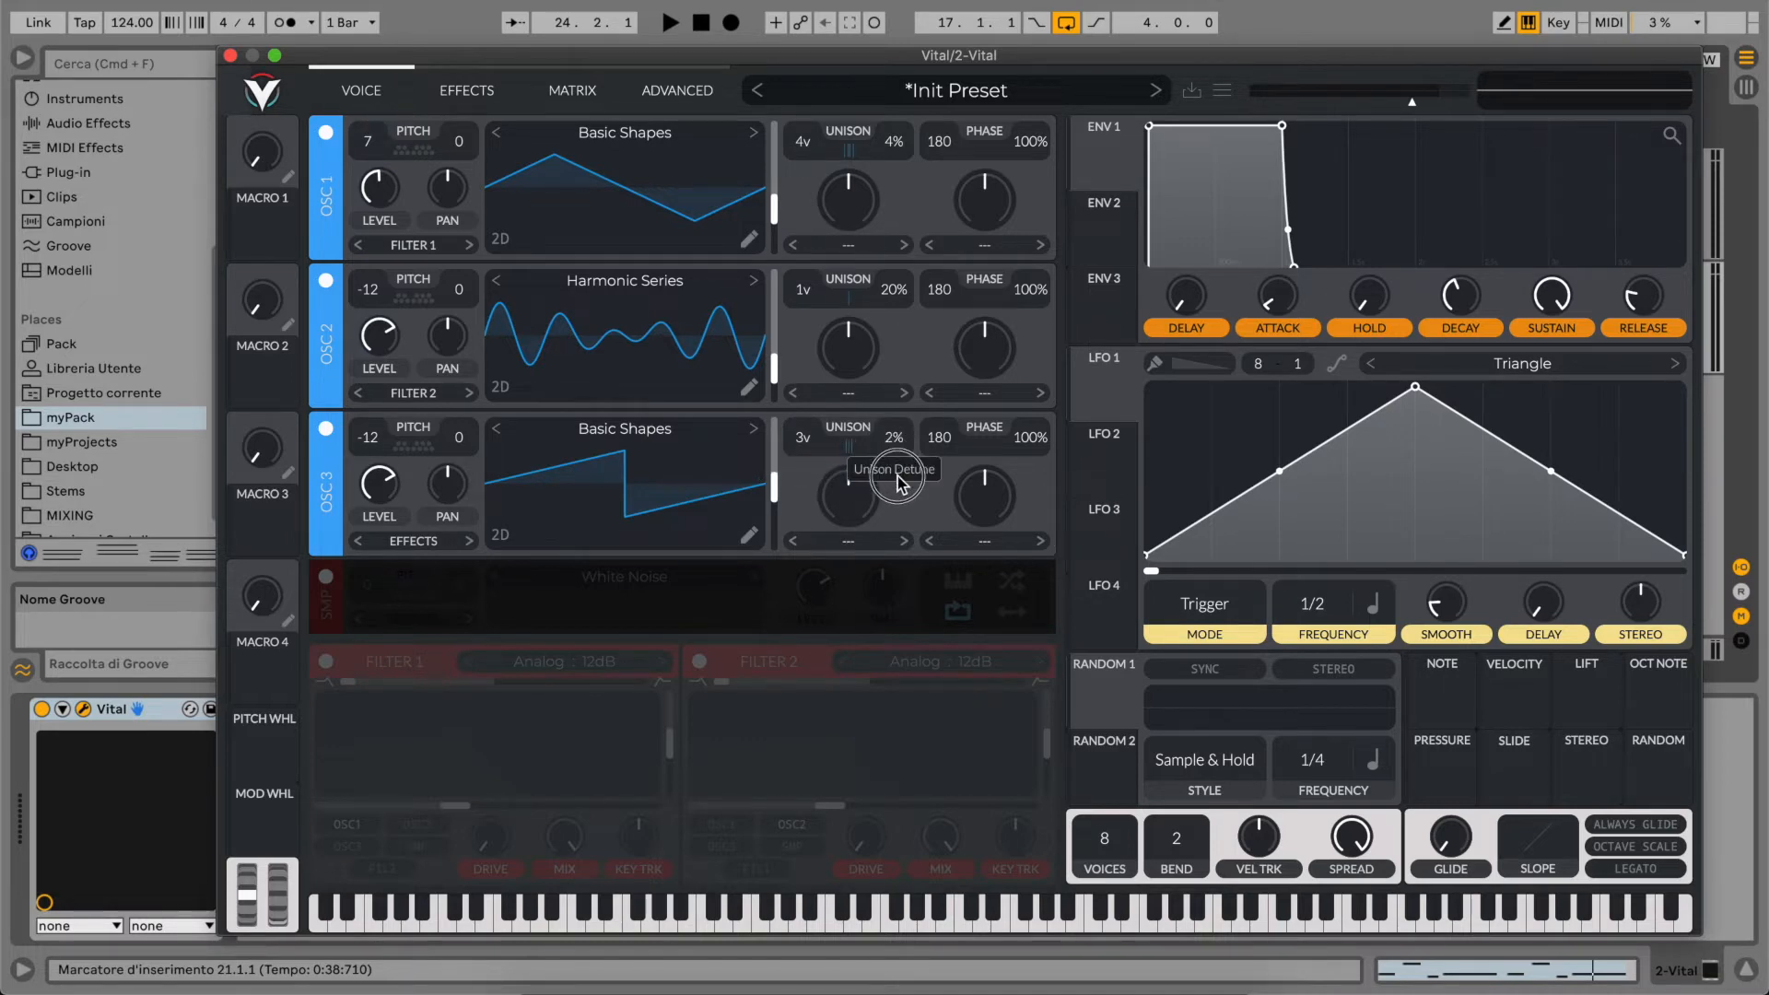
drag(894, 469, 893, 446)
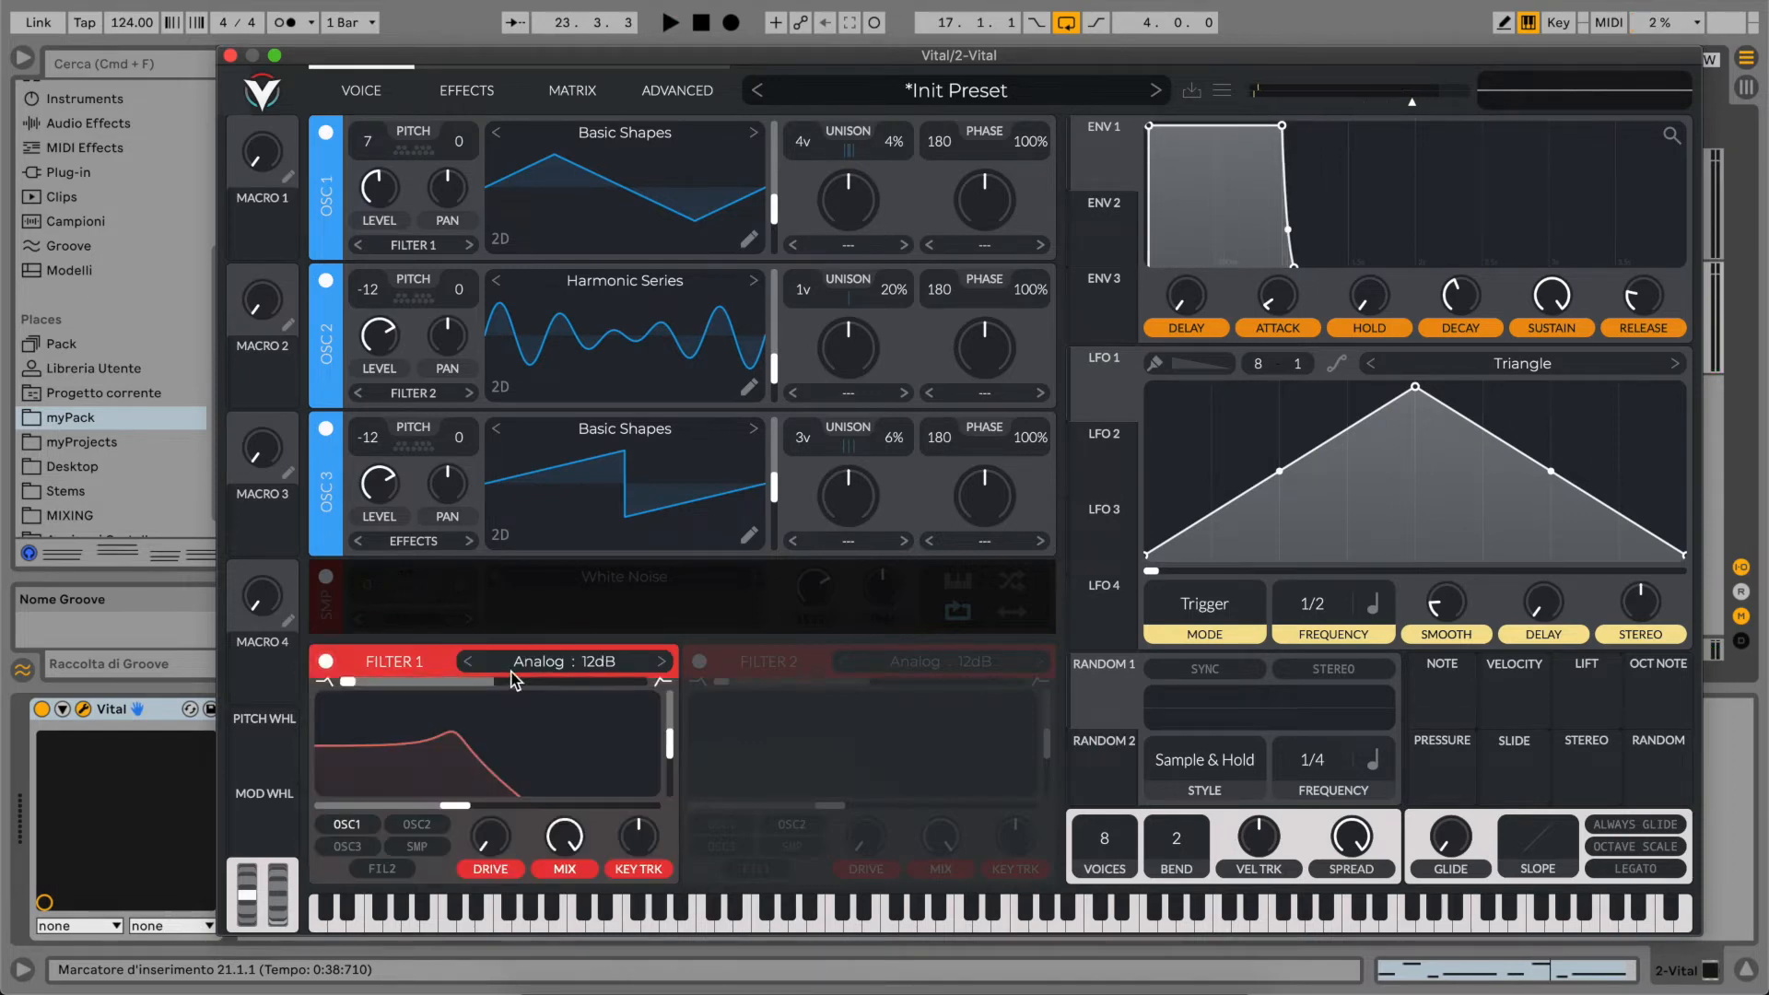
- Set Filter 1 to Ladder 24dB, lower its cutoff, and feed oscillator 2 into it
click(564, 661)
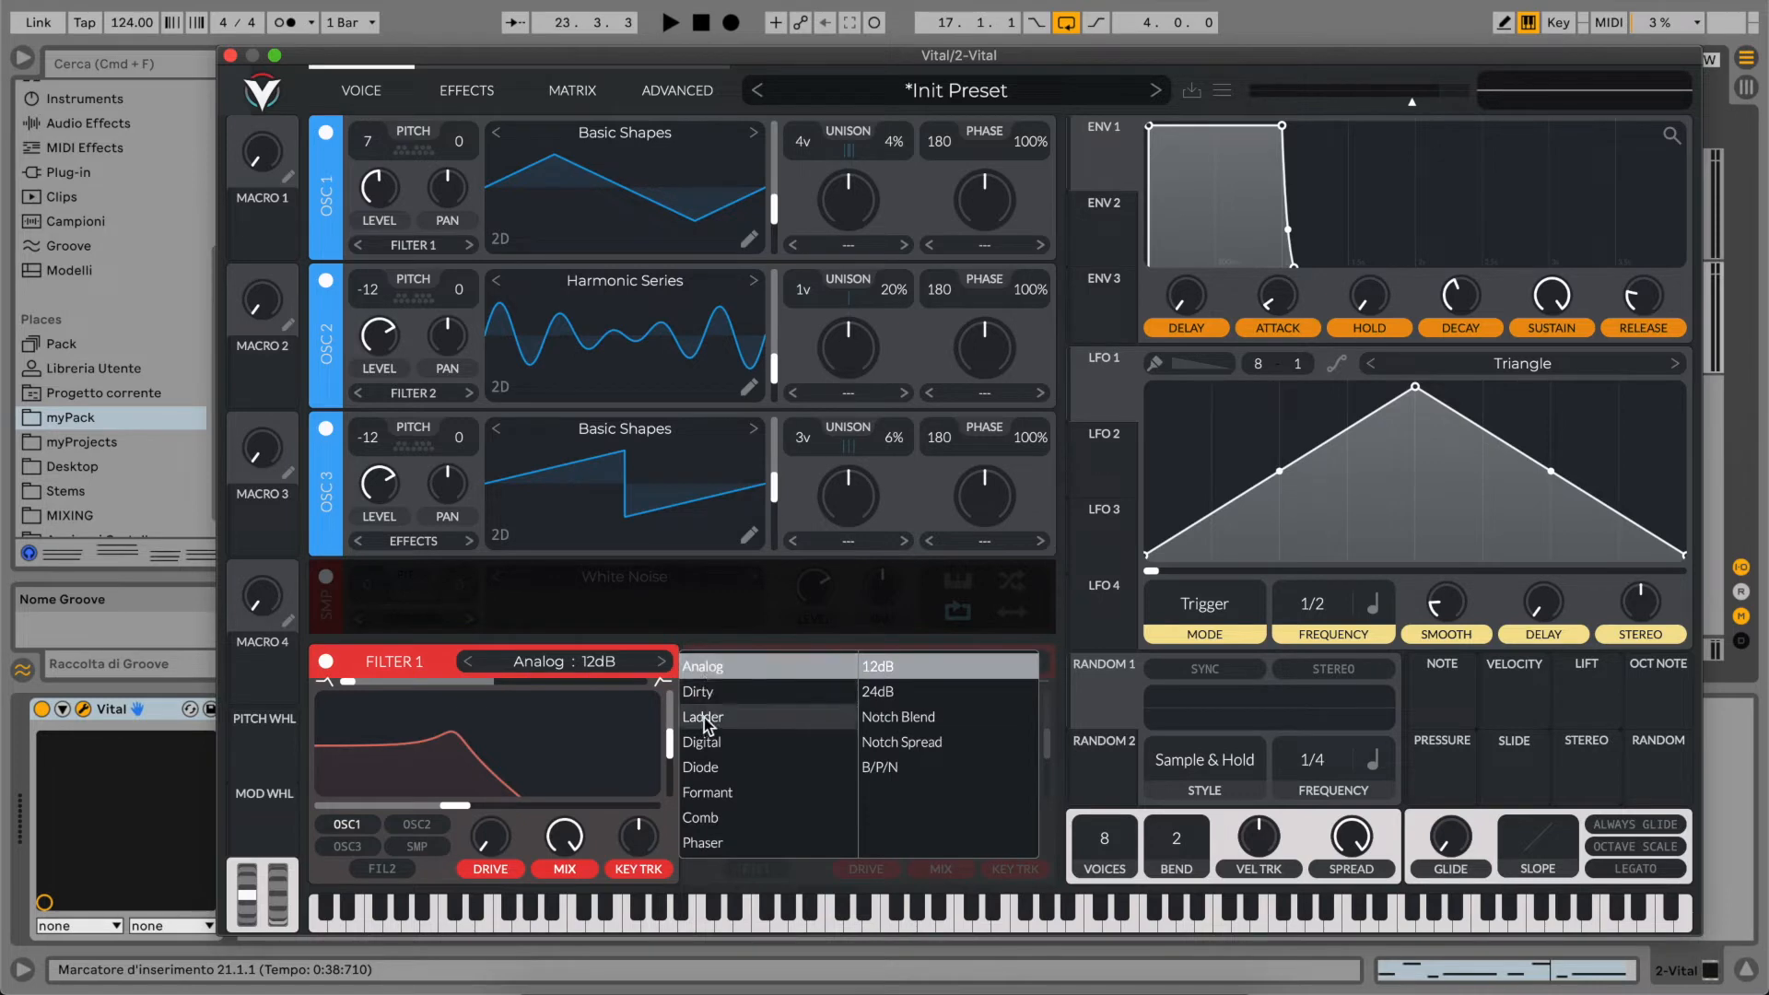
click(703, 717)
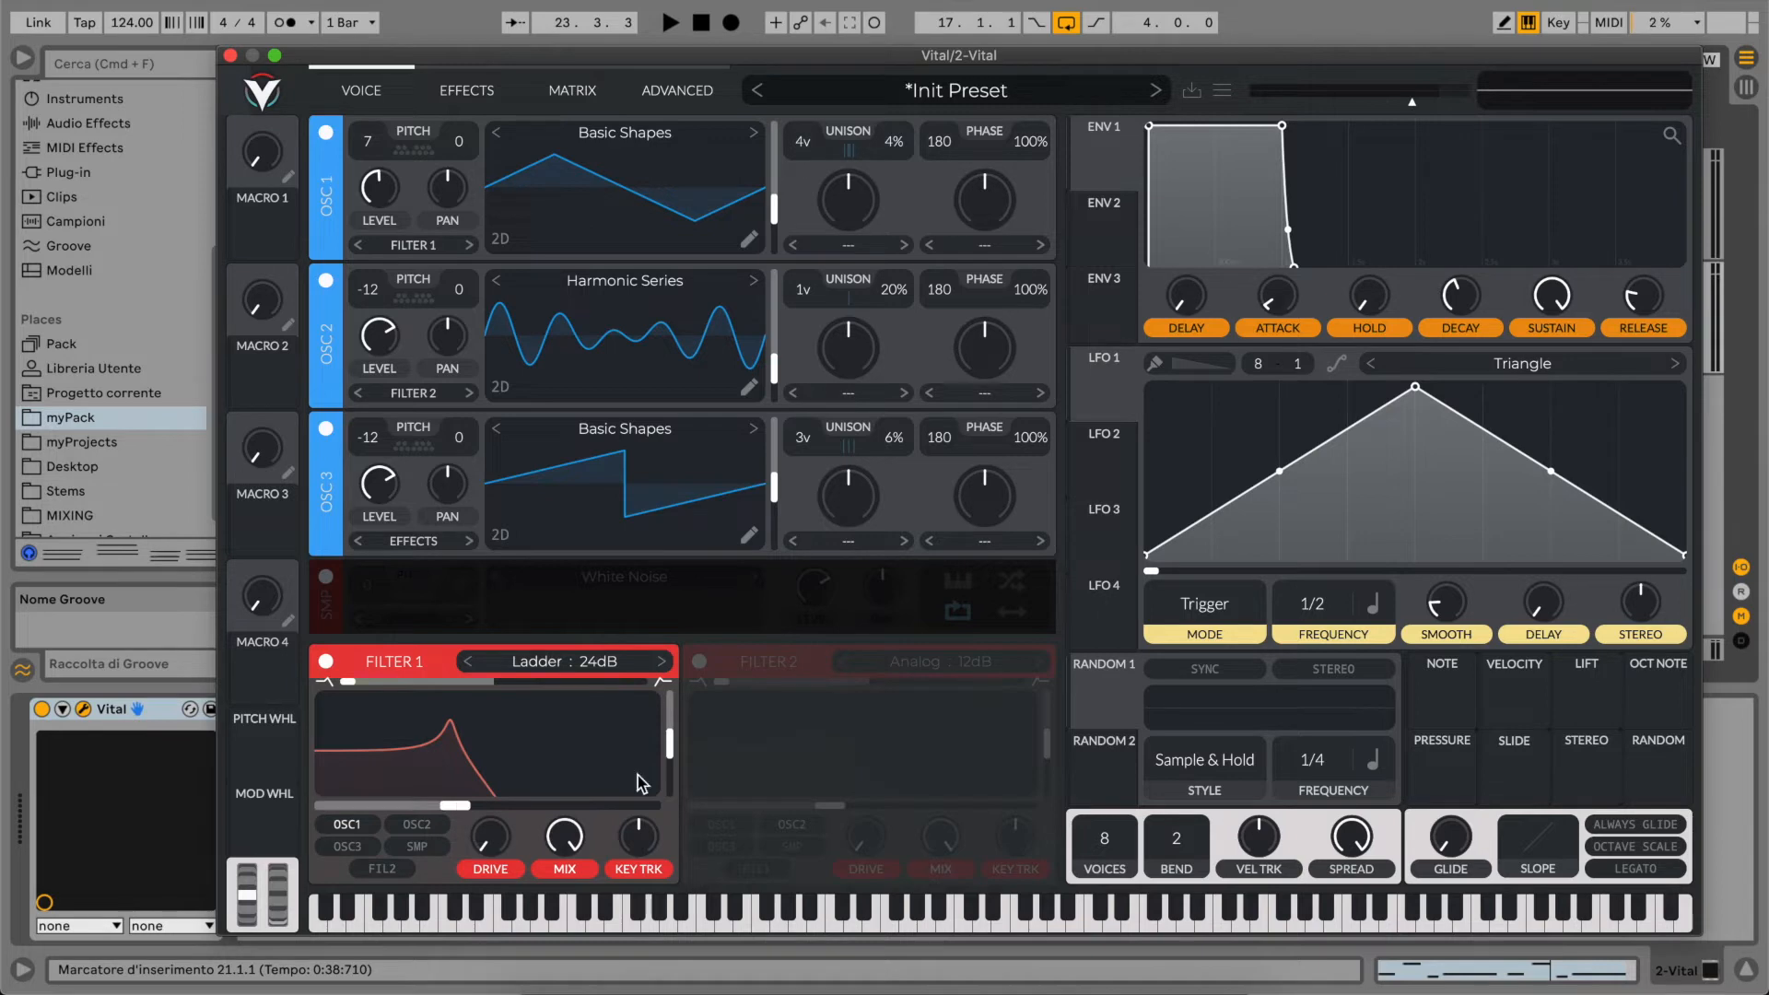
drag(670, 767, 670, 788)
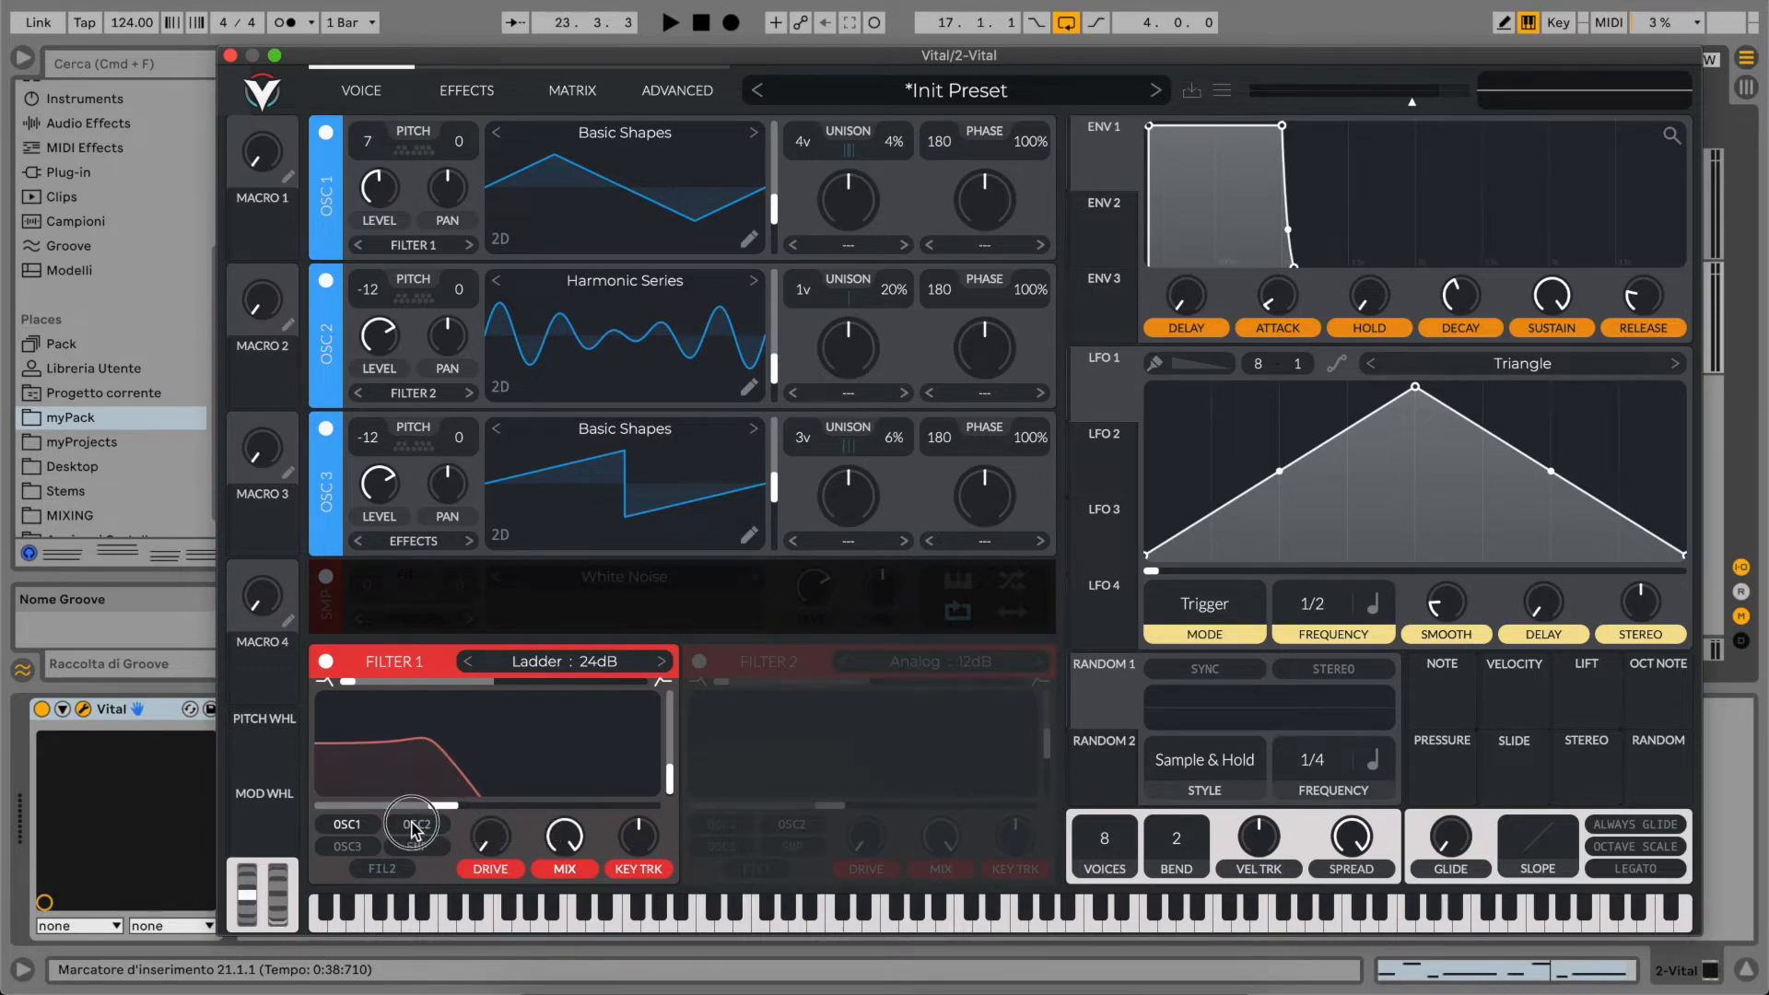
click(416, 824)
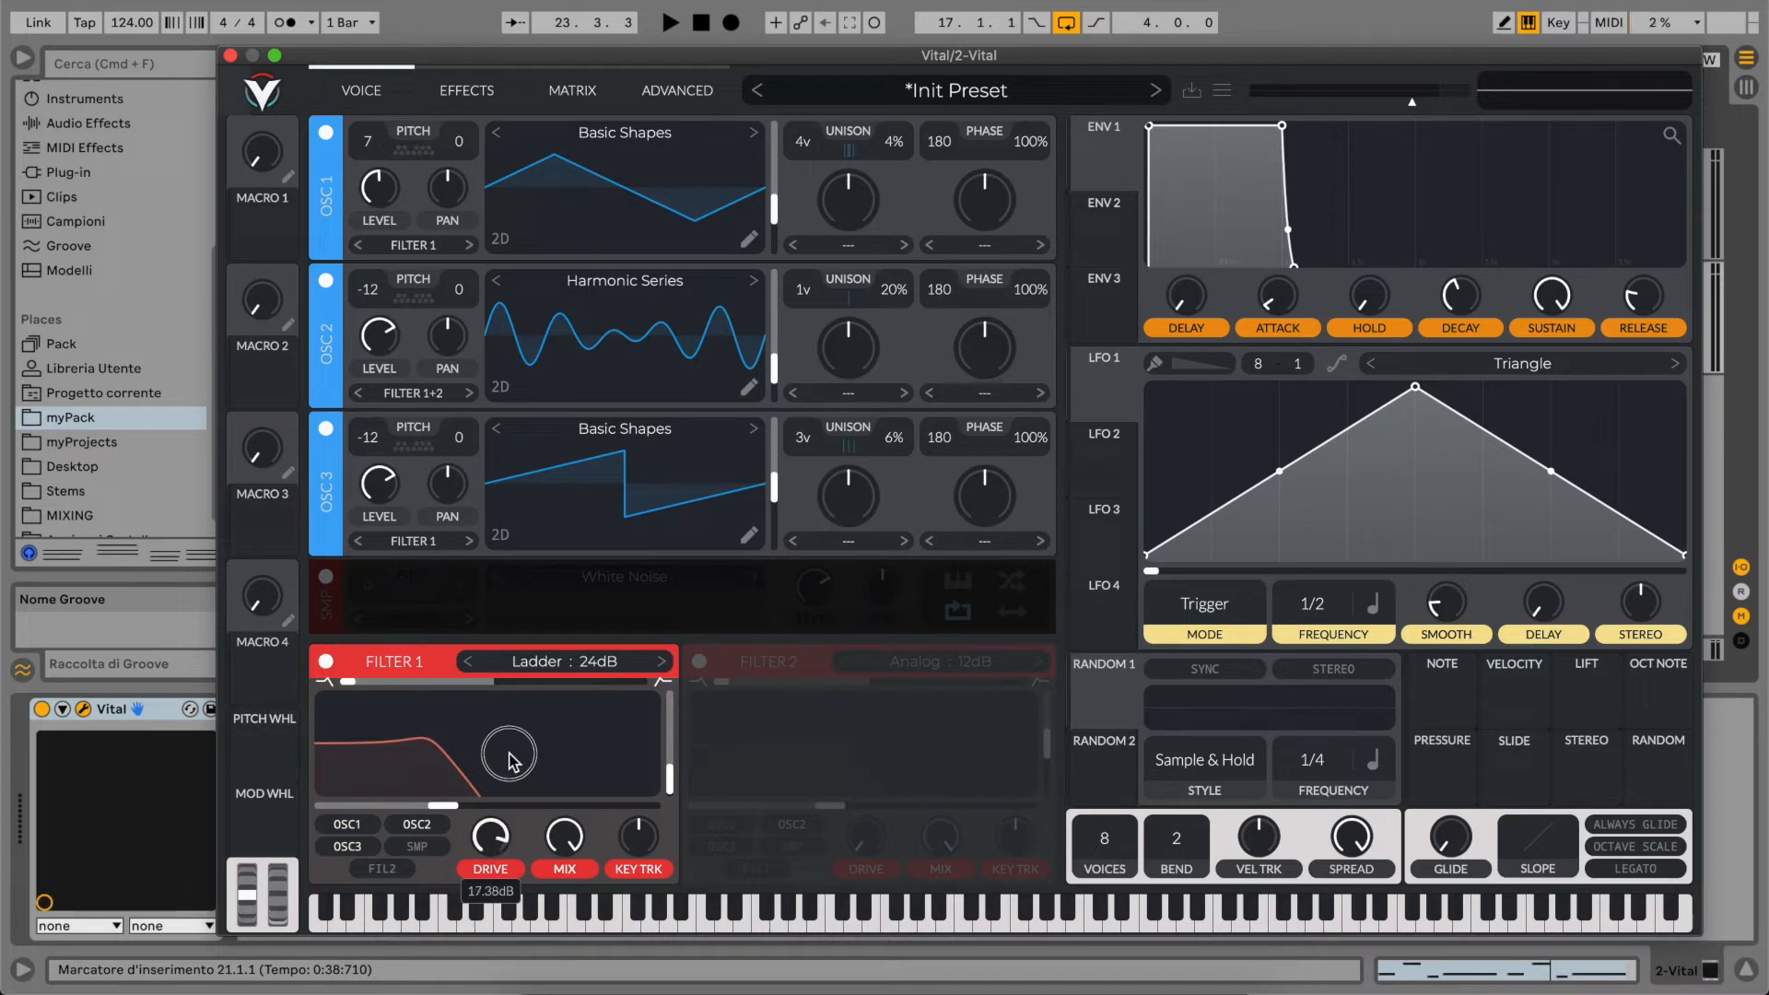
click(668, 21)
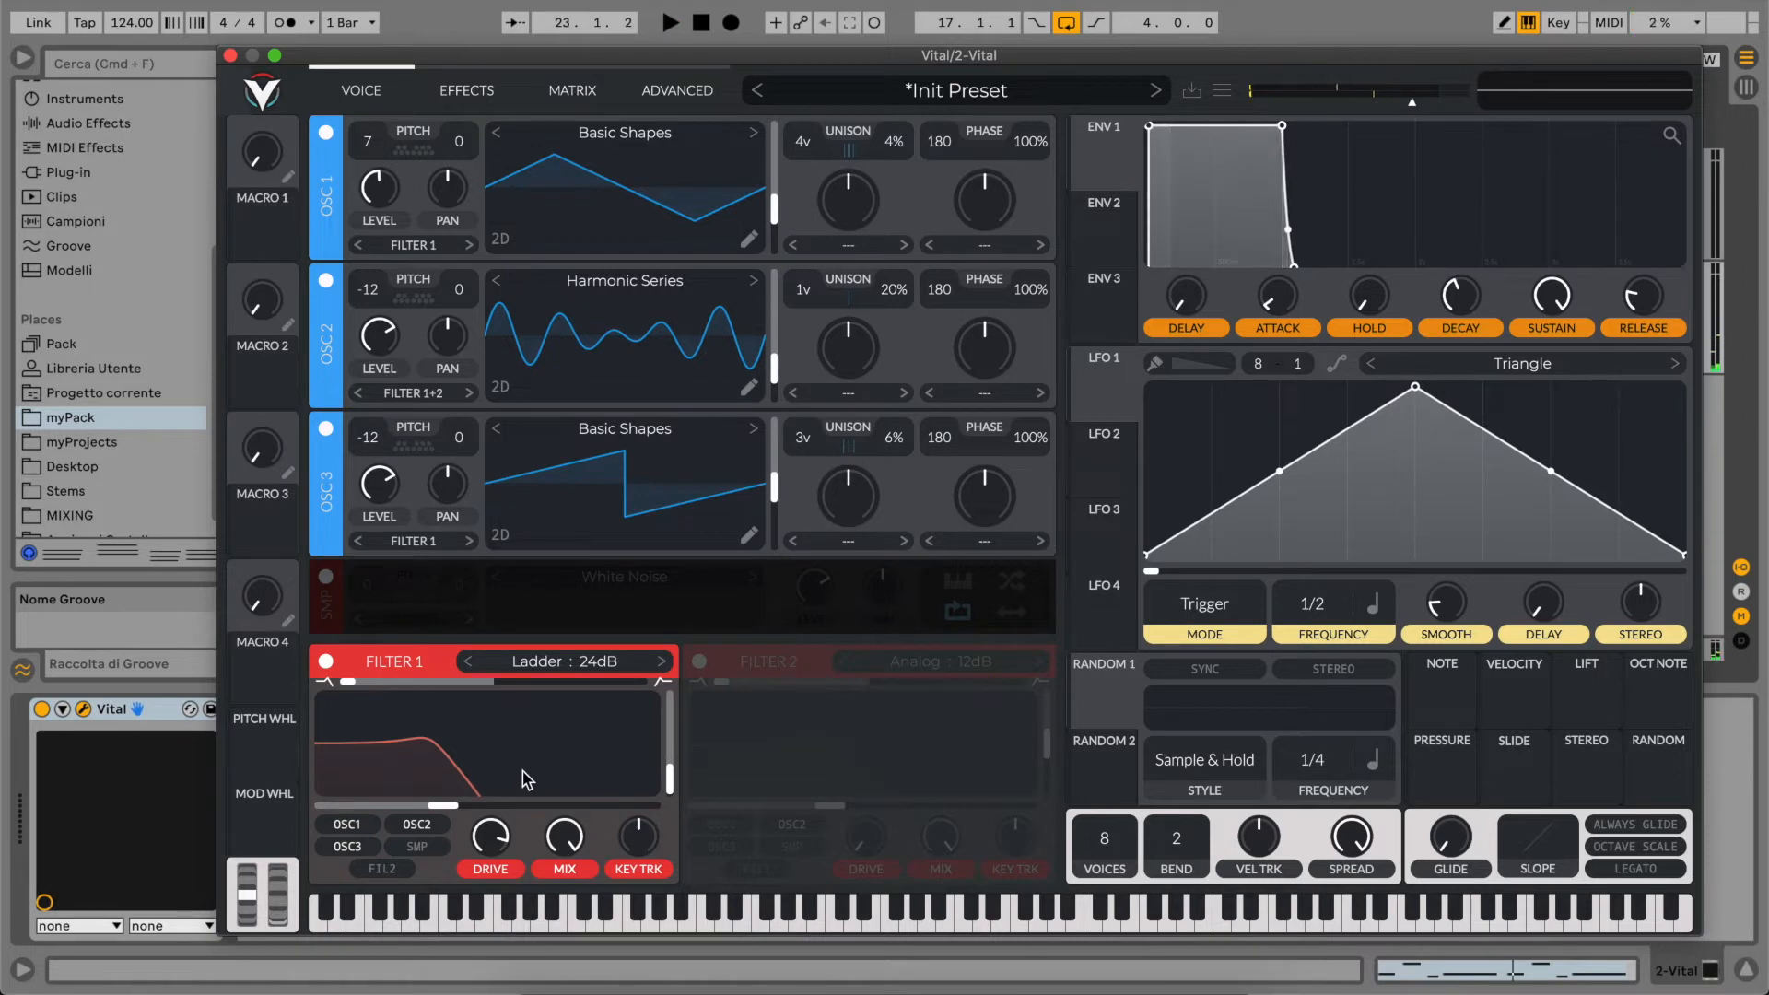
mouse_move(1078, 277)
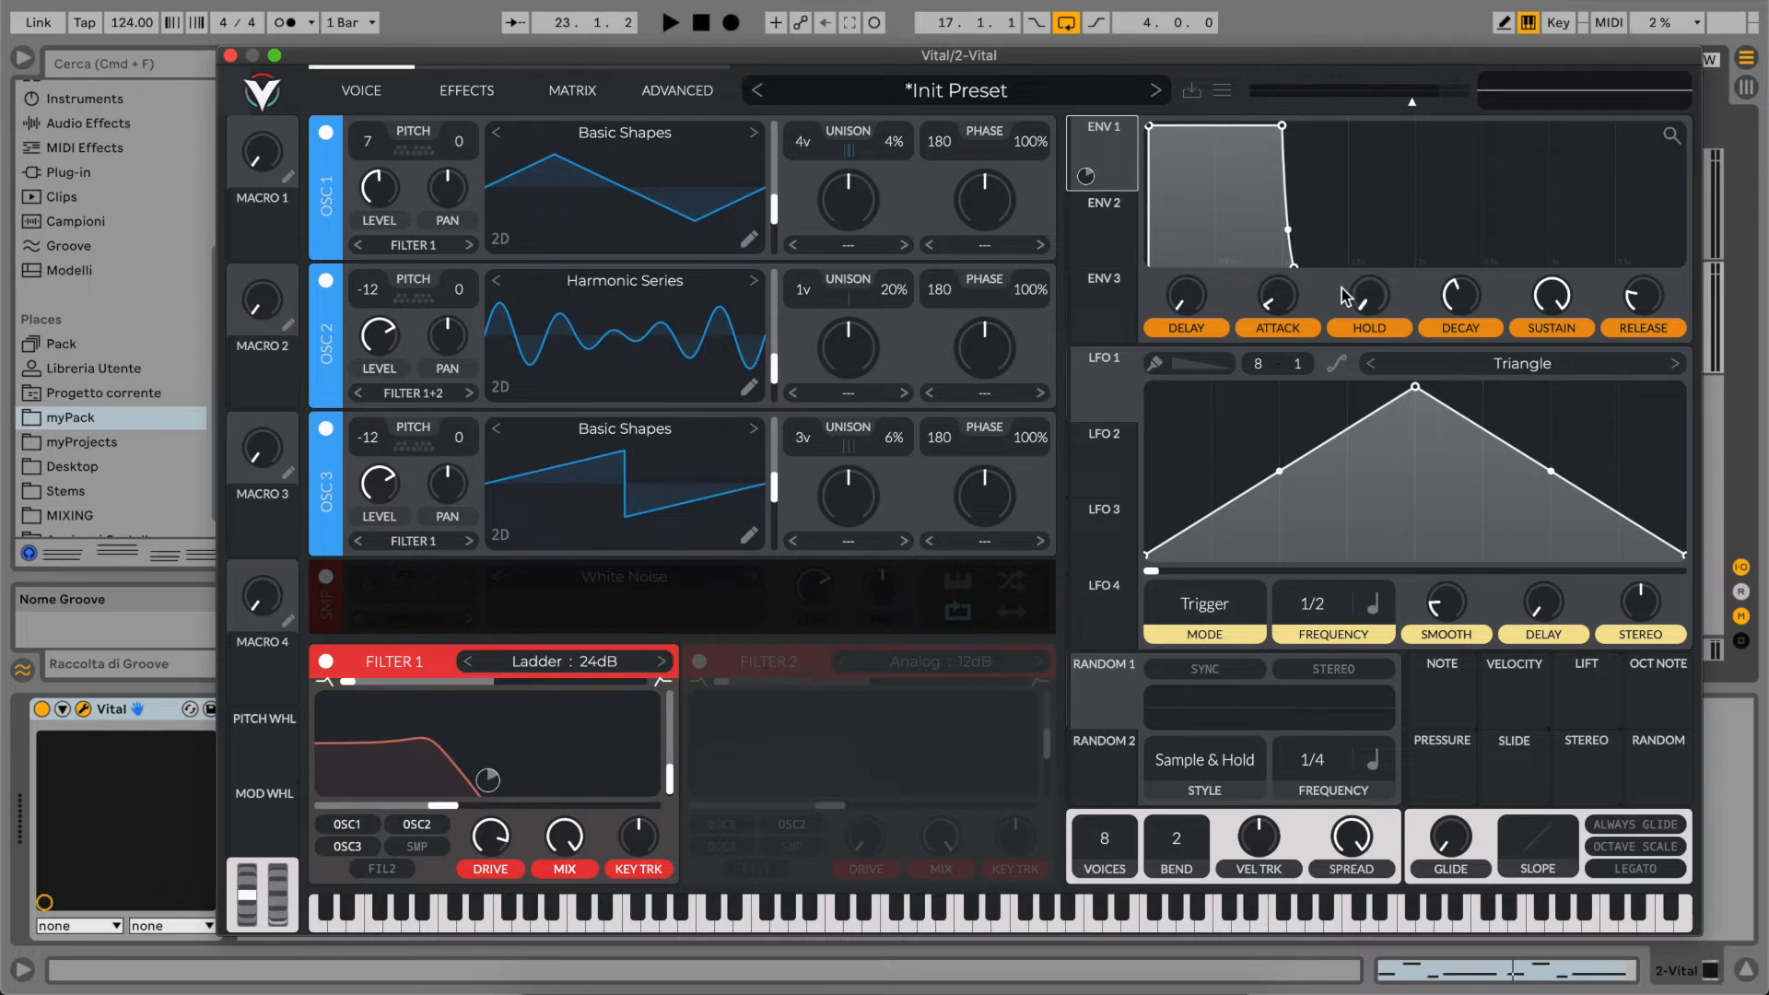
mouse_move(1550, 299)
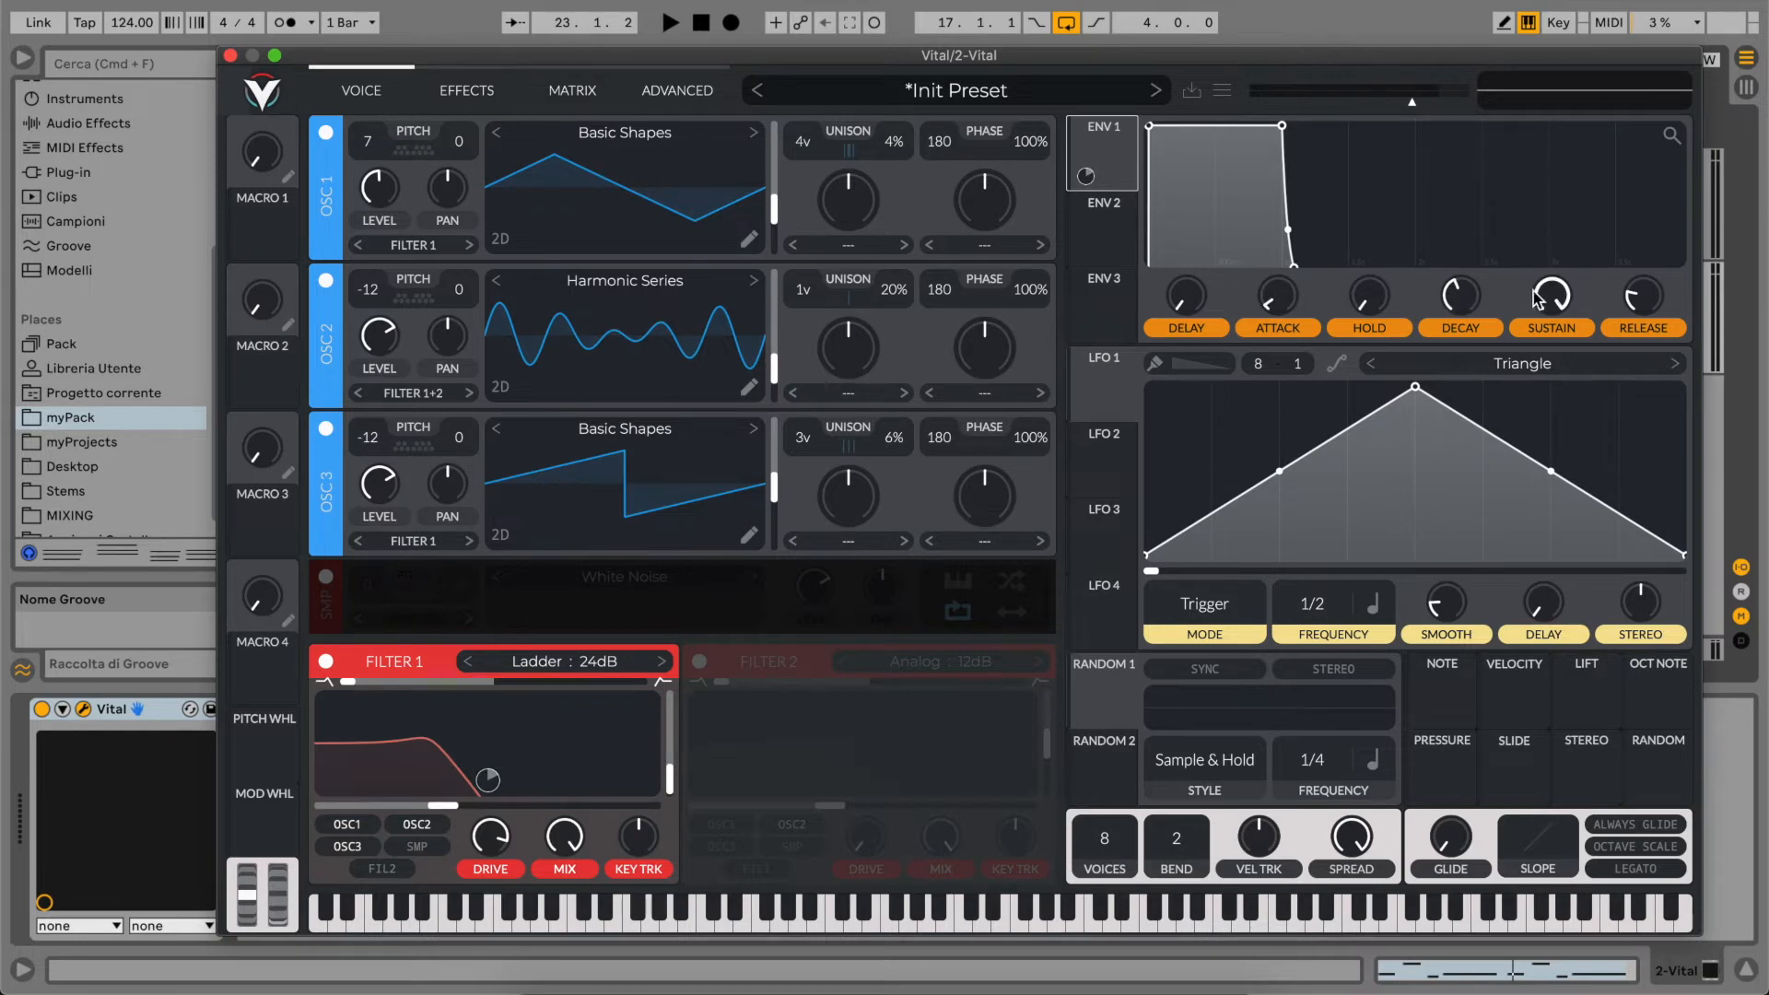
- Lower envelope 1's sustain and decay and set its cutoff modulation depth
drag(1552, 299, 1546, 327)
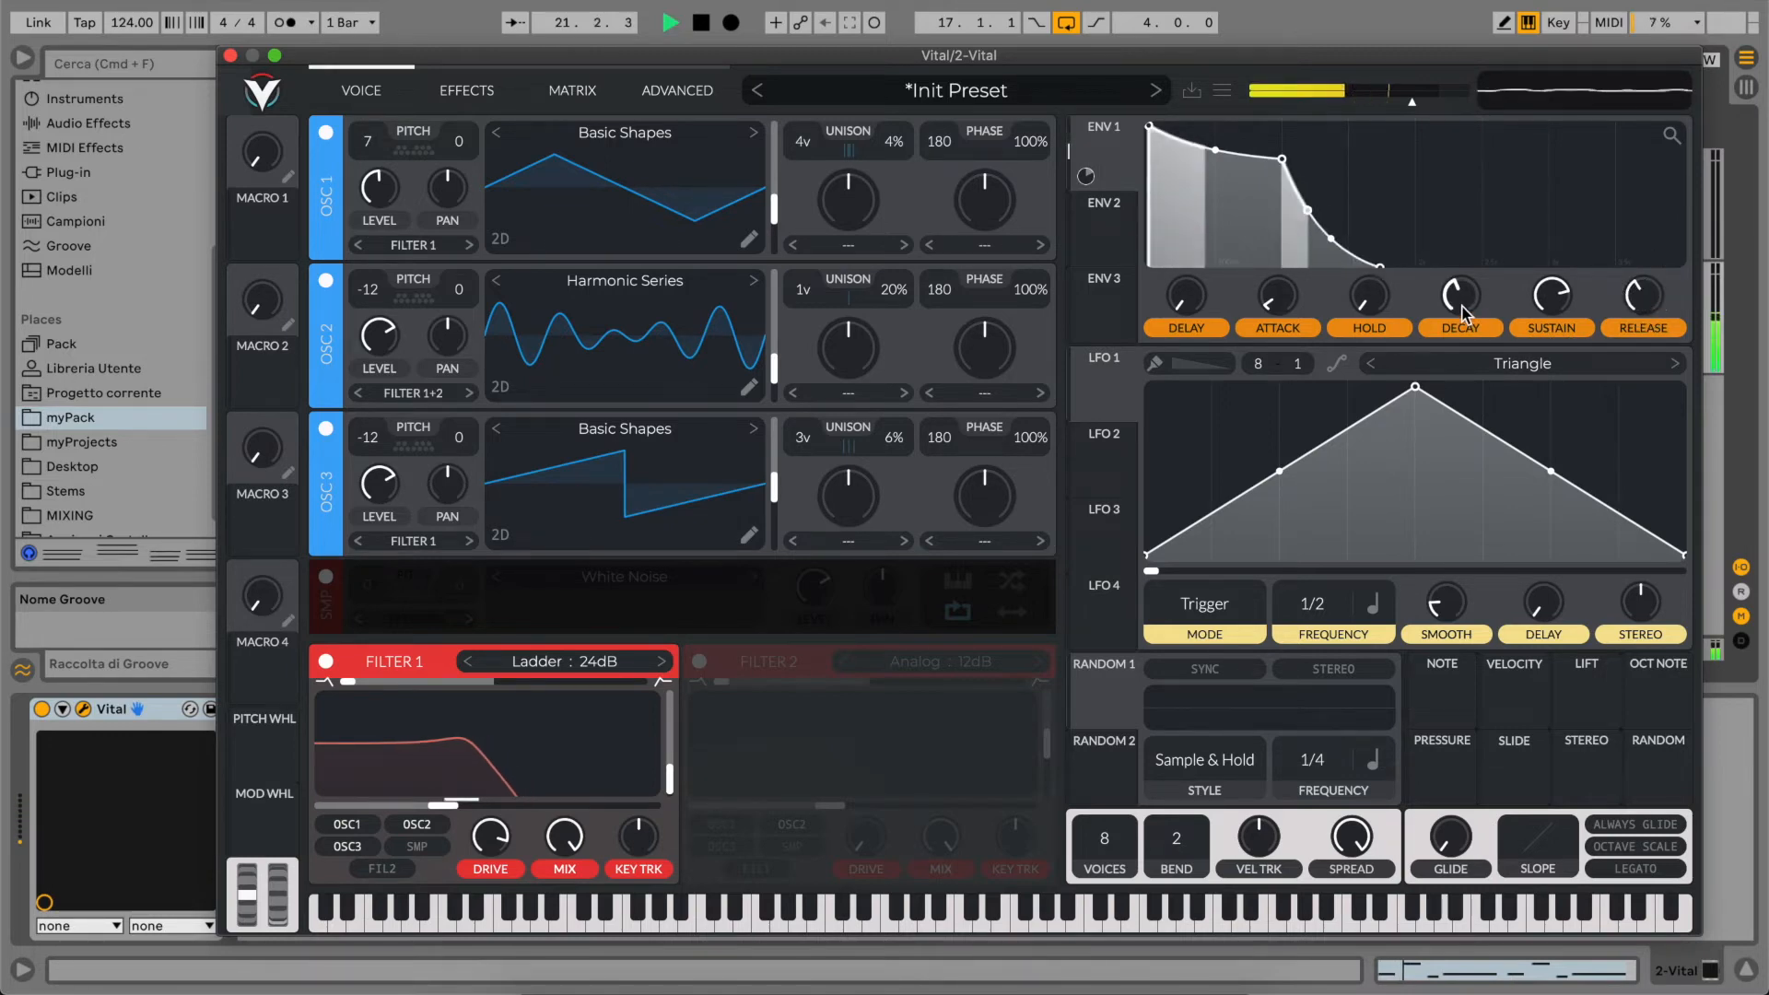
drag(1457, 301, 1457, 282)
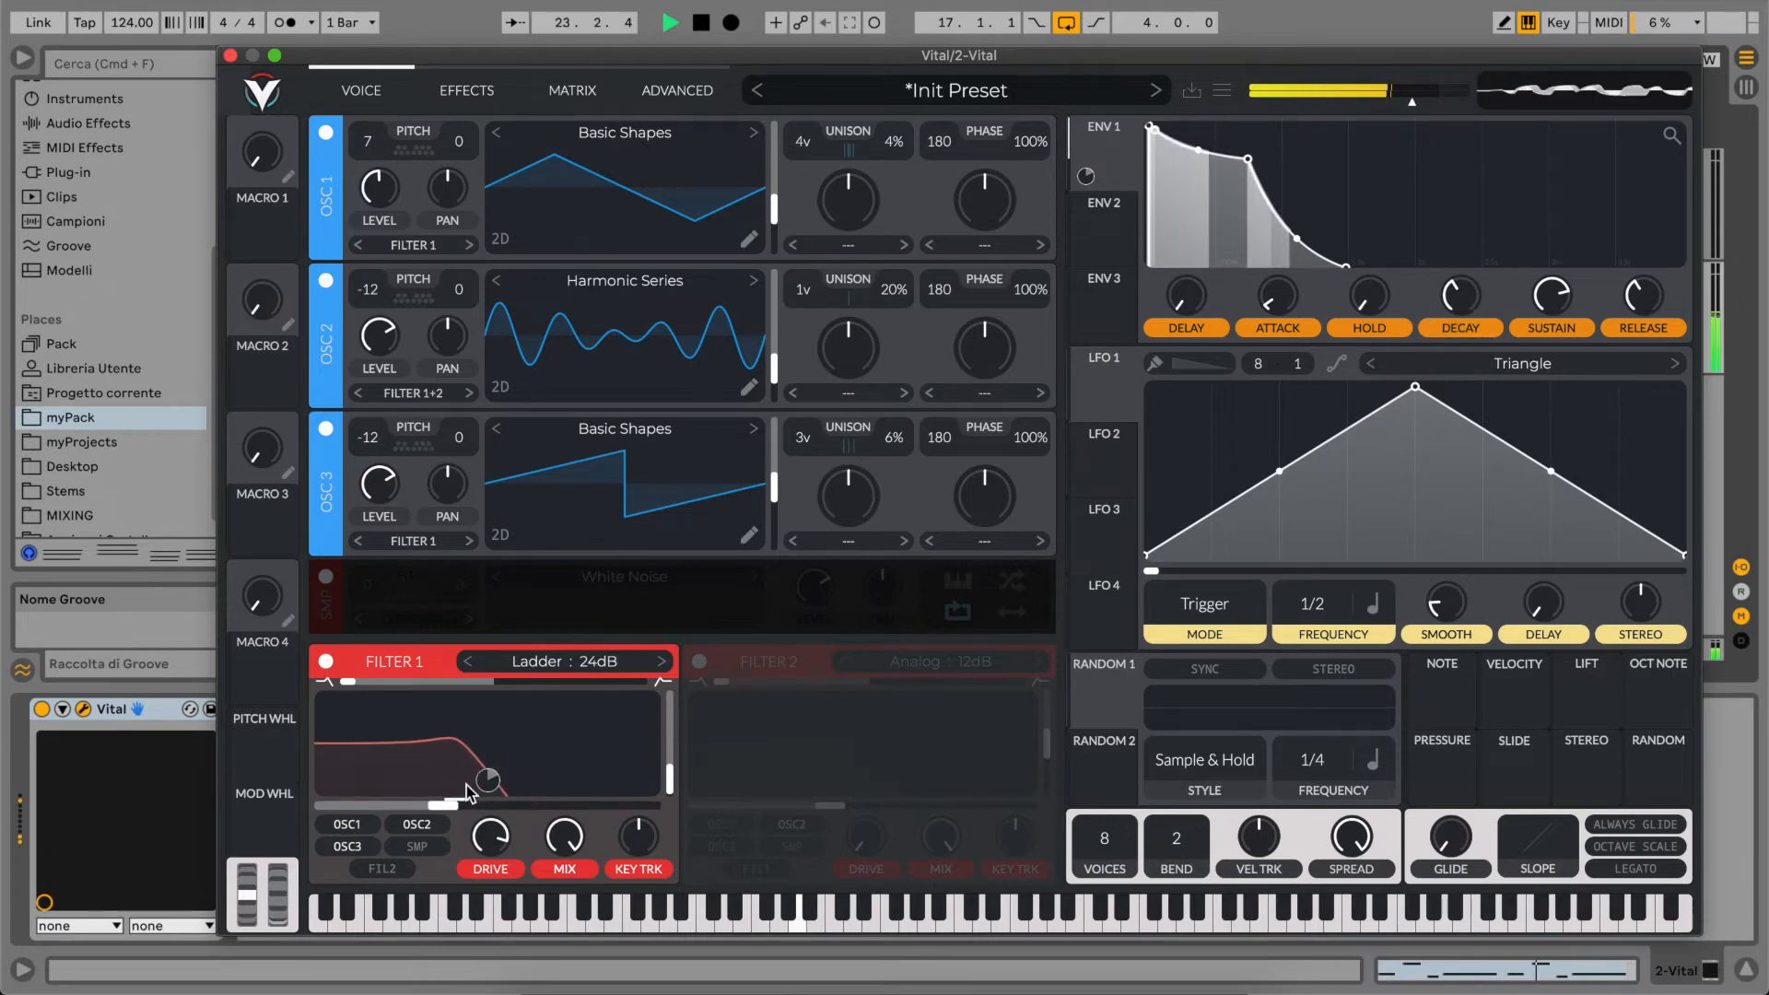
drag(489, 779, 483, 784)
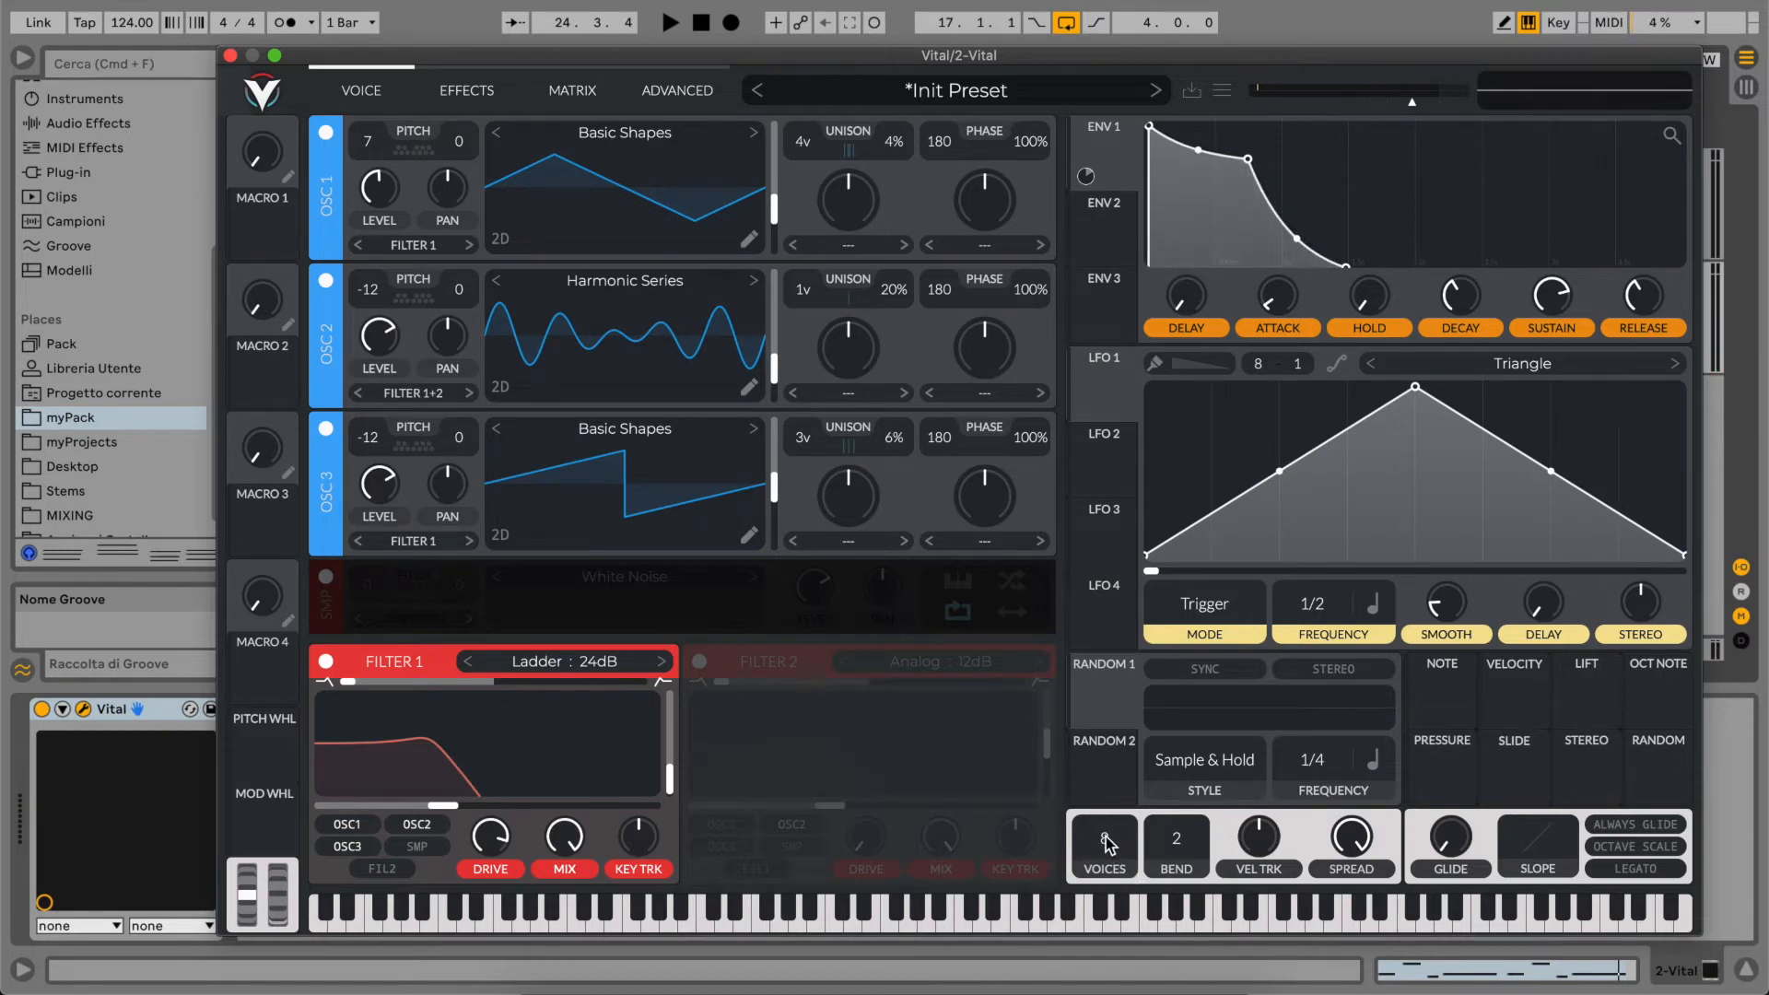
- Set Voices to 1 and tune LFO 1's modulation depth on the filter cutoff
click(1104, 840)
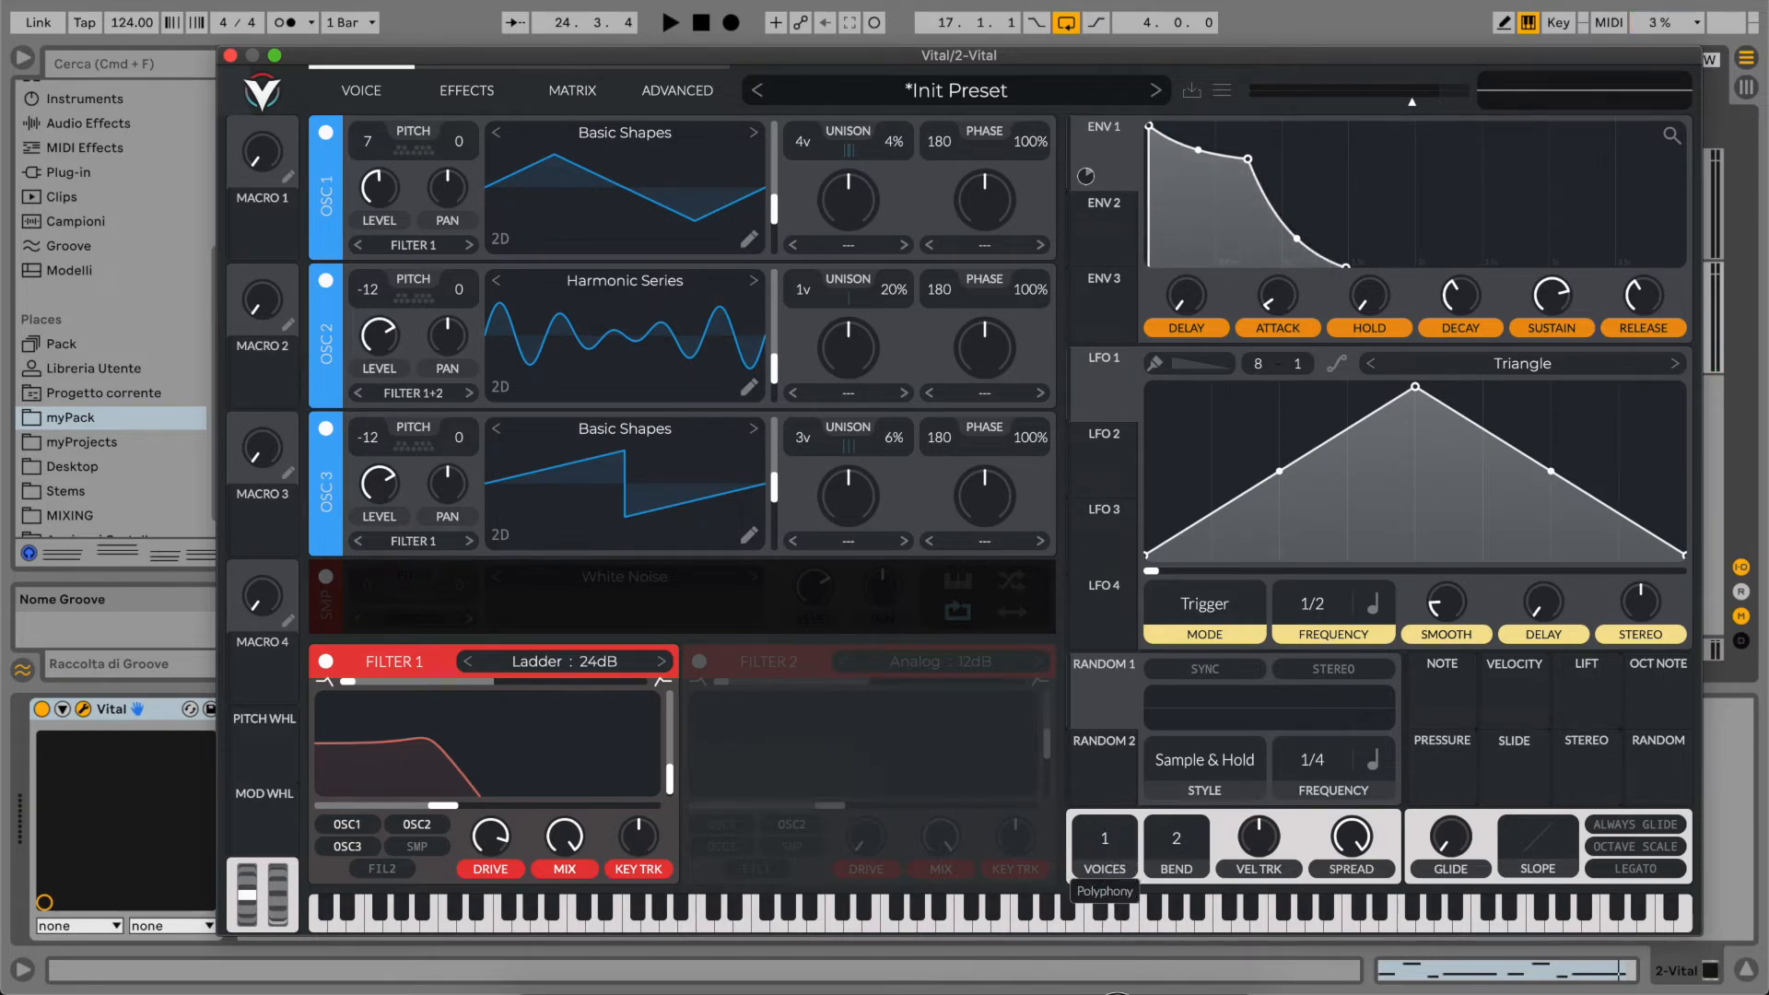
mouse_move(1094, 699)
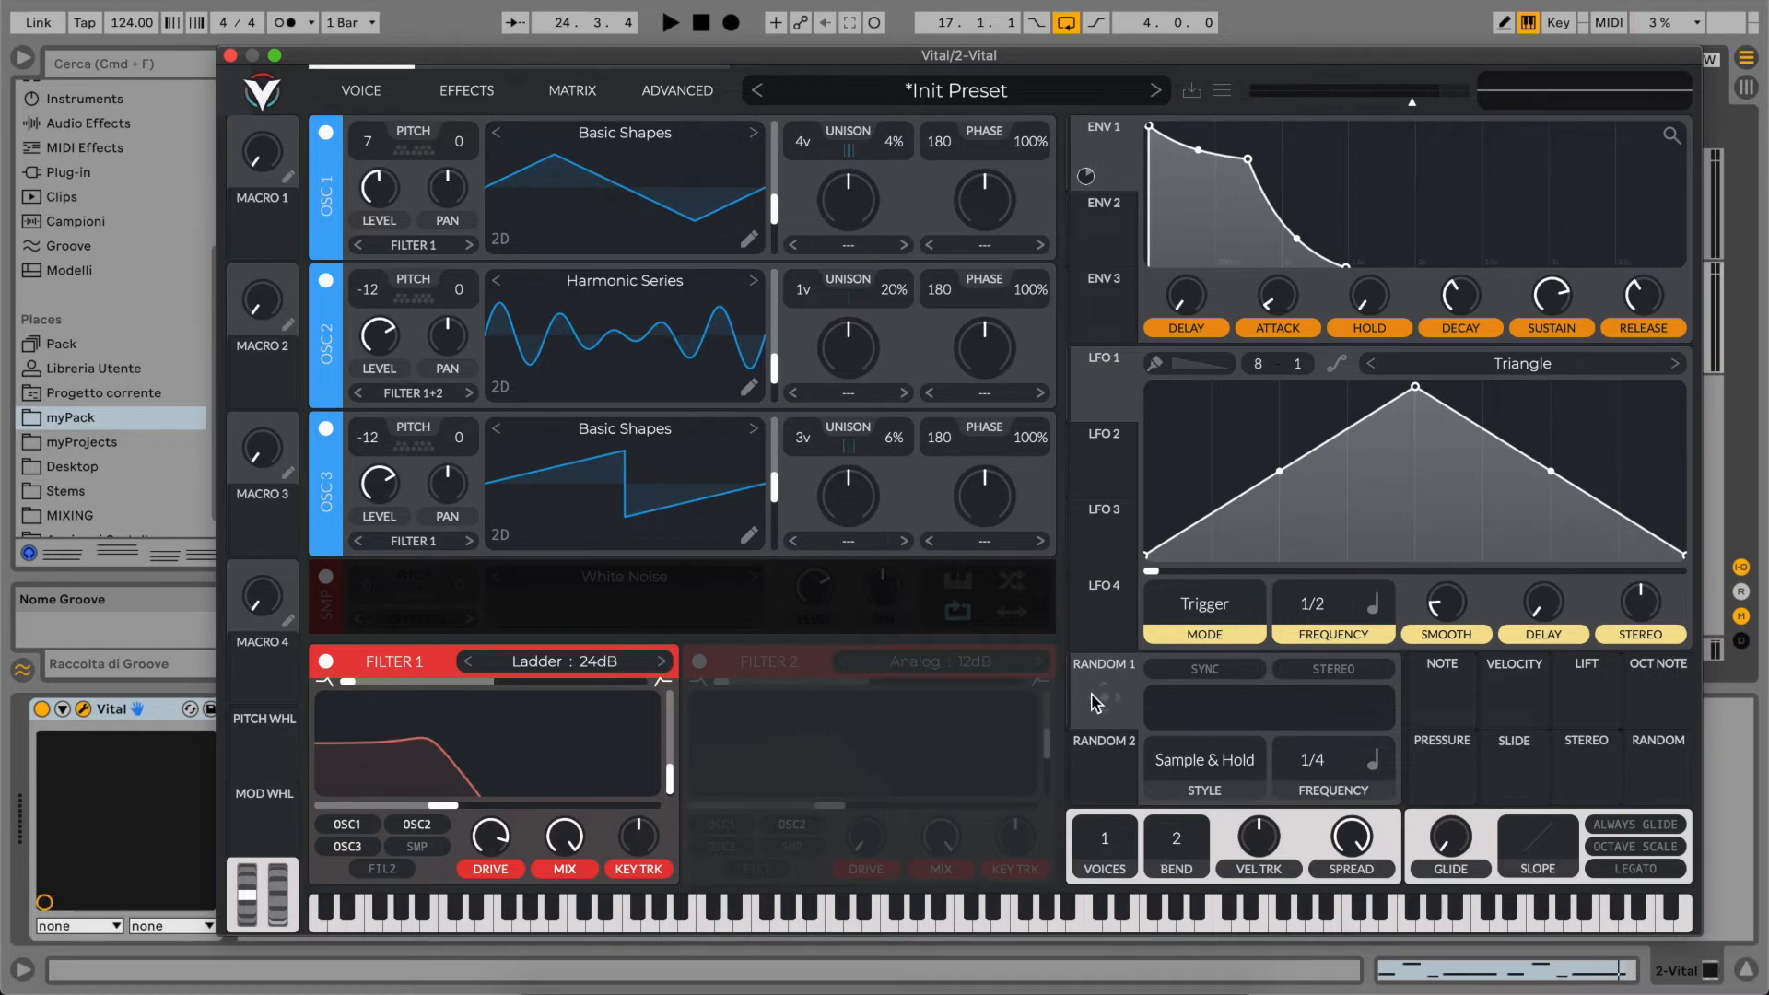
mouse_move(1104, 403)
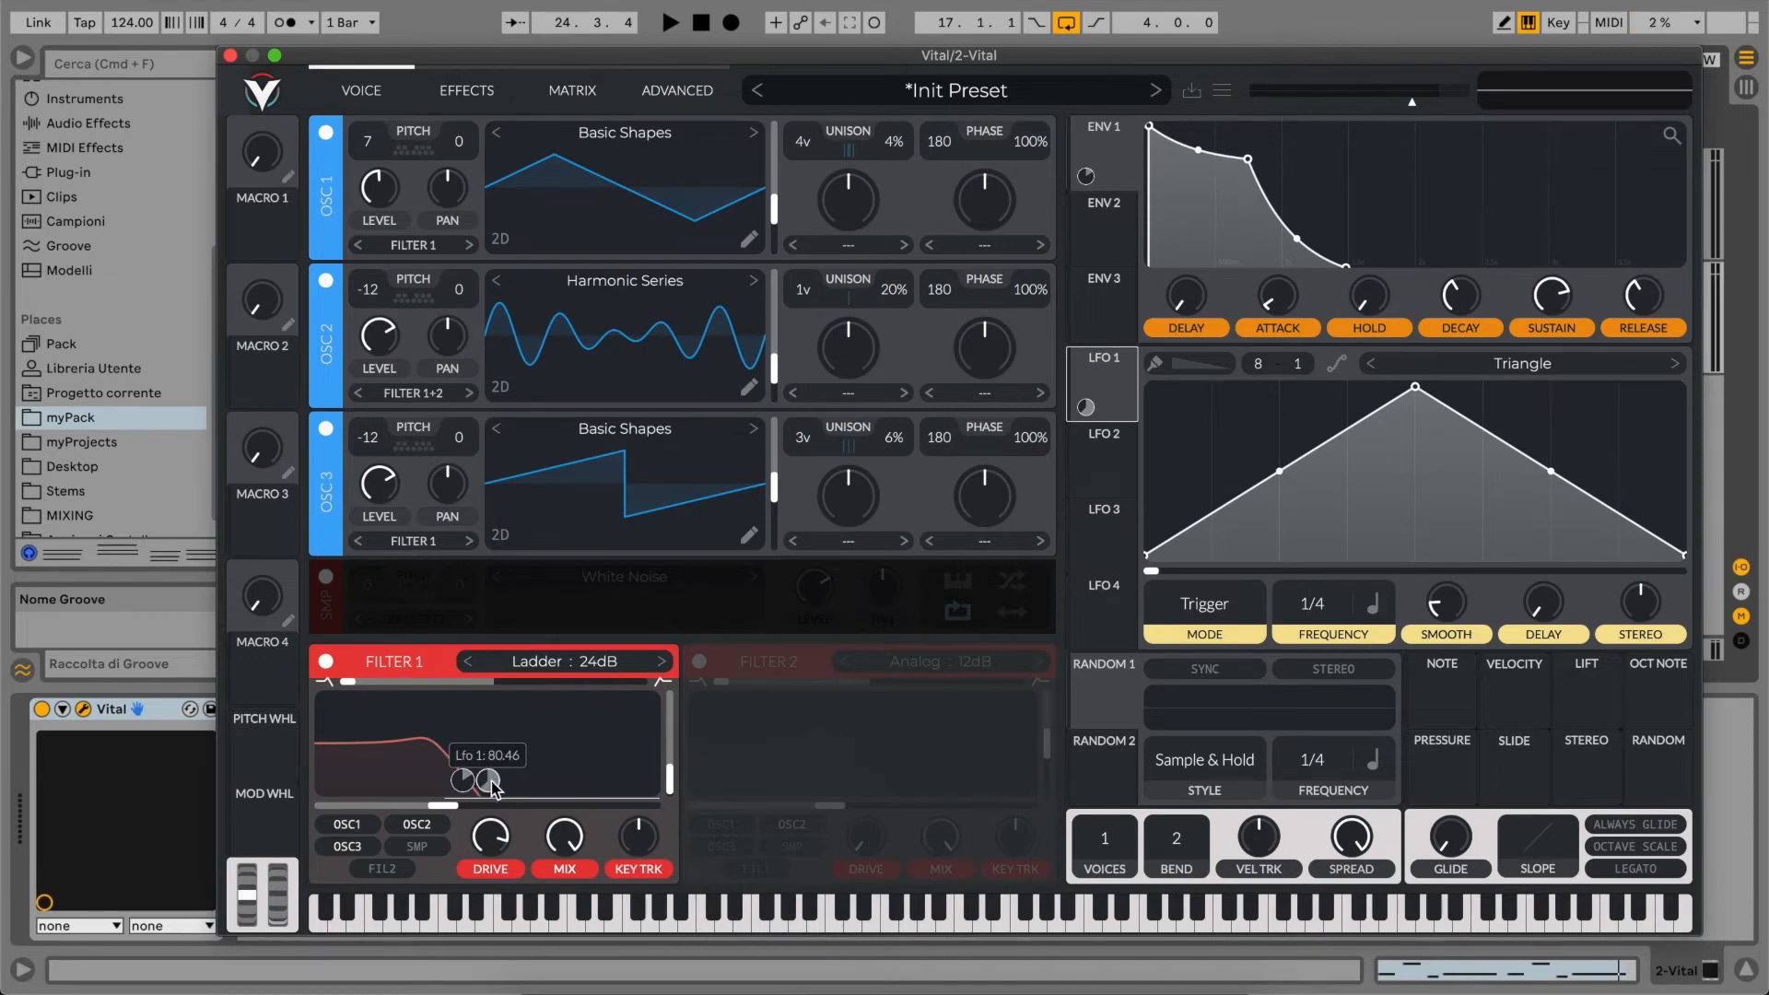
drag(493, 782, 488, 778)
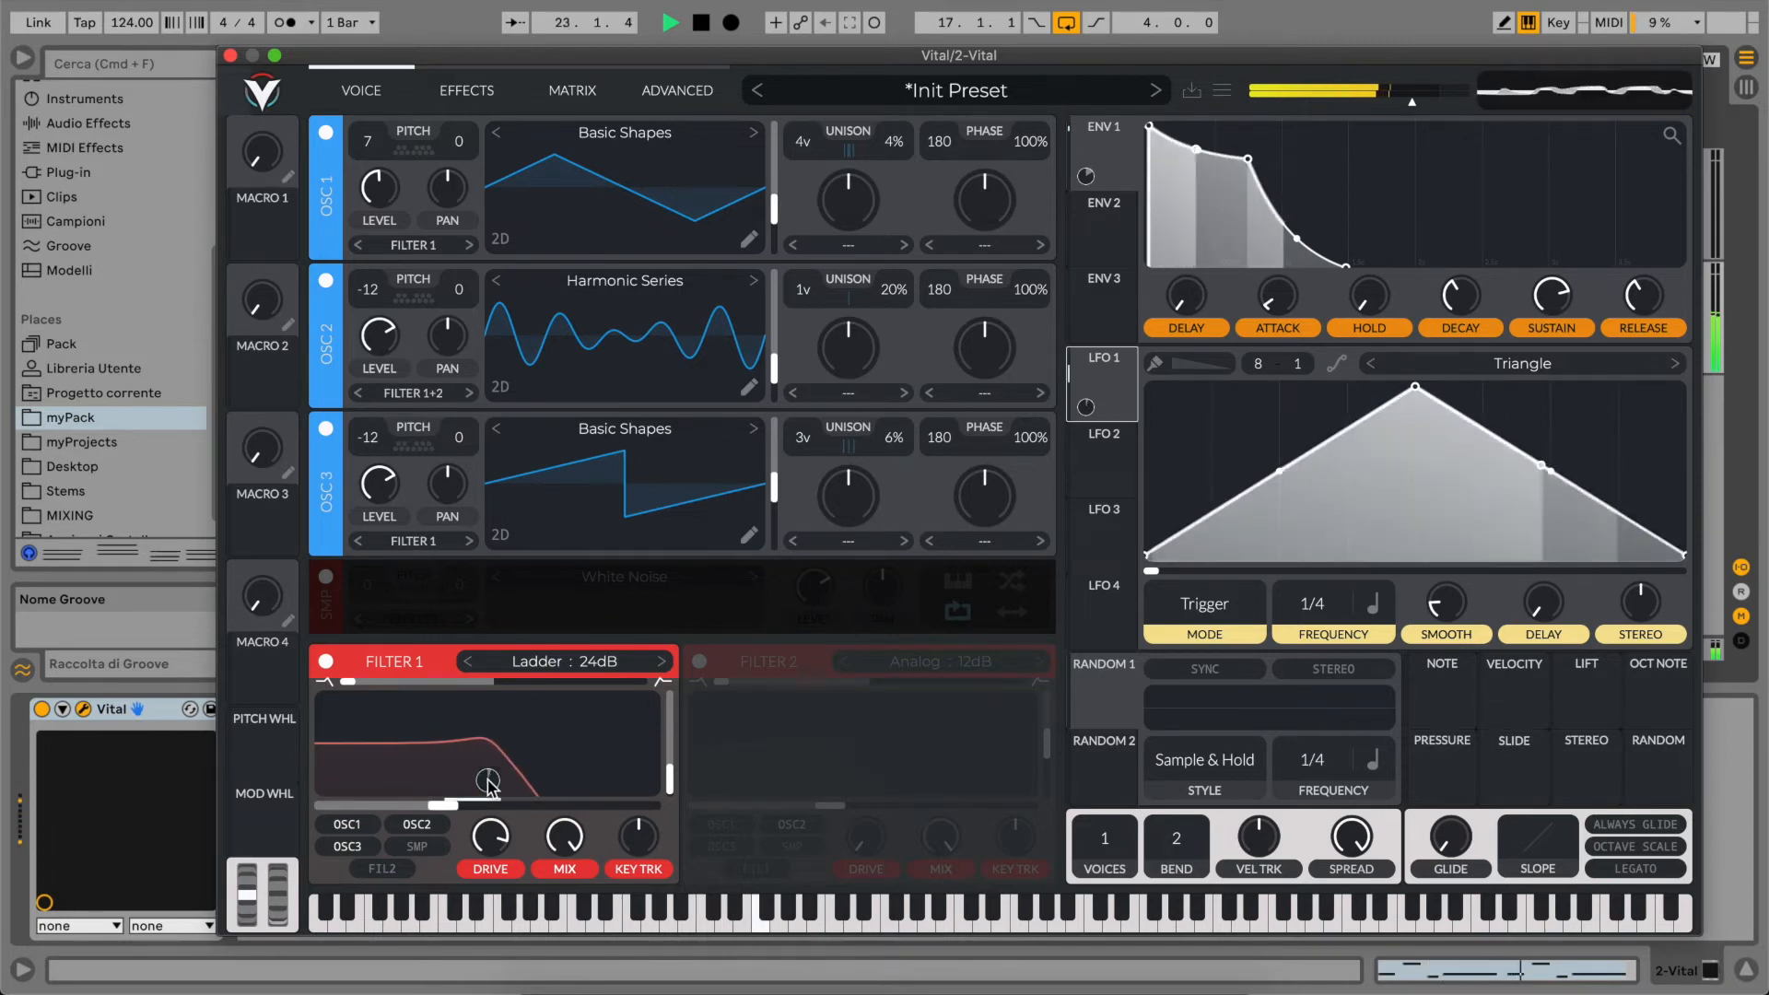
drag(487, 784, 487, 778)
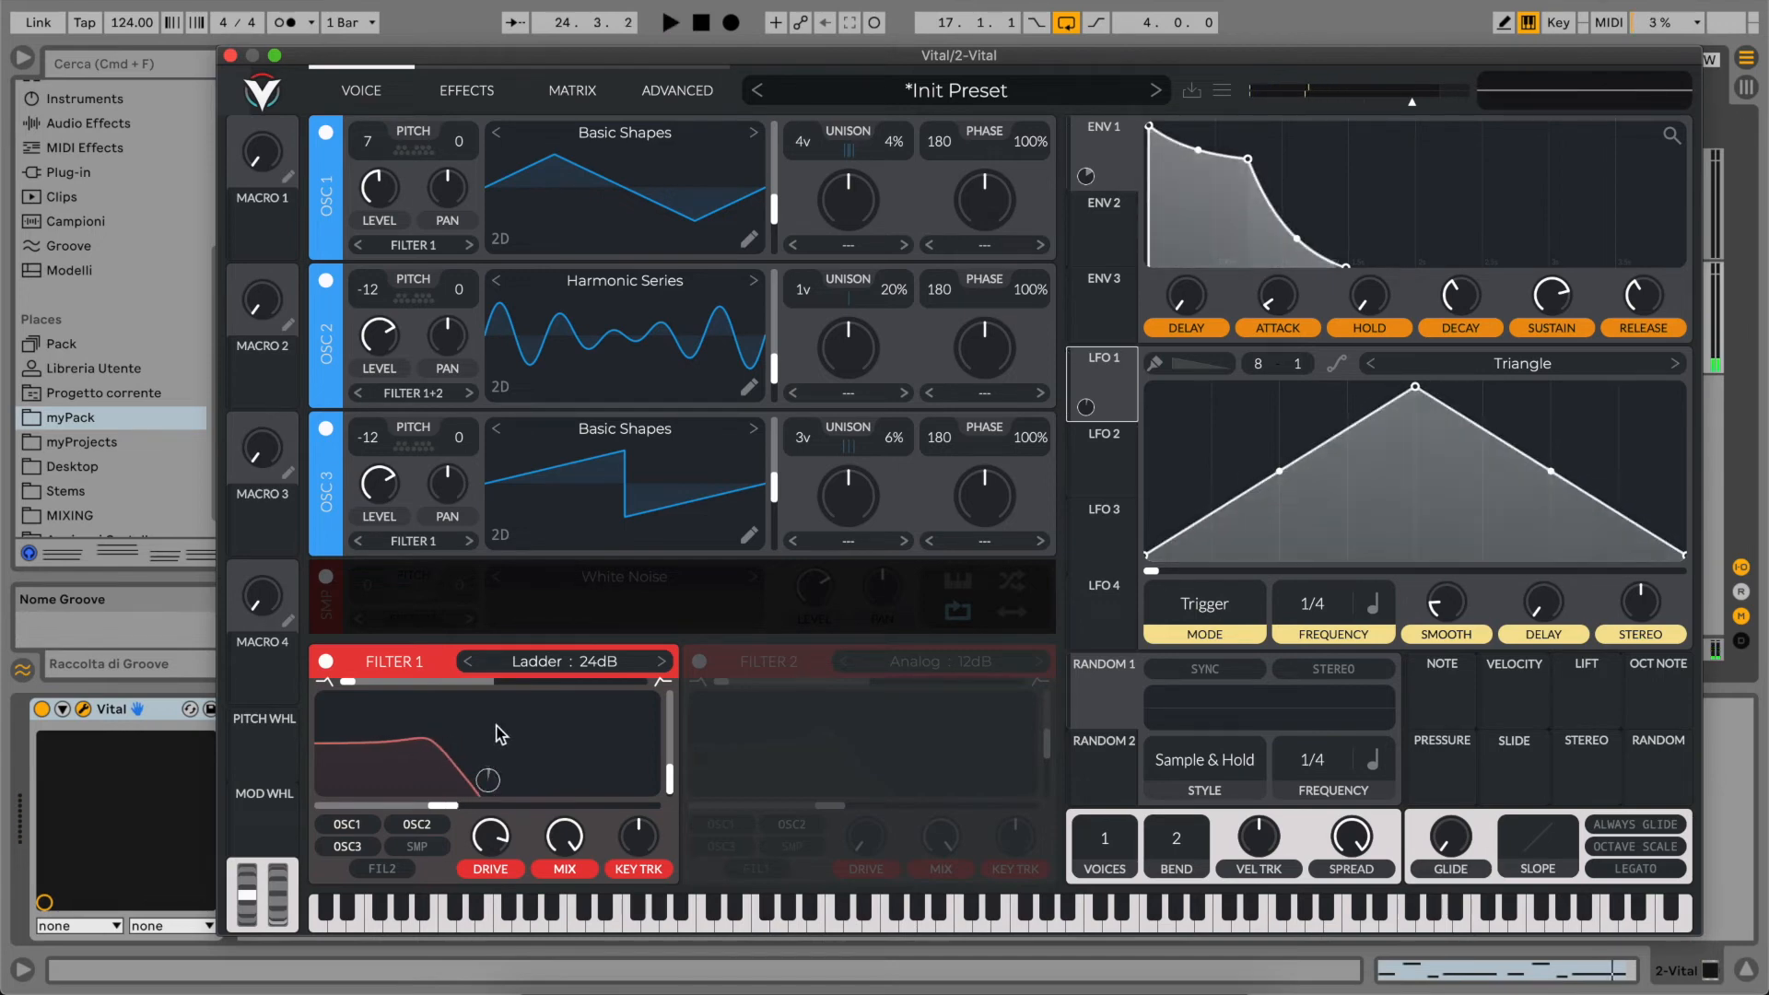
mouse_move(537, 720)
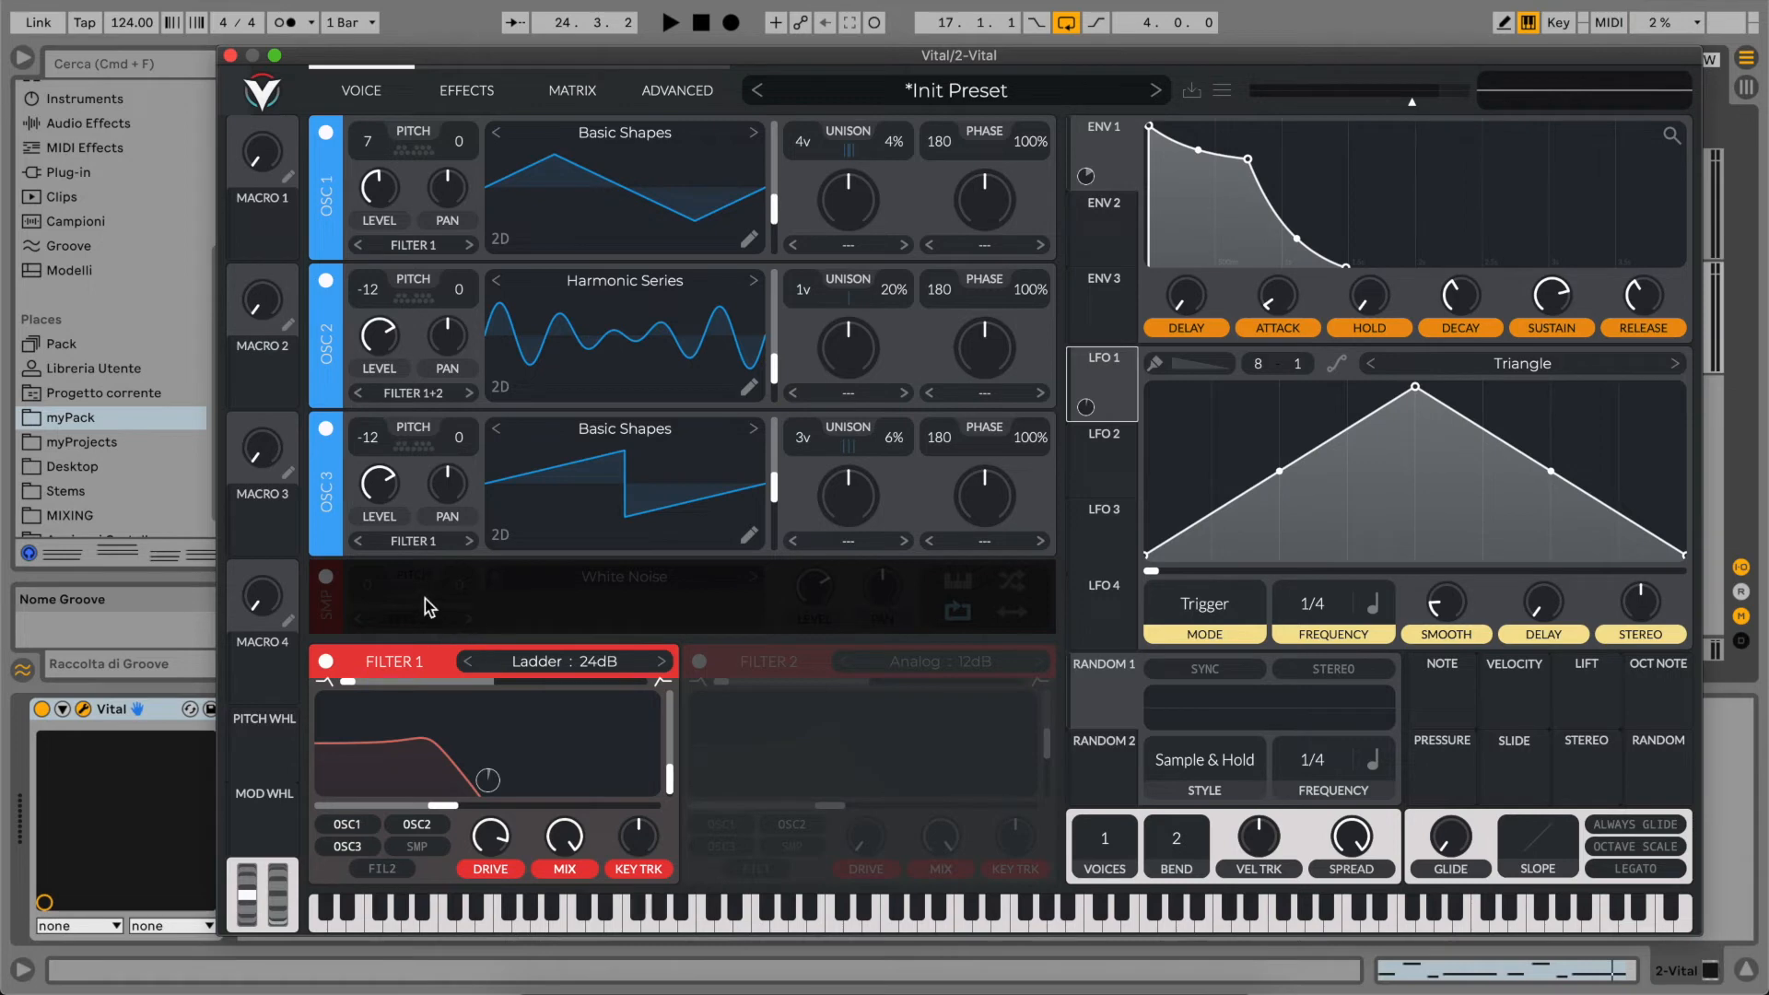
mouse_move(469, 109)
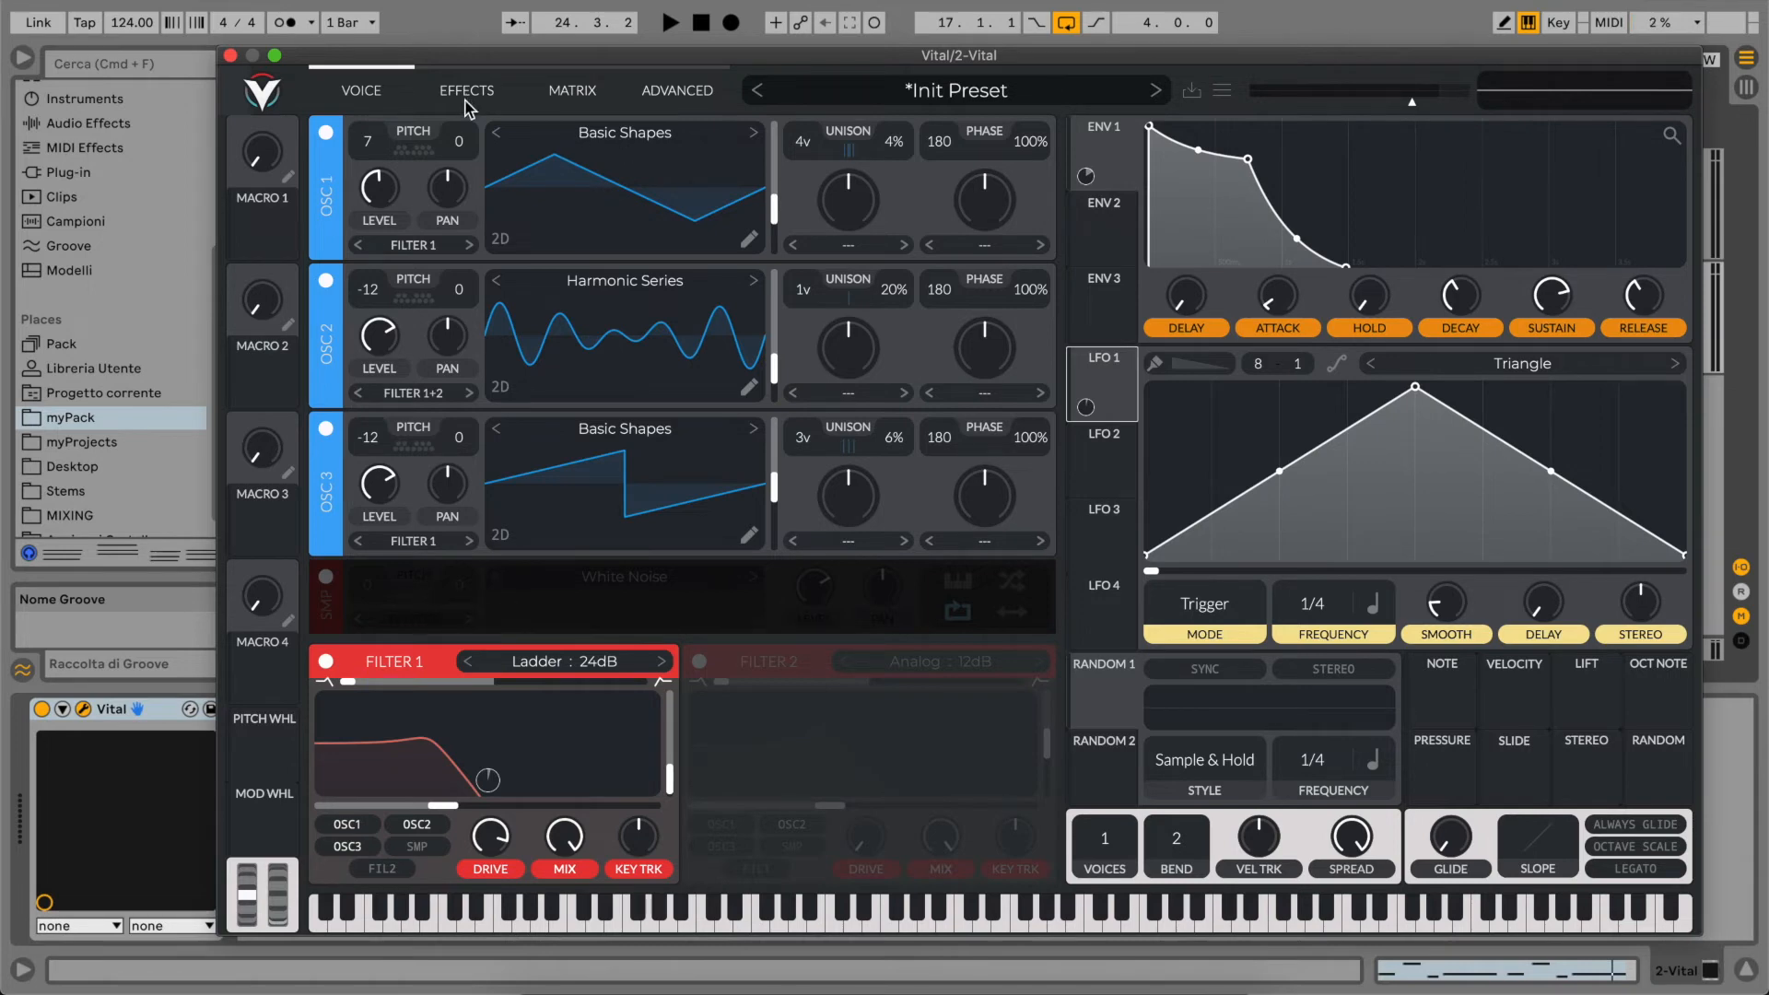
- Enable Soft Clip distortion on the Effects page with drive raised to about 7.8 dB
click(466, 90)
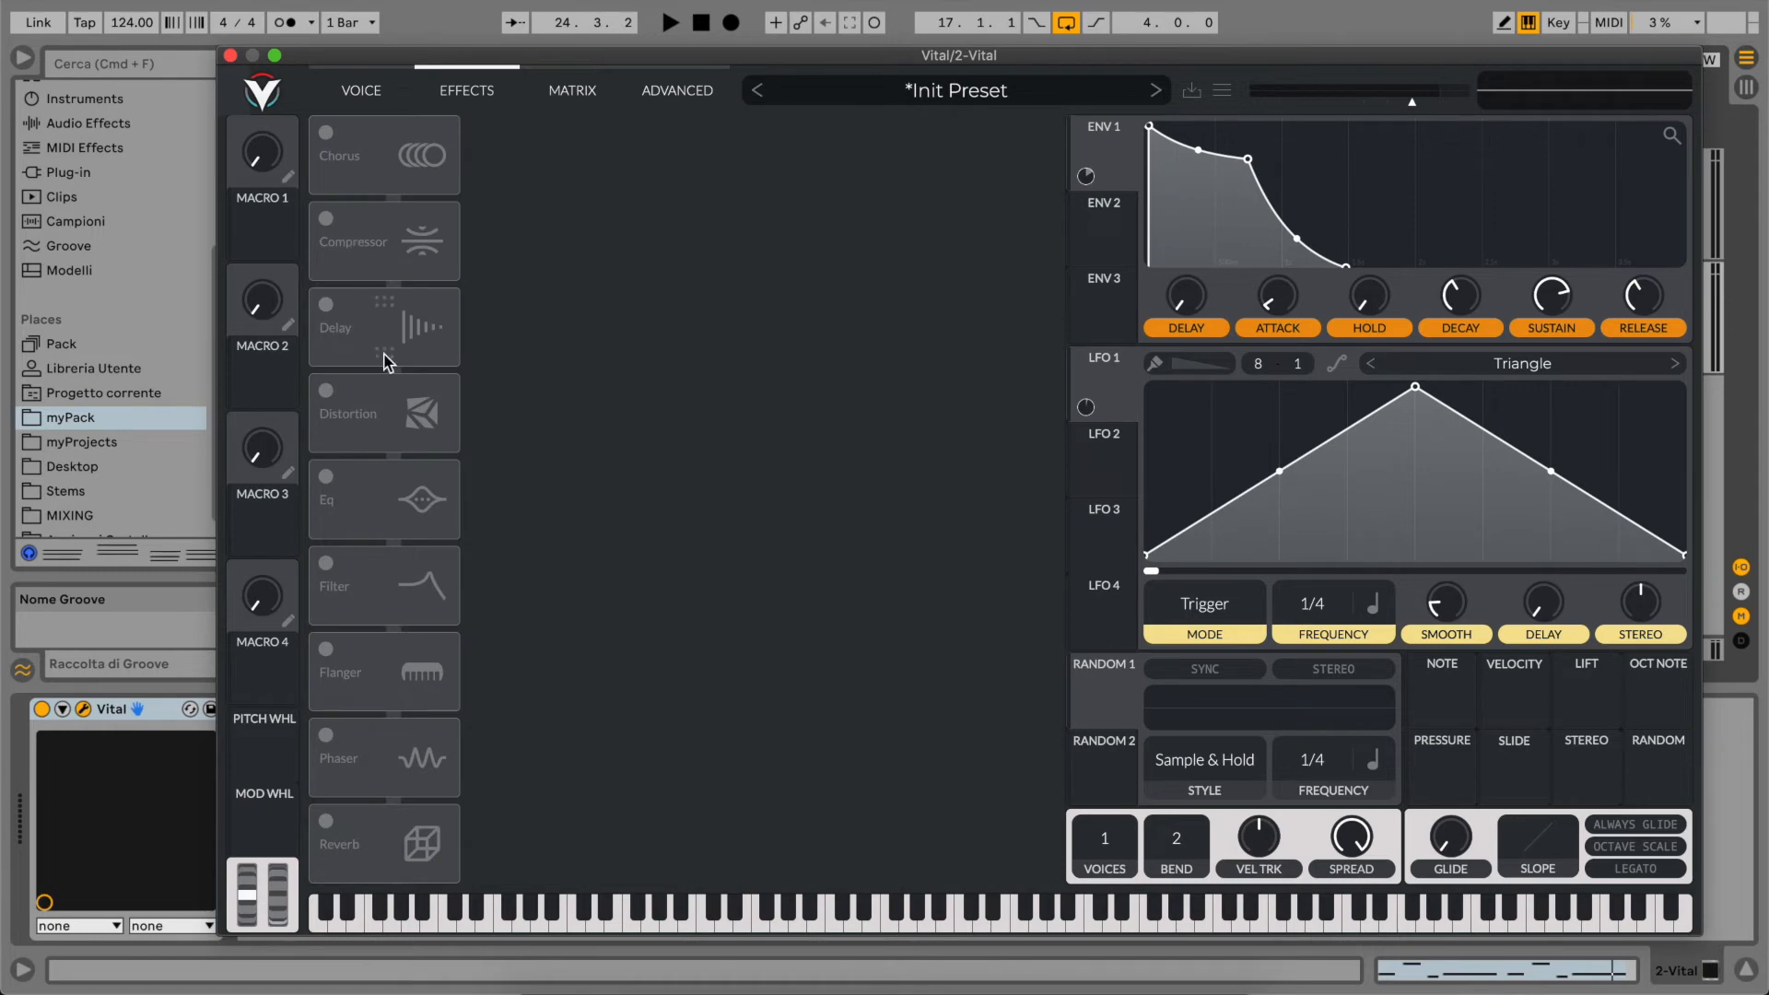
click(326, 393)
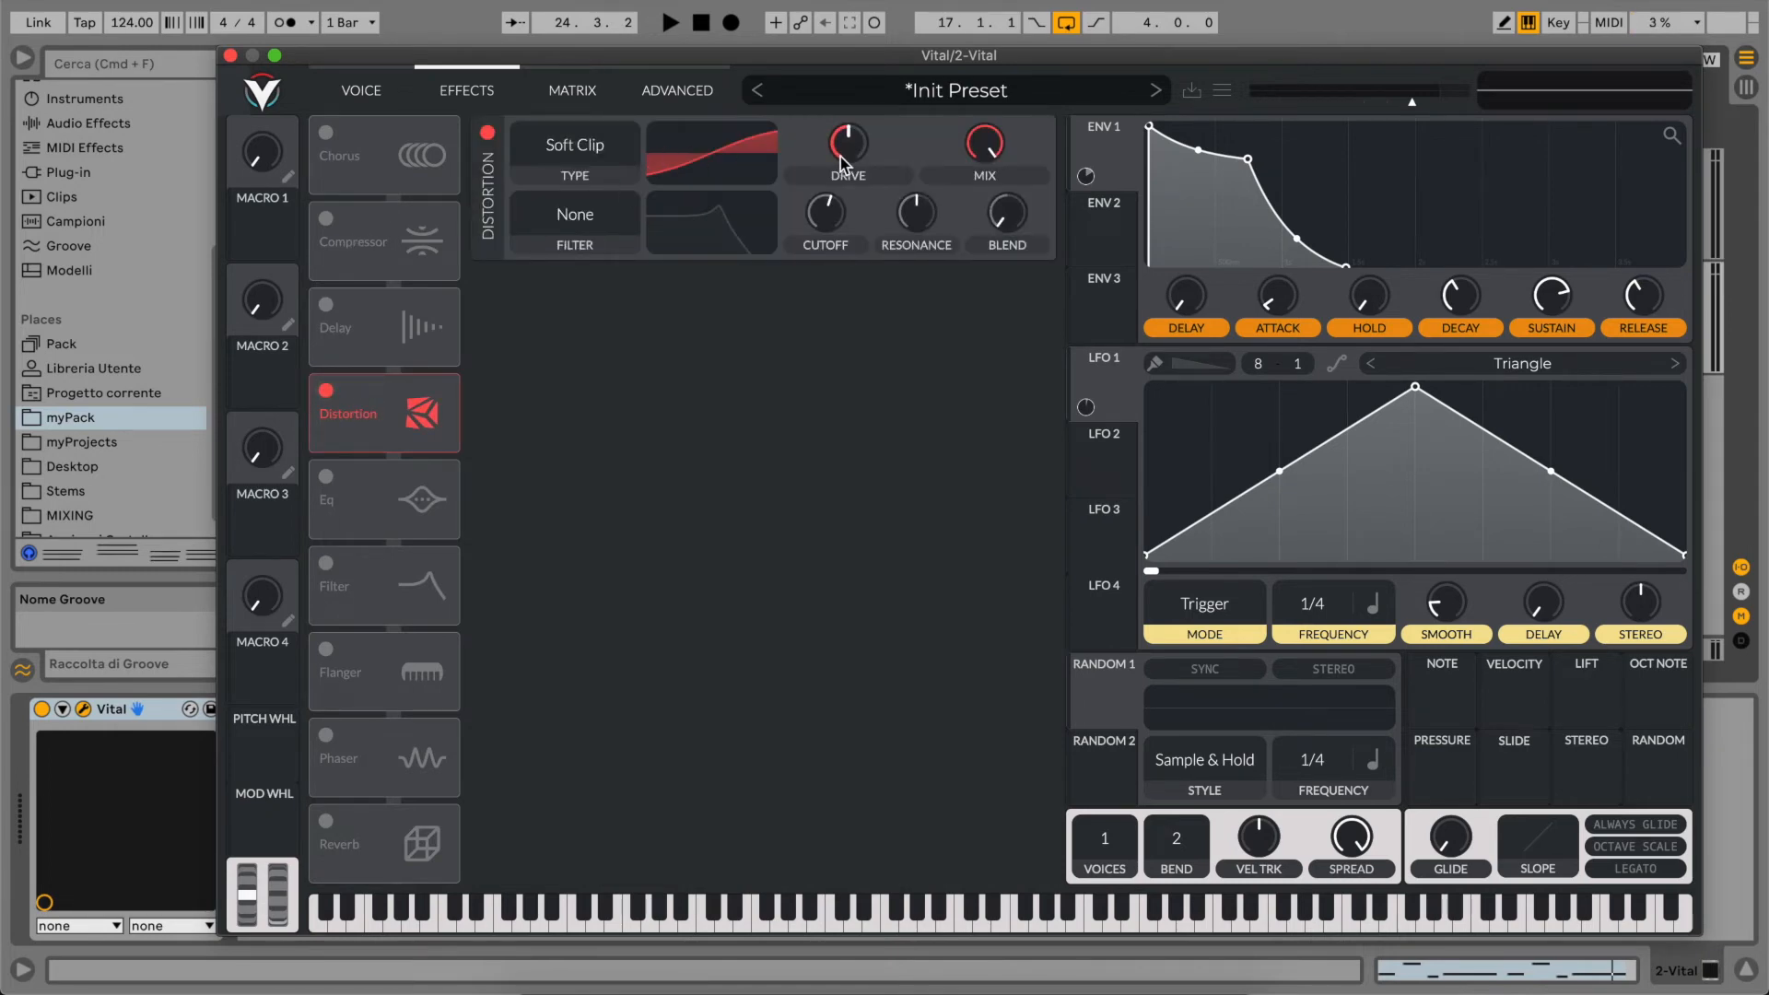
drag(848, 141, 848, 130)
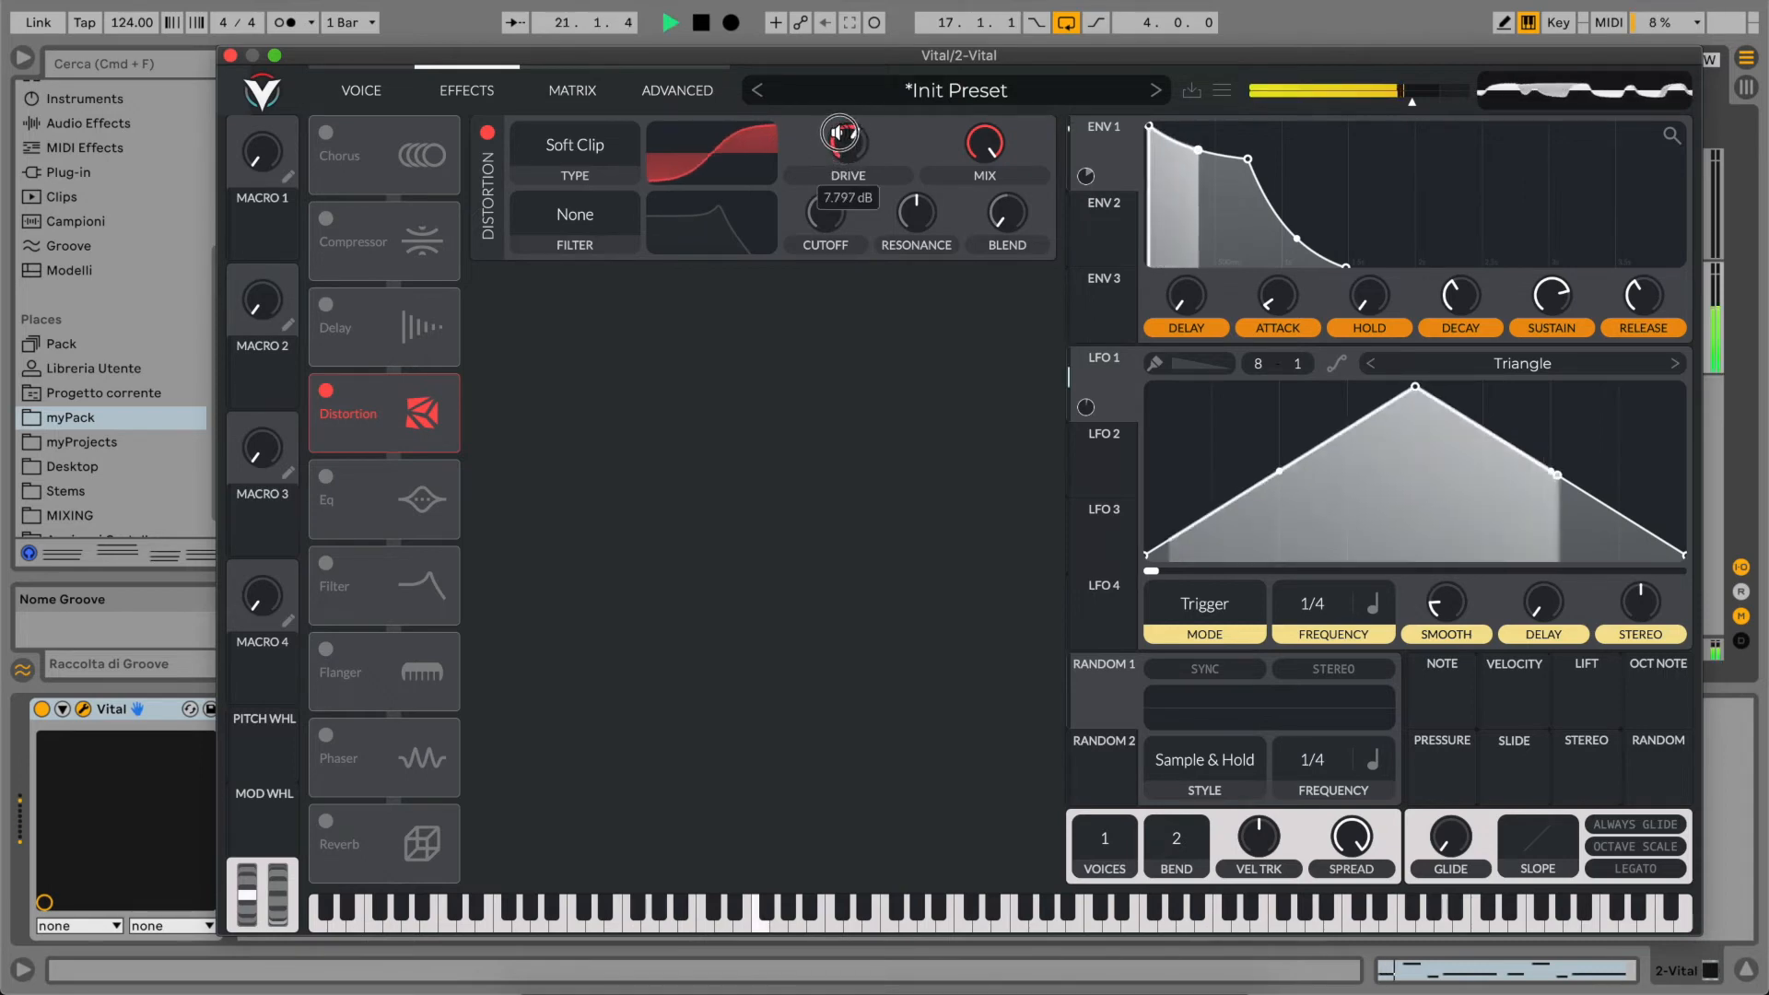
drag(848, 140, 847, 119)
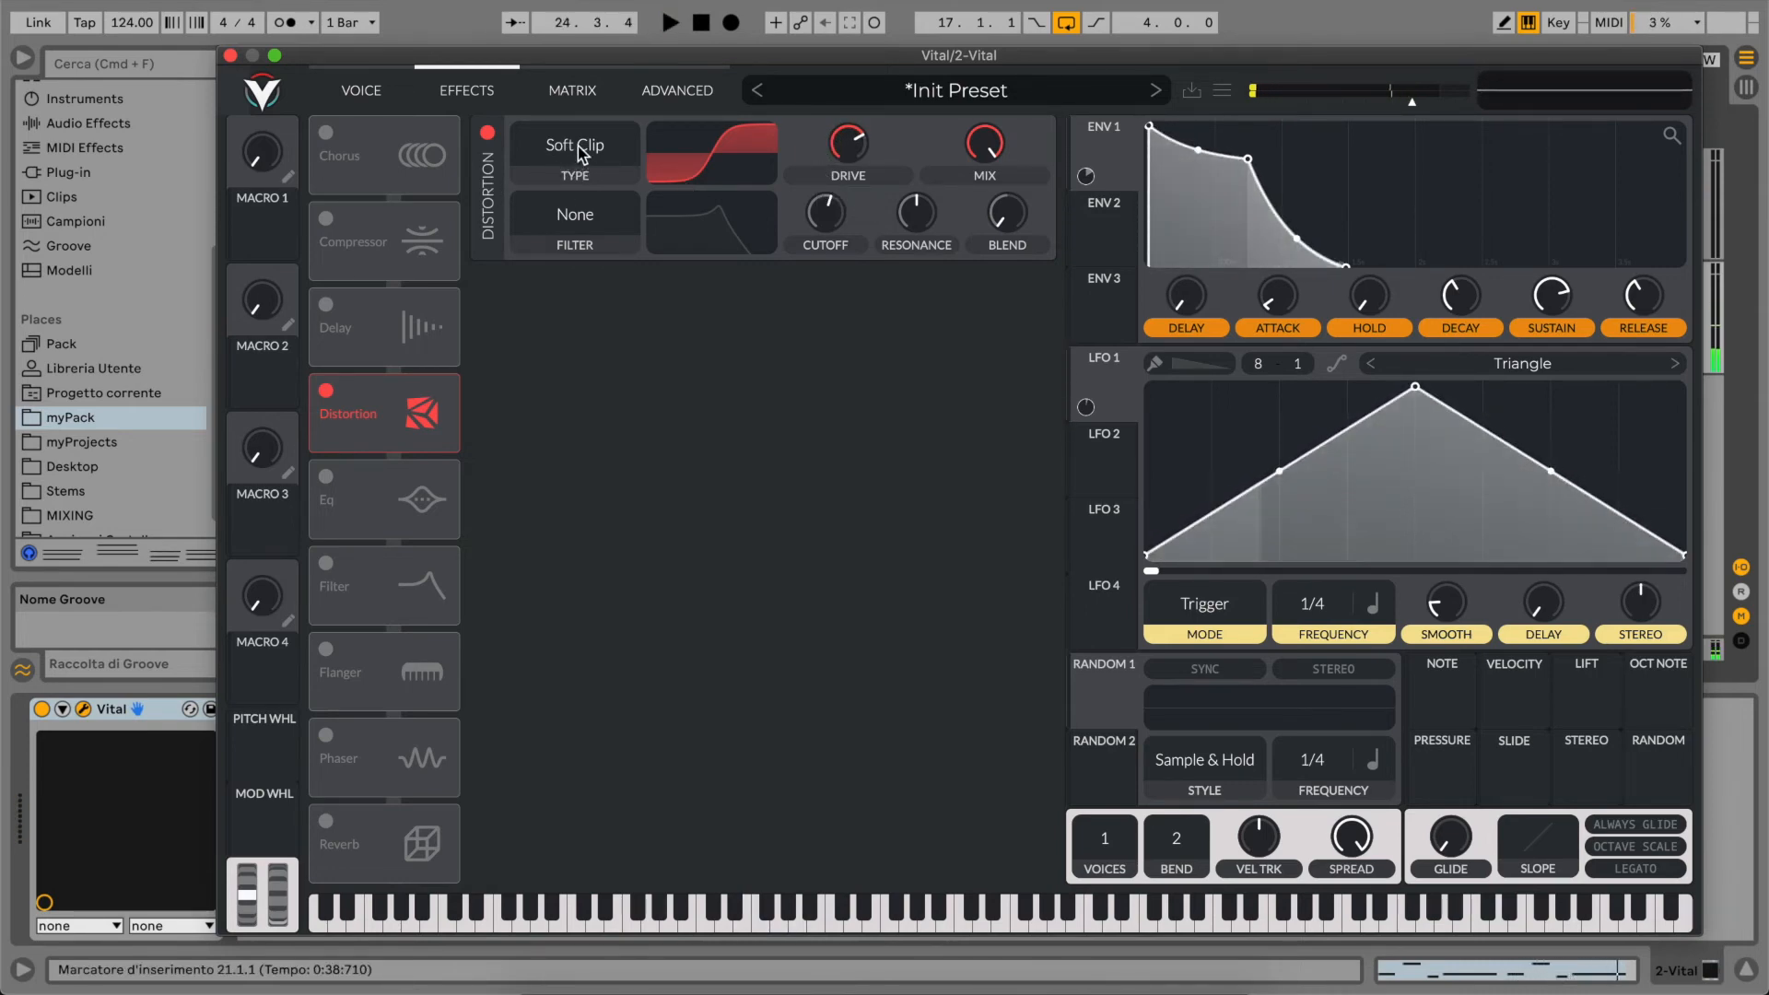
click(574, 145)
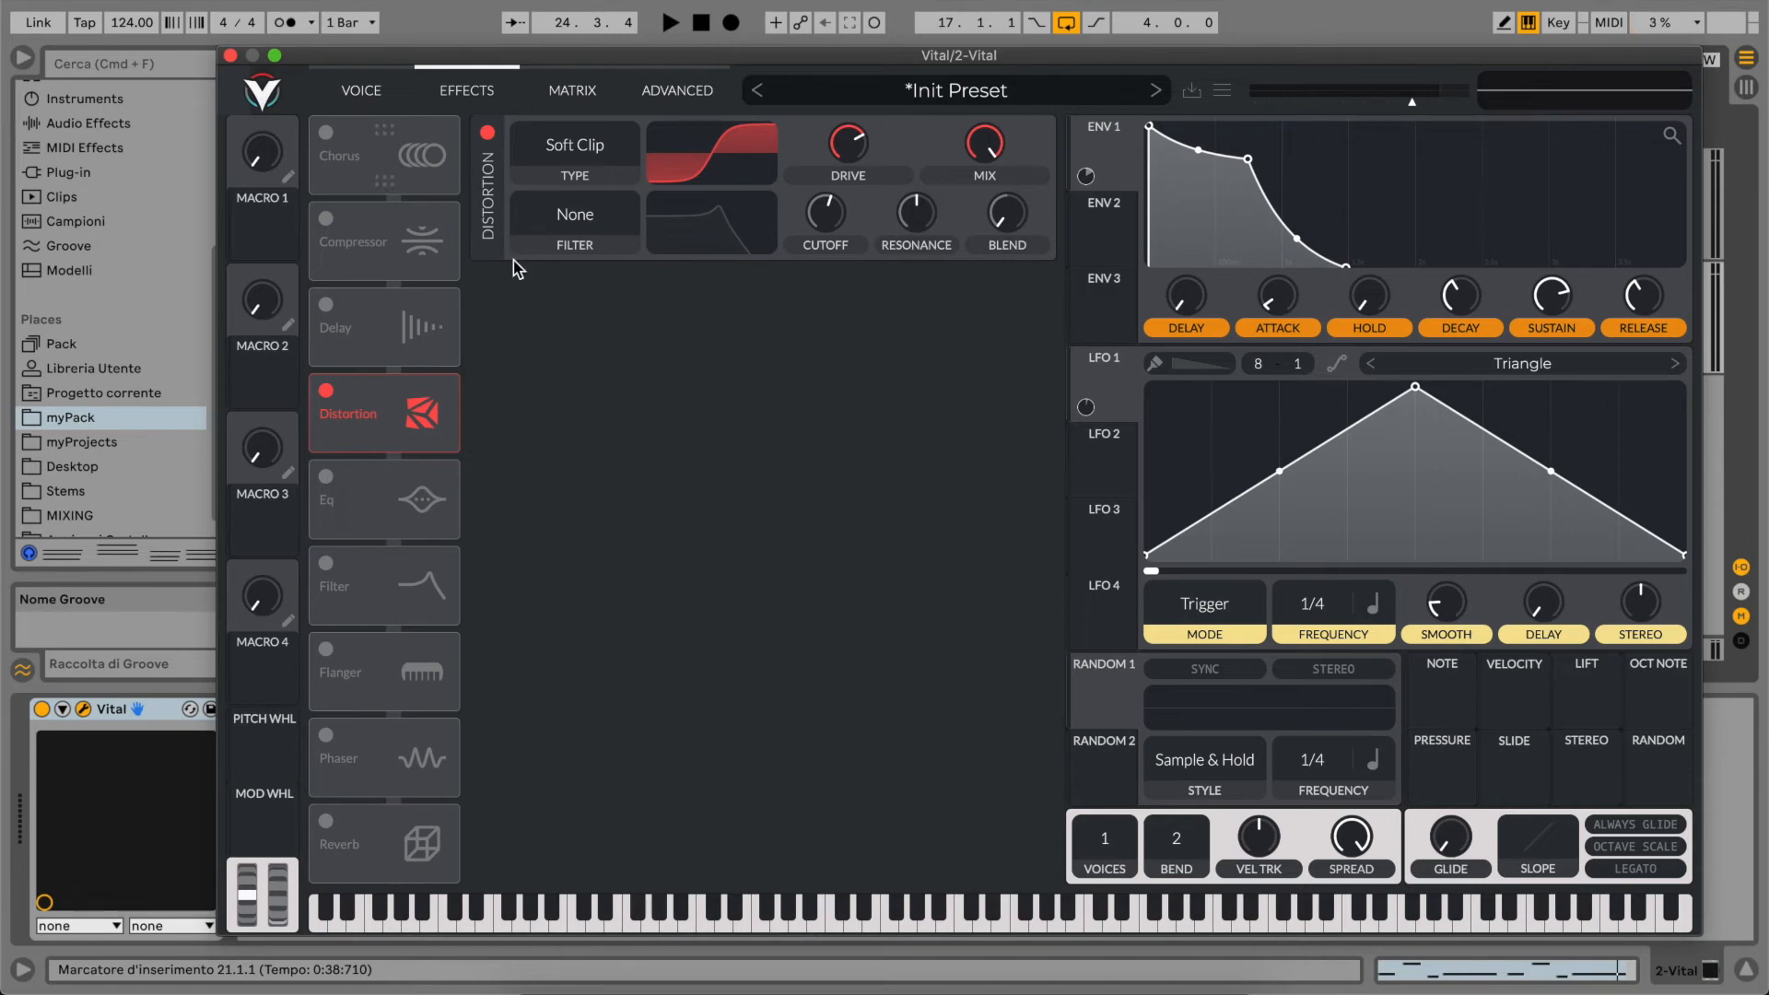
mouse_move(575, 164)
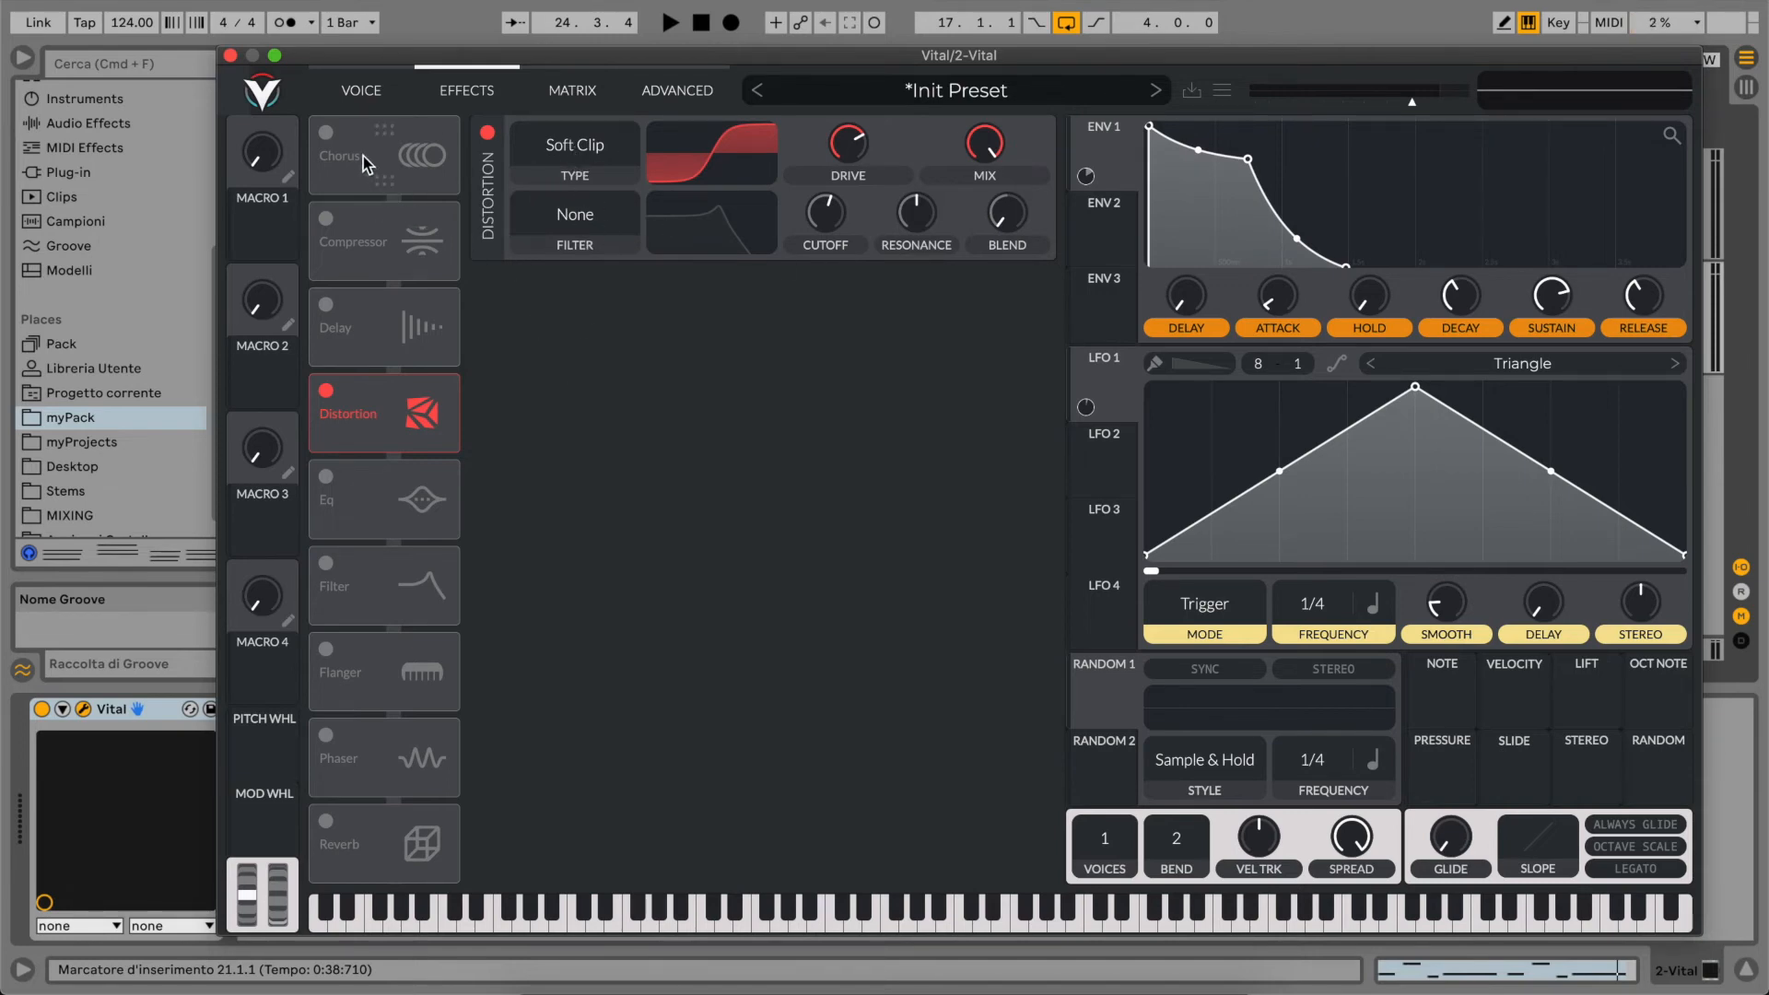
- Enable Chorus below Distortion and return to the Voice page with the loop playing
click(325, 133)
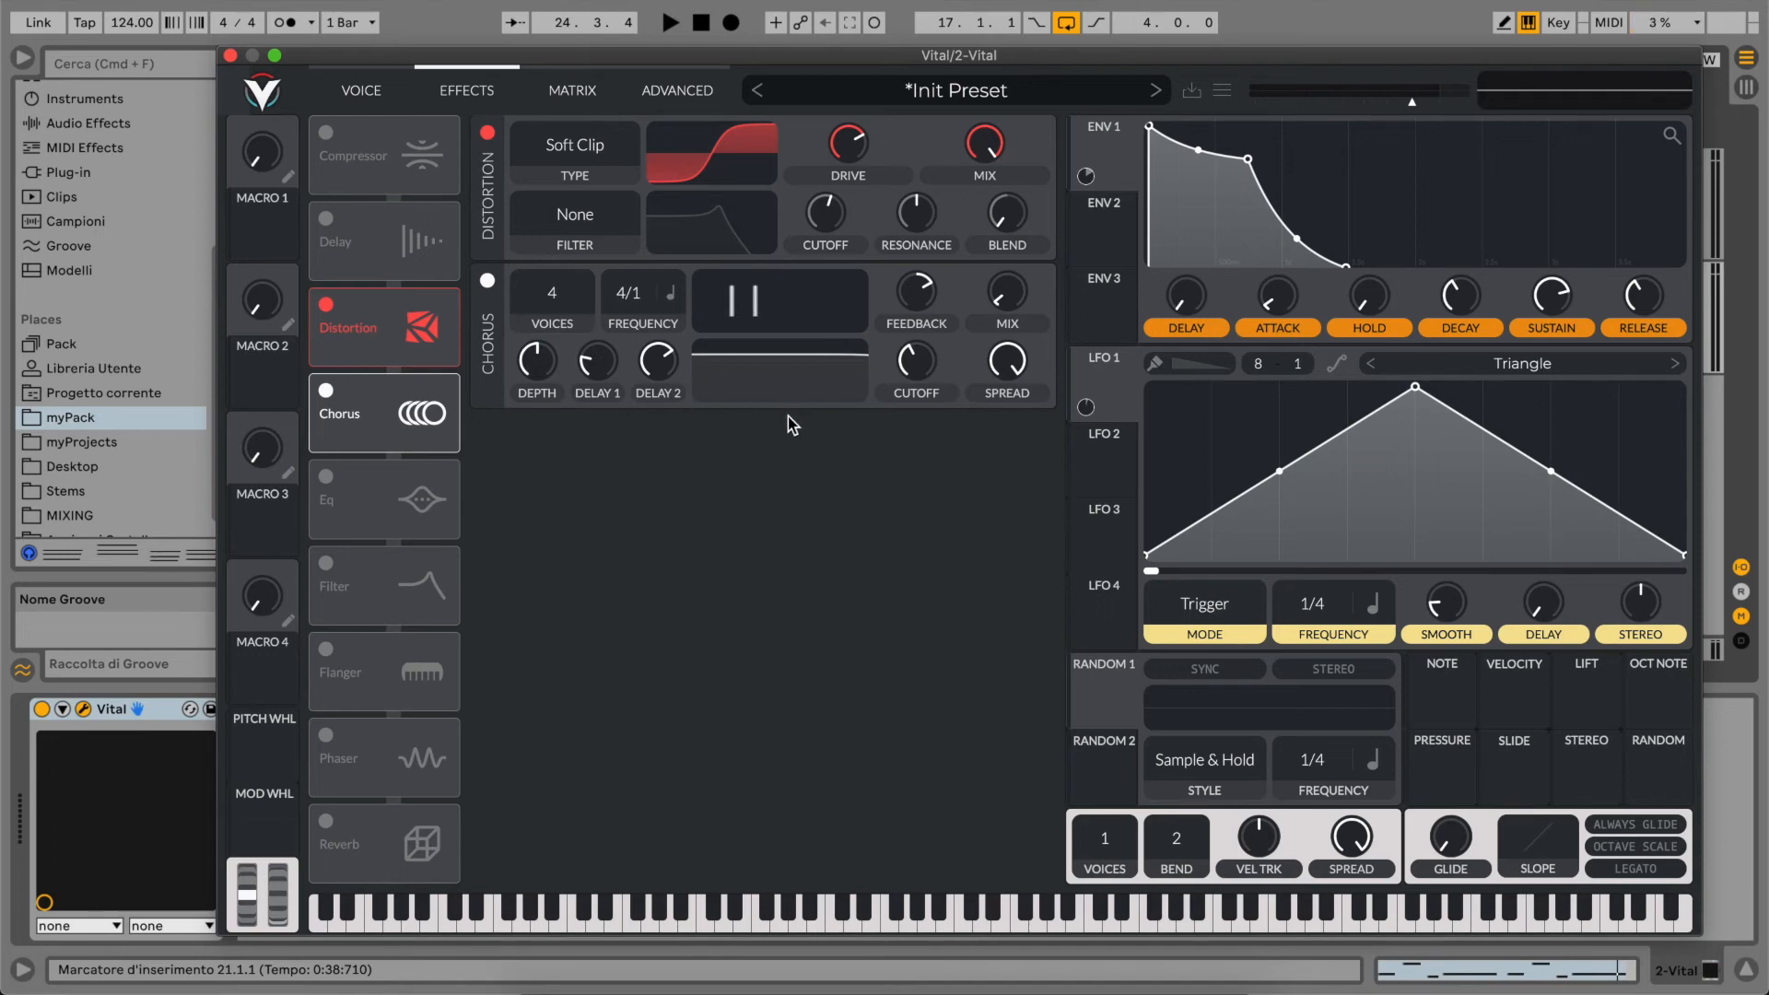
click(668, 21)
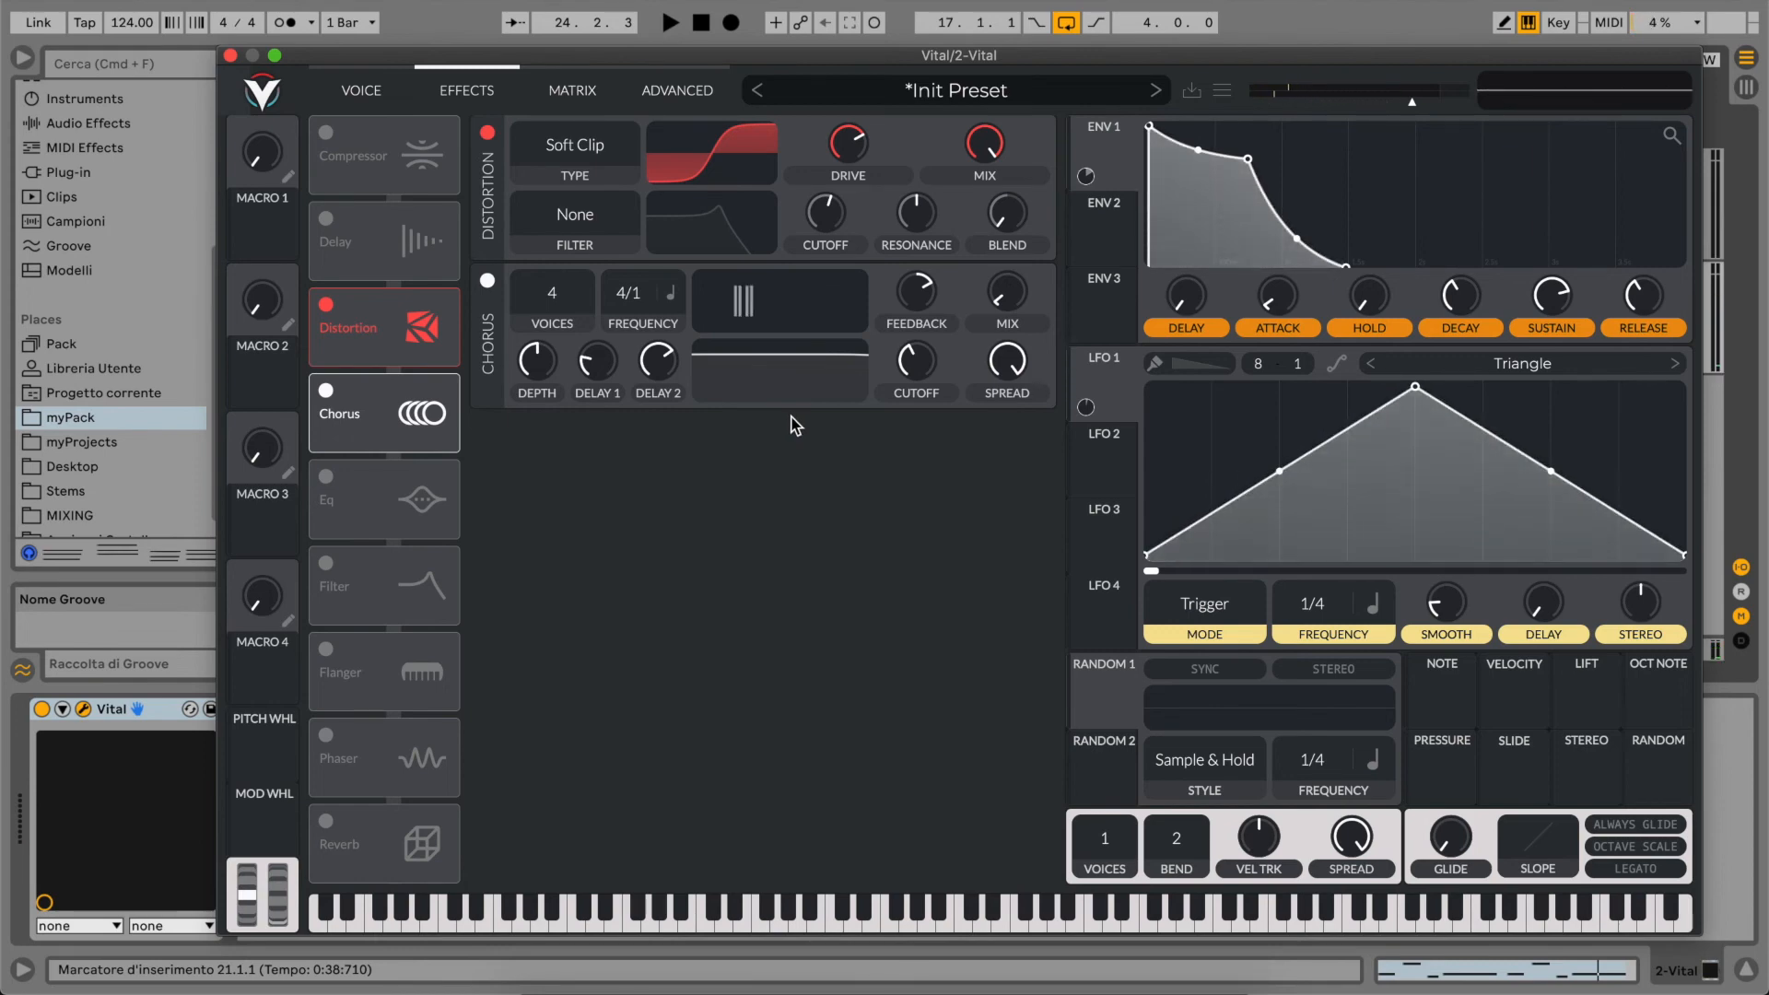
click(360, 90)
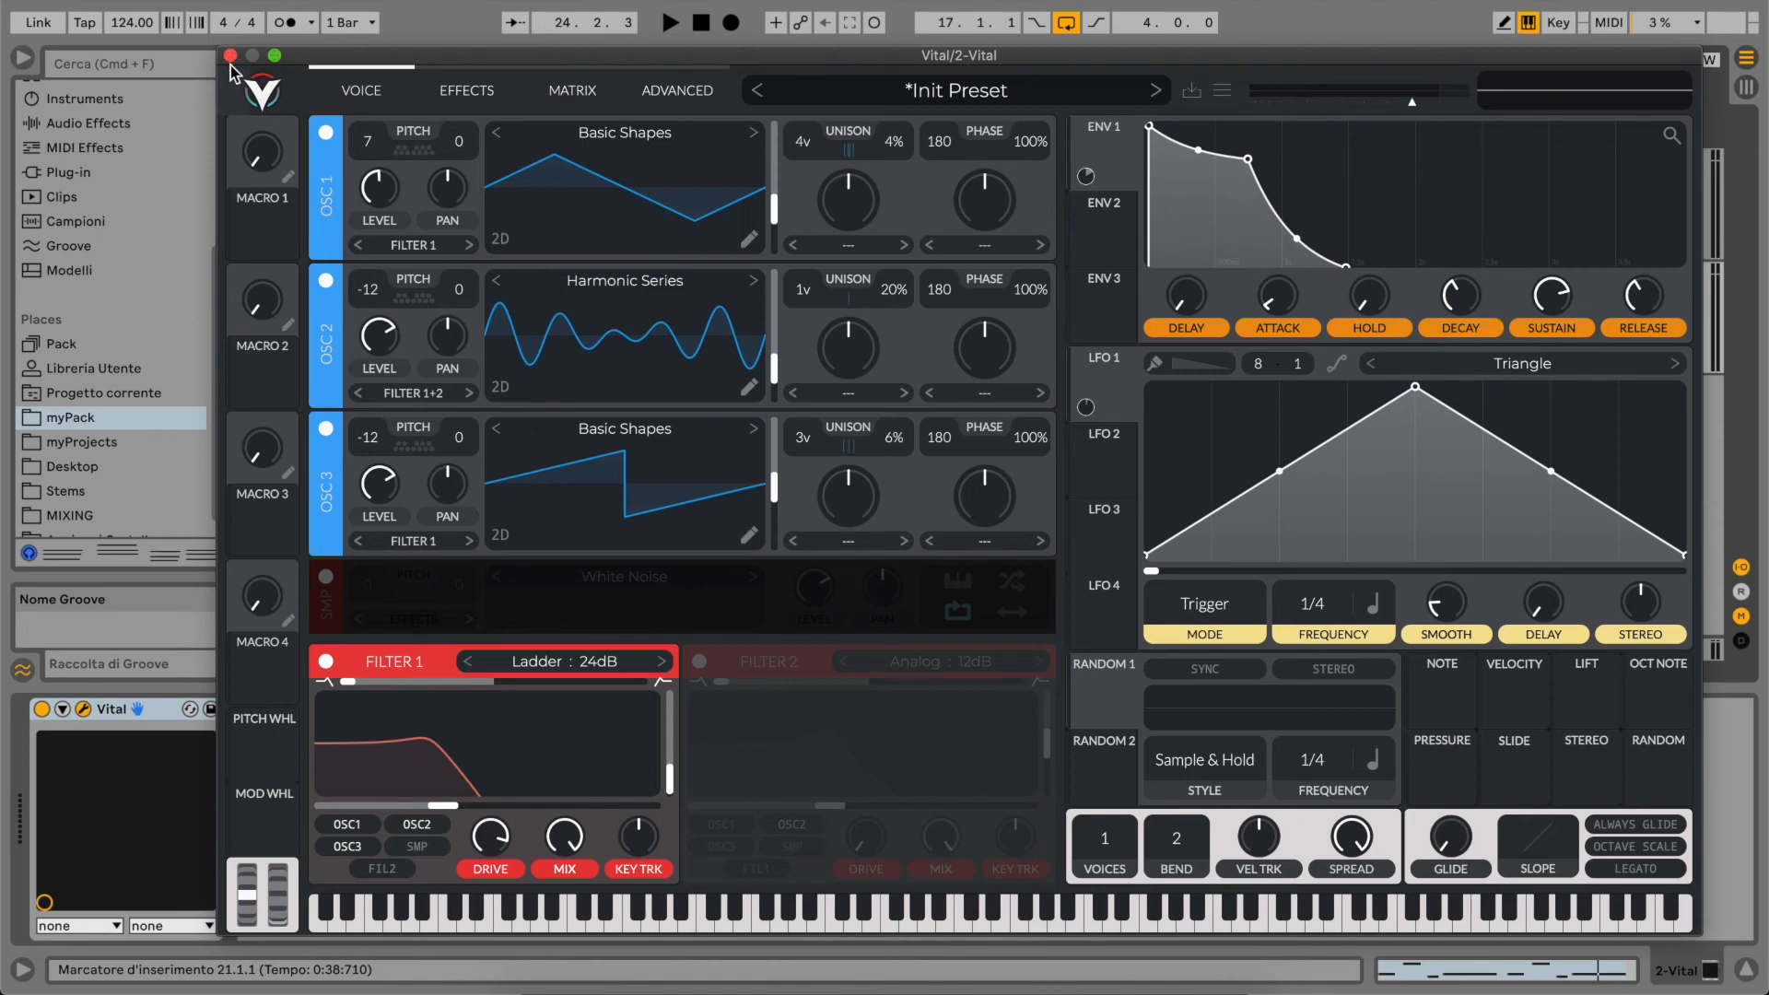
click(669, 21)
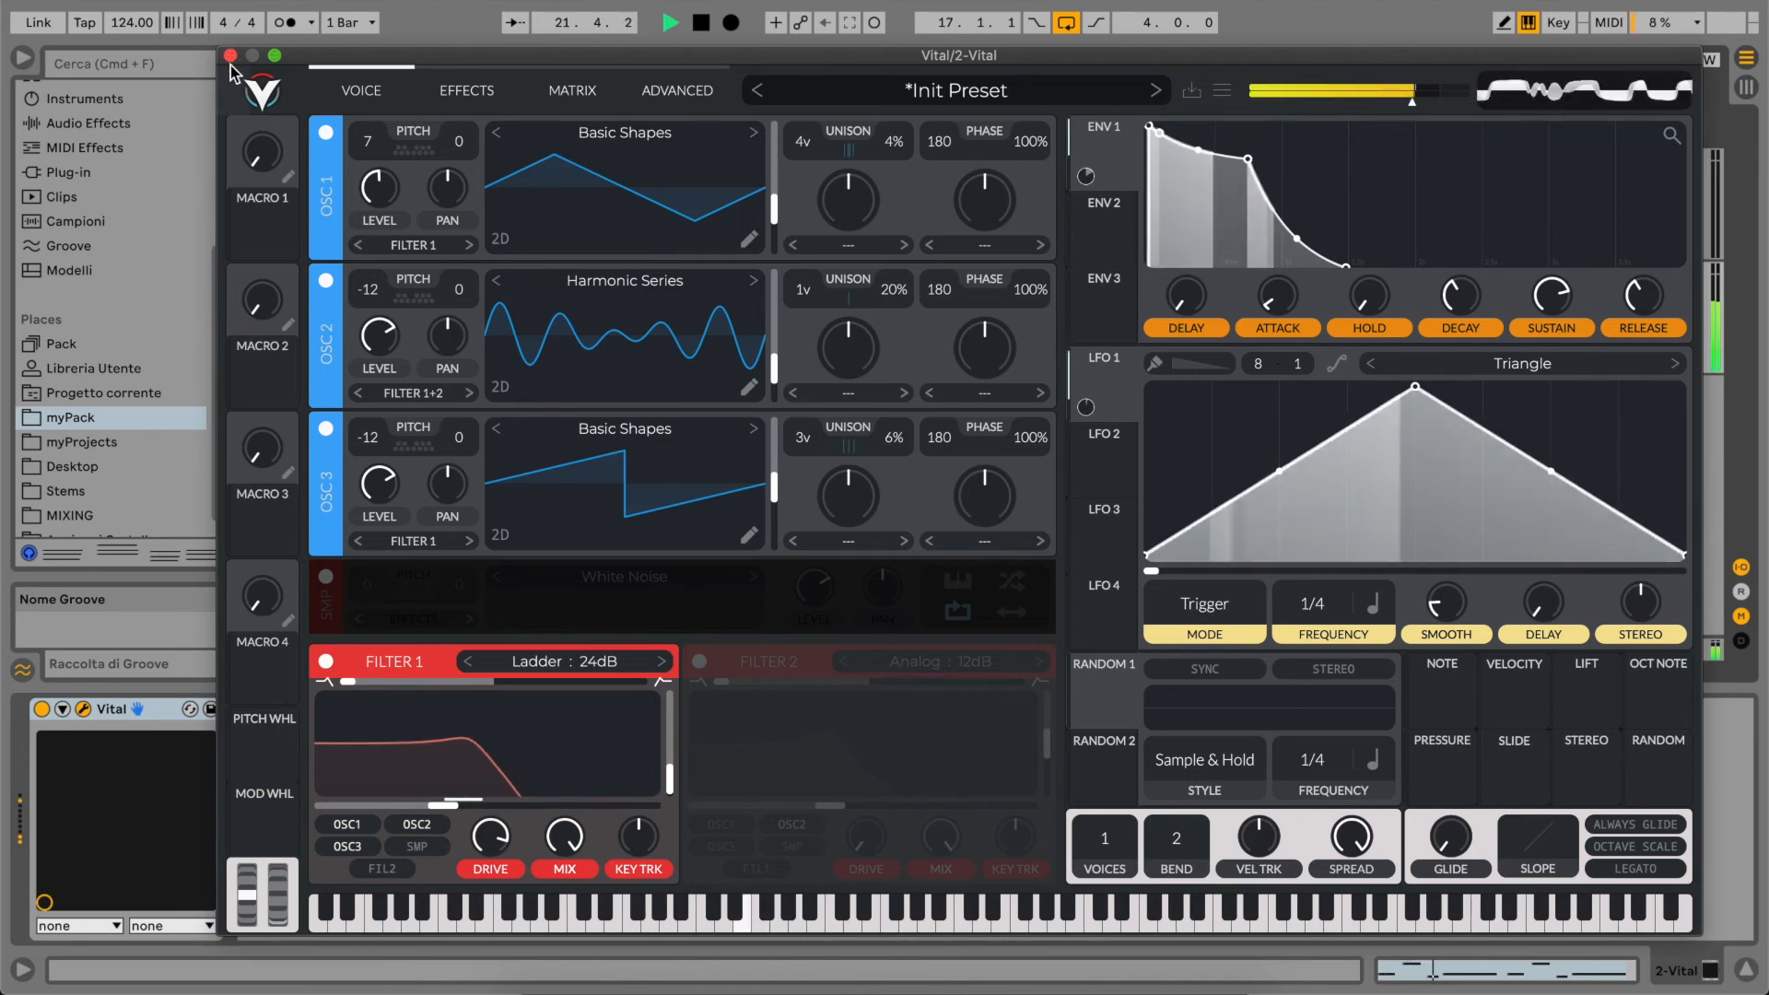